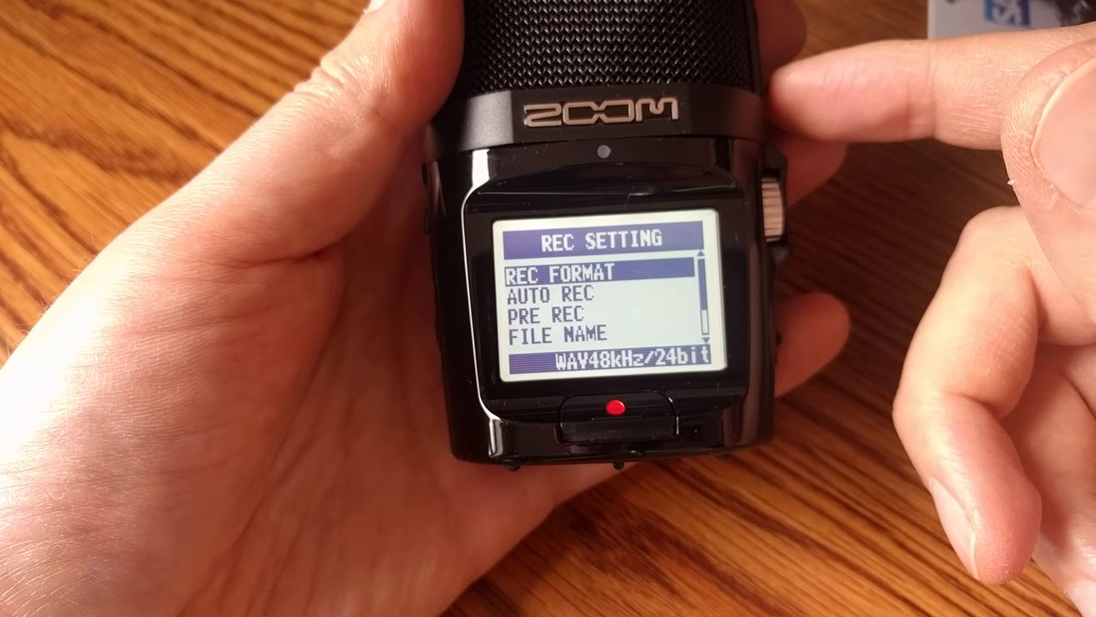
- Confirm the H2n REC FORMAT setting reads WAV48kHz/24bit
{"action": "left_click", "coordinate": [775, 193]}
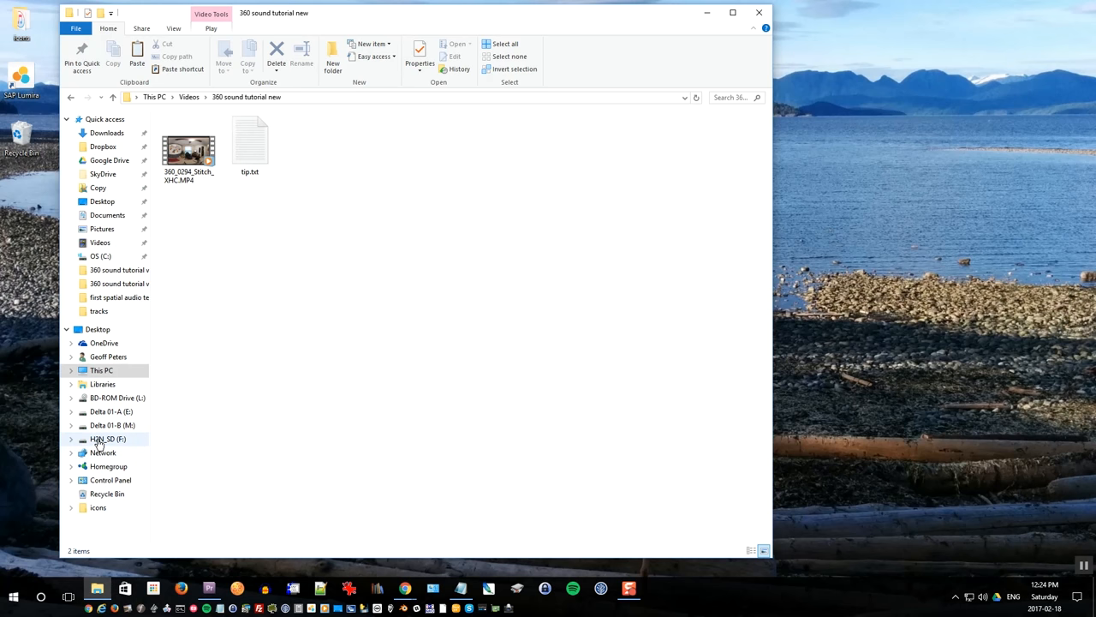
- Paste SPTL001.WAV from H2N_SD SPATIAL AUDIO\FOLDER01 into '360 sound tutorial new'
{"action": "left_click", "coordinate": [108, 438]}
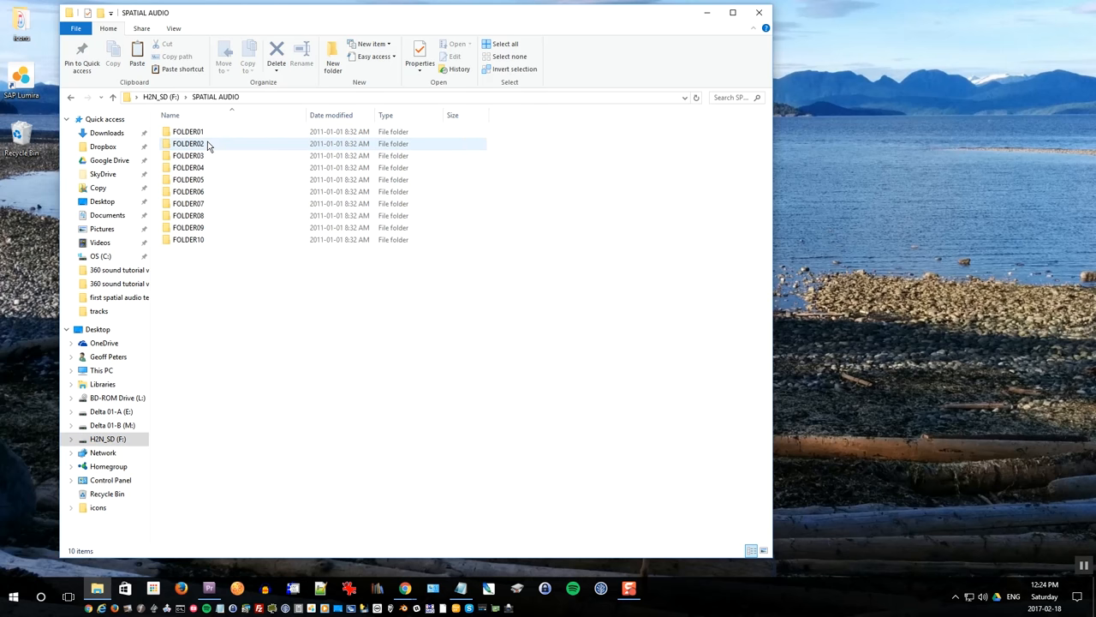
{"action": "double_click", "coordinate": [188, 131]}
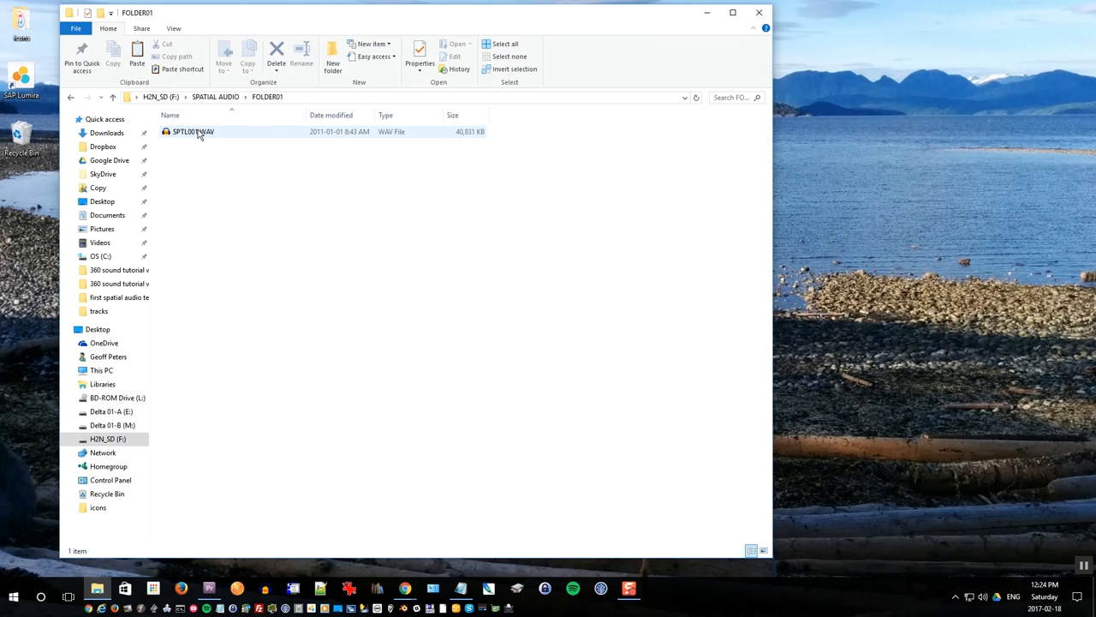
{"action": "left_click", "coordinate": [193, 131]}
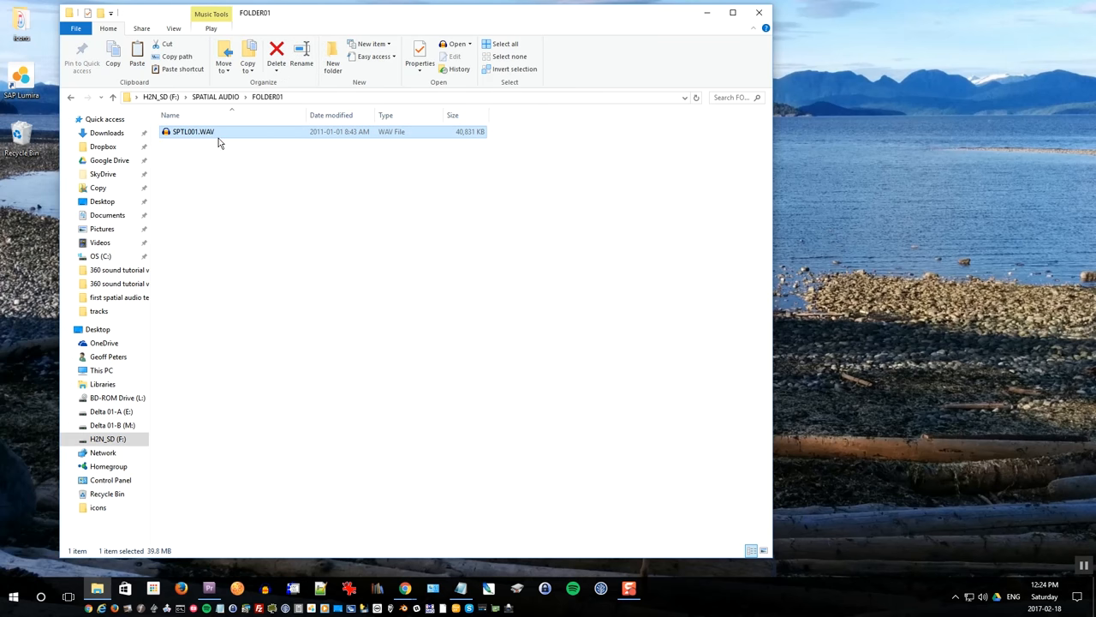
{"action": "left_click_drag", "start_coordinate": [192, 131], "coordinate": [120, 270]}
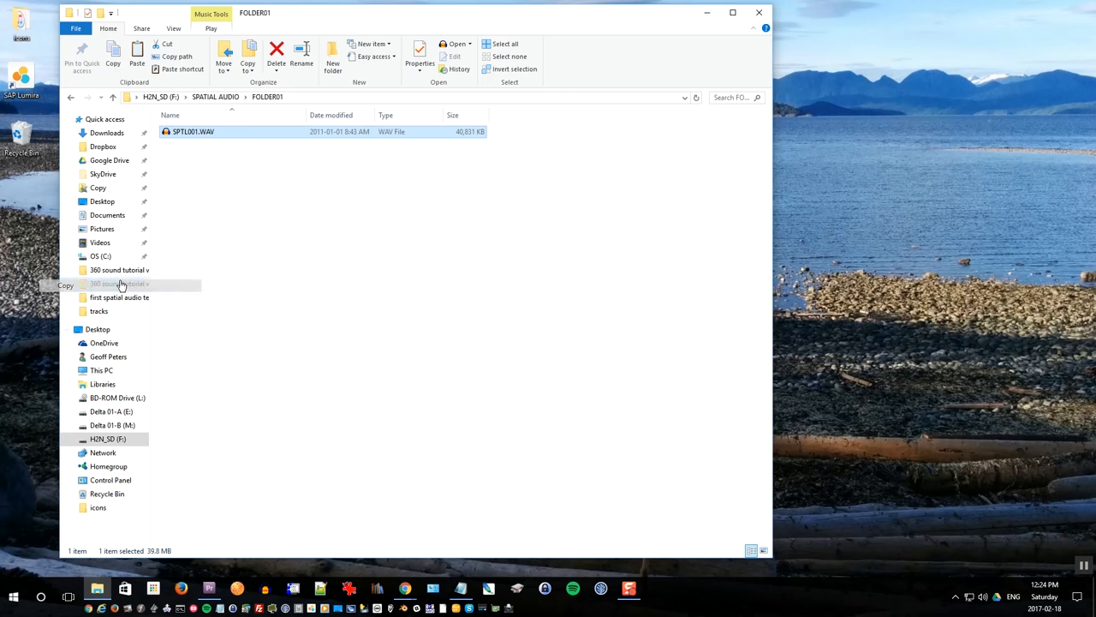
{"action": "left_click", "coordinate": [71, 96]}
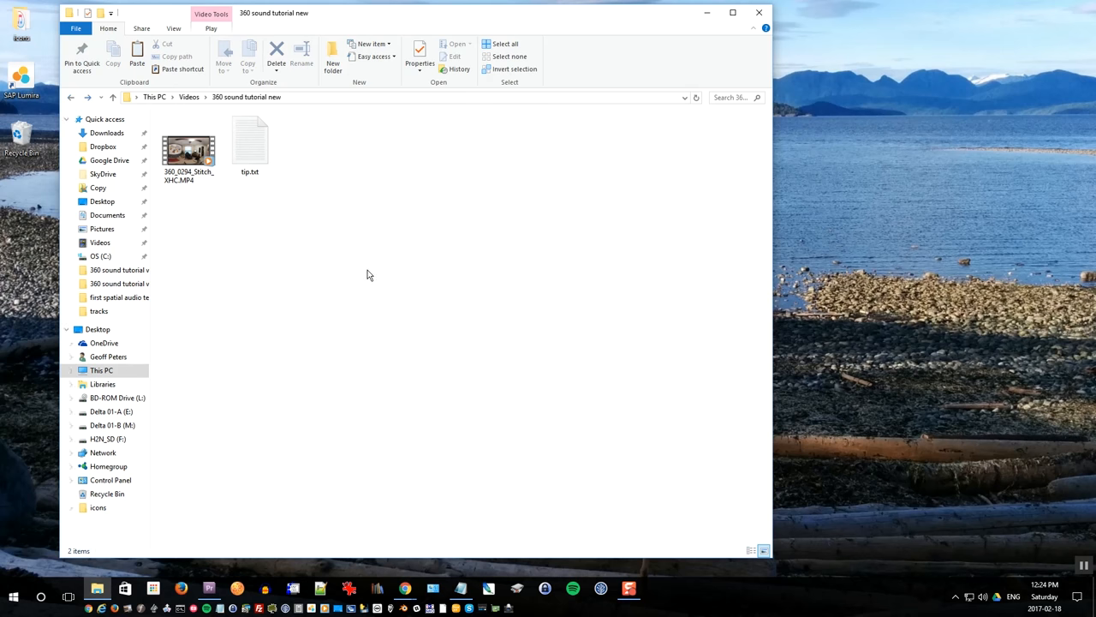
{"action": "right_click", "coordinate": [368, 274]}
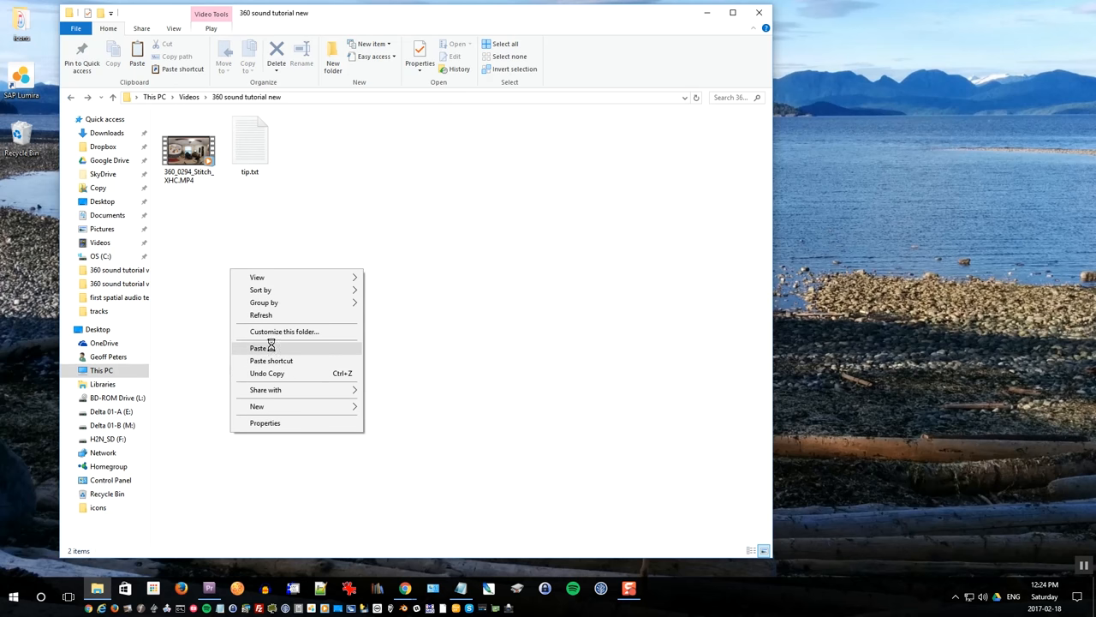
{"action": "left_click", "coordinate": [258, 348]}
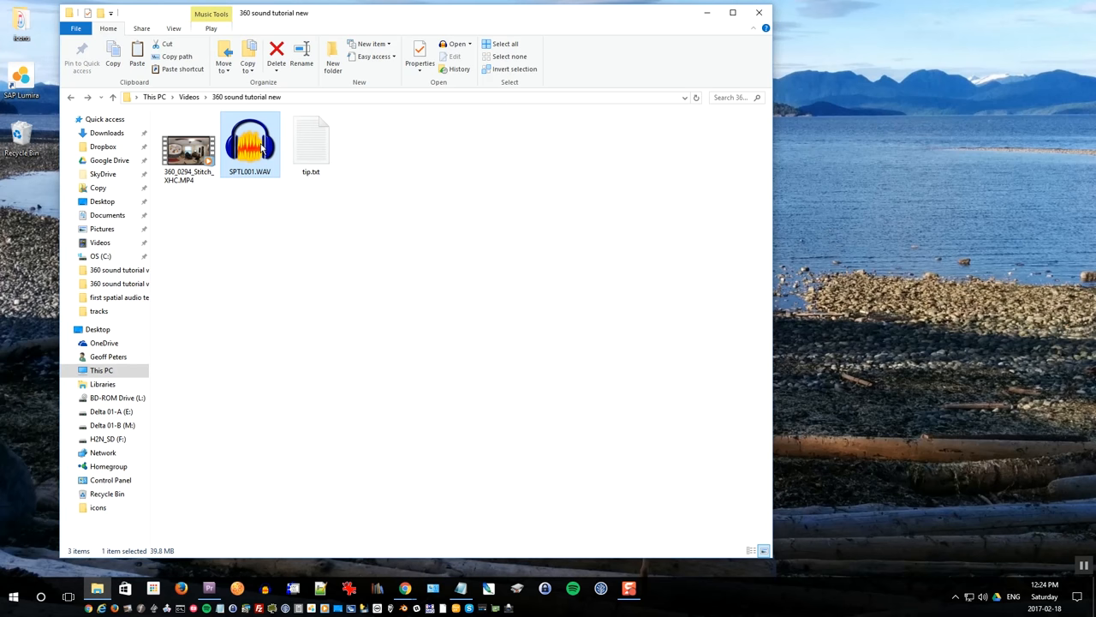
{"action": "right_click", "coordinate": [249, 143]}
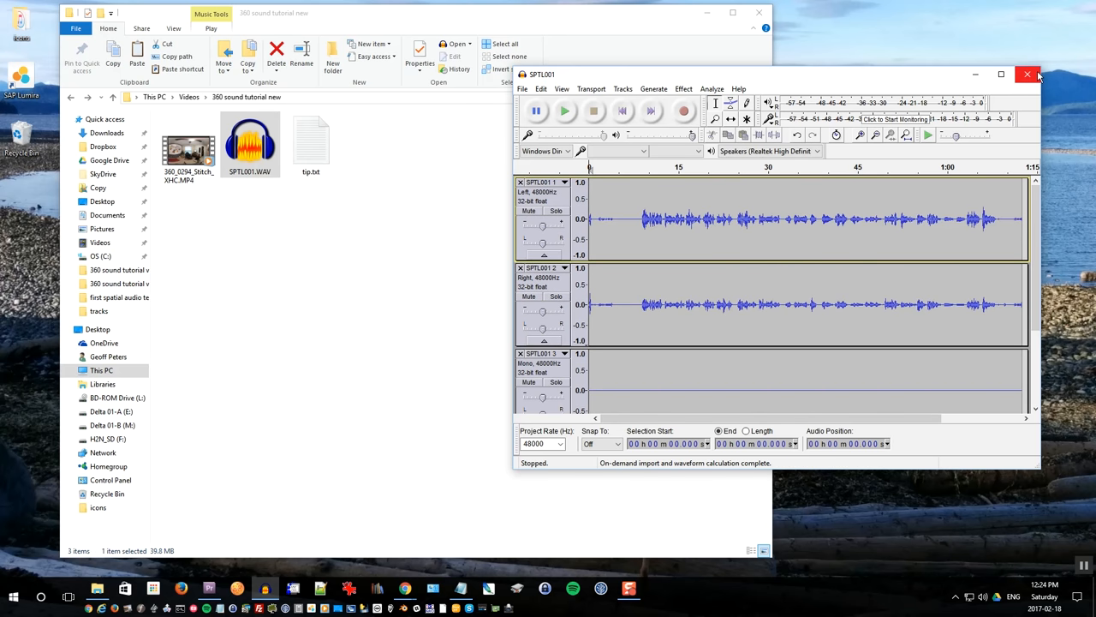
{"action": "left_click", "coordinate": [1001, 73]}
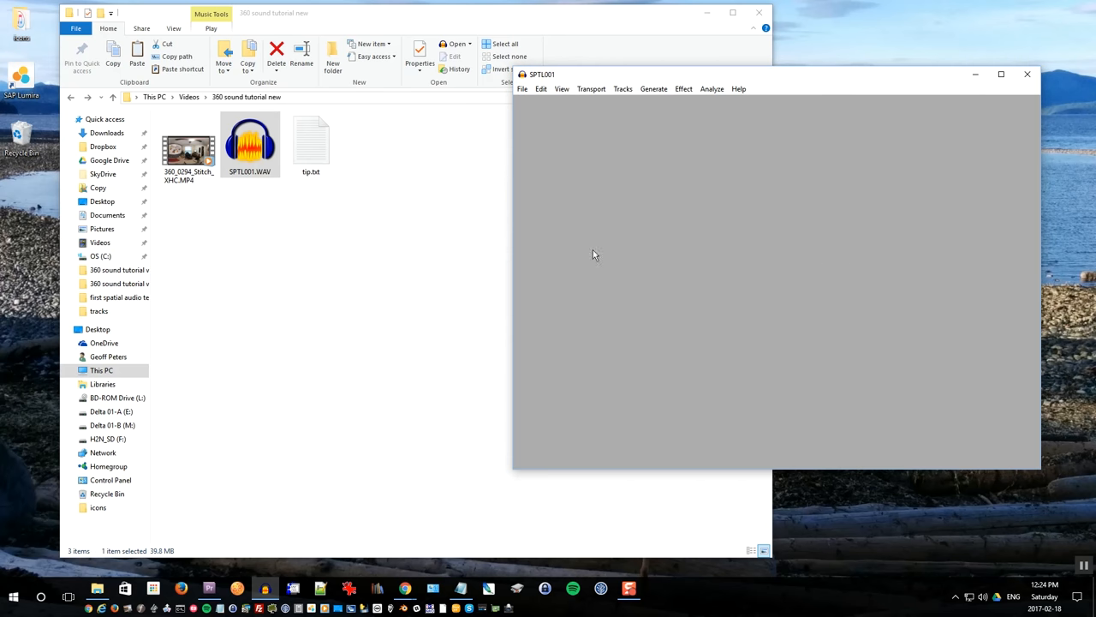
{"action": "right_click", "coordinate": [187, 146]}
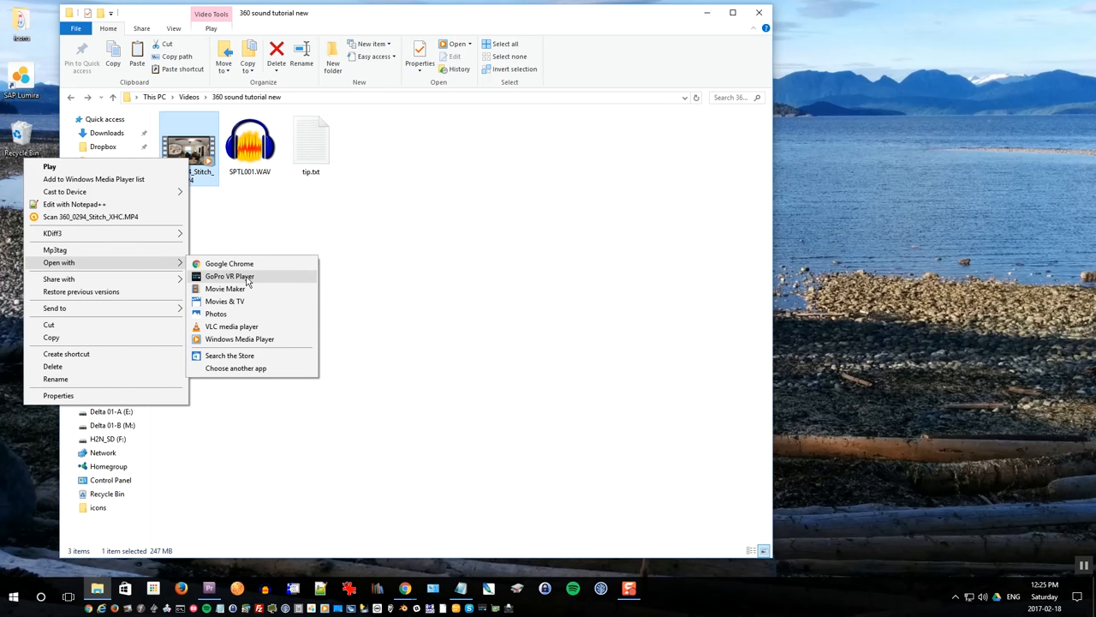
{"action": "mouse_move", "coordinate": [282, 338]}
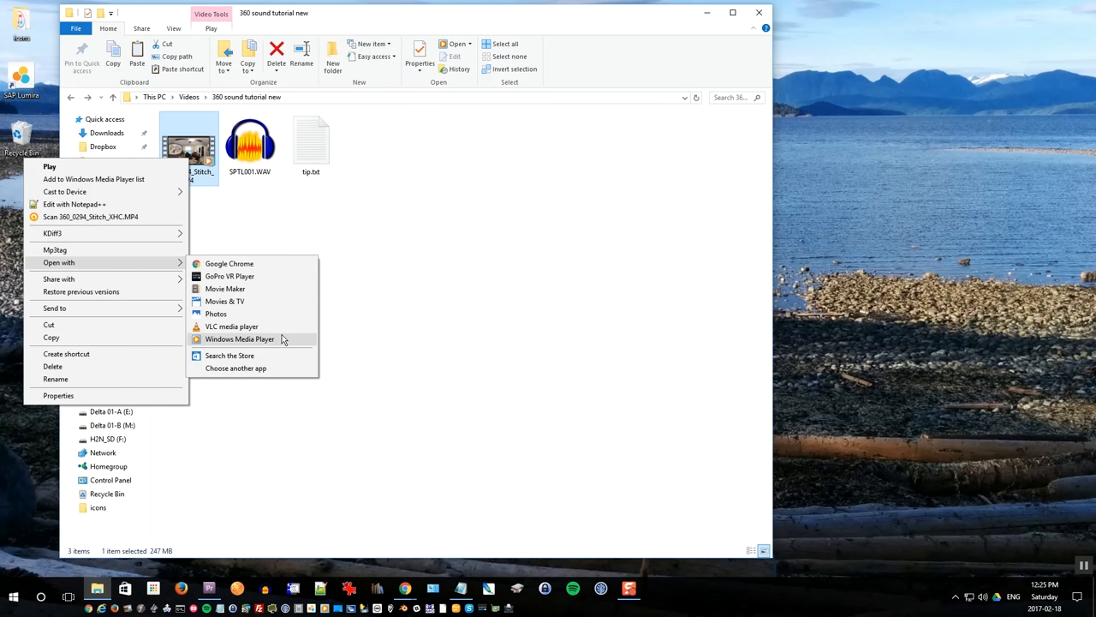
{"action": "left_click", "coordinate": [240, 338]}
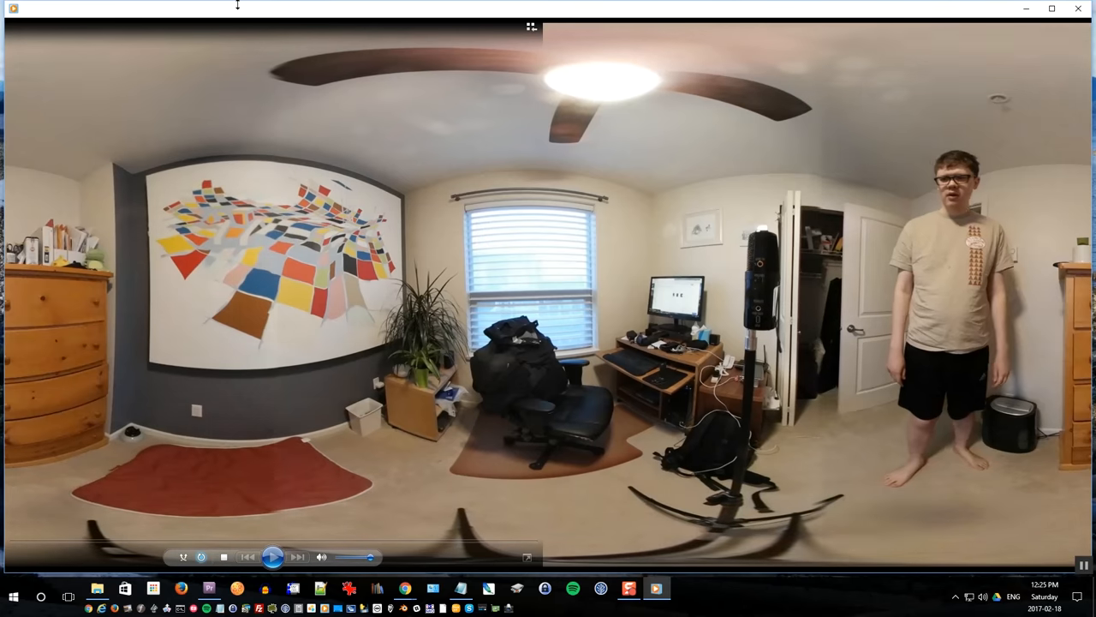
{"action": "left_click", "coordinate": [272, 557]}
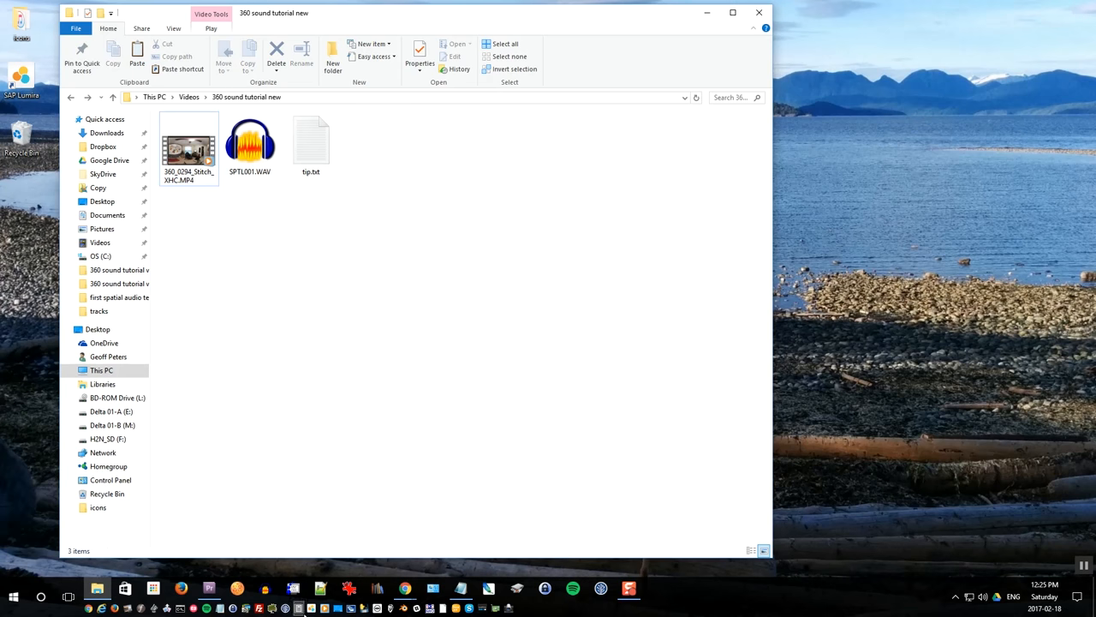
{"action": "mouse_move", "coordinate": [405, 588]}
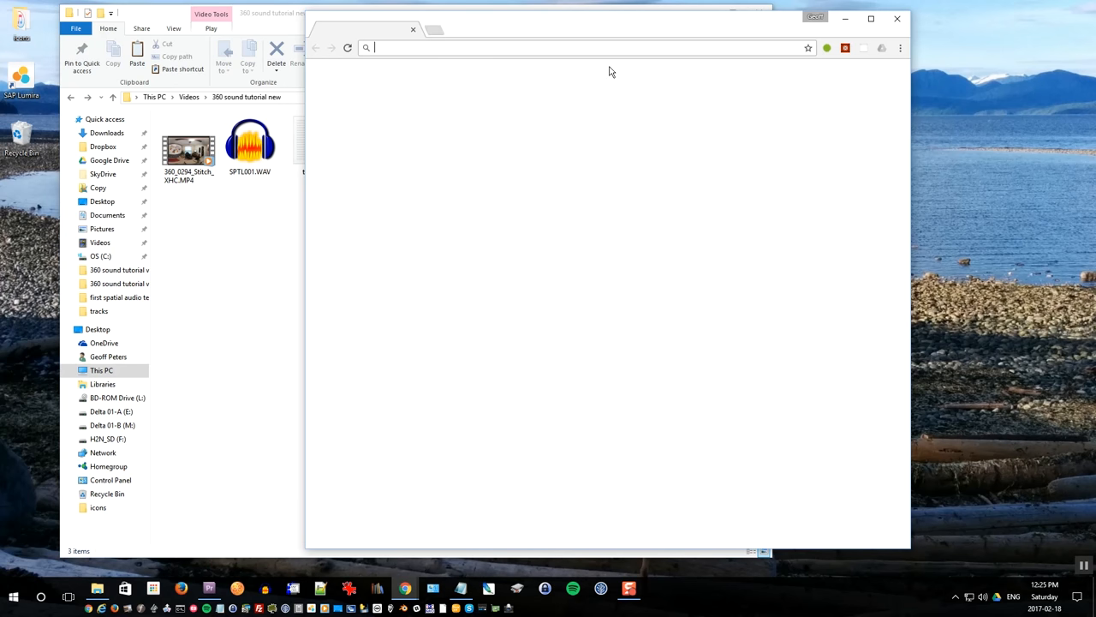
- Download the Zeranoe 64-bit static Windows FFmpeg build into a new ffmpeg folder
{"action": "type", "text": "ffmpeg.org"}
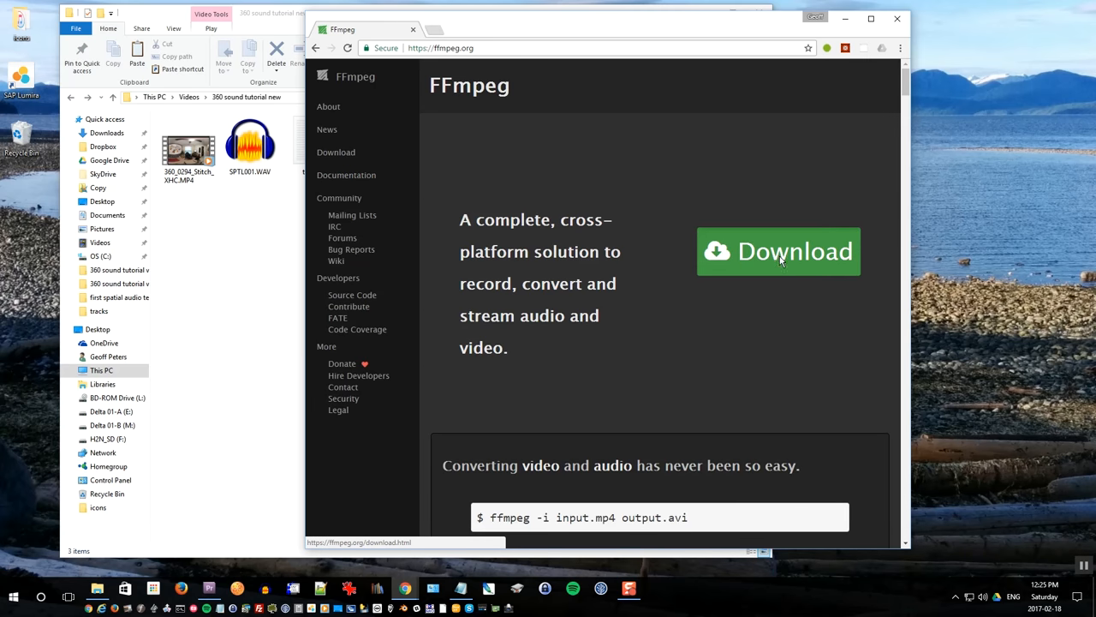
{"action": "left_click", "coordinate": [778, 251]}
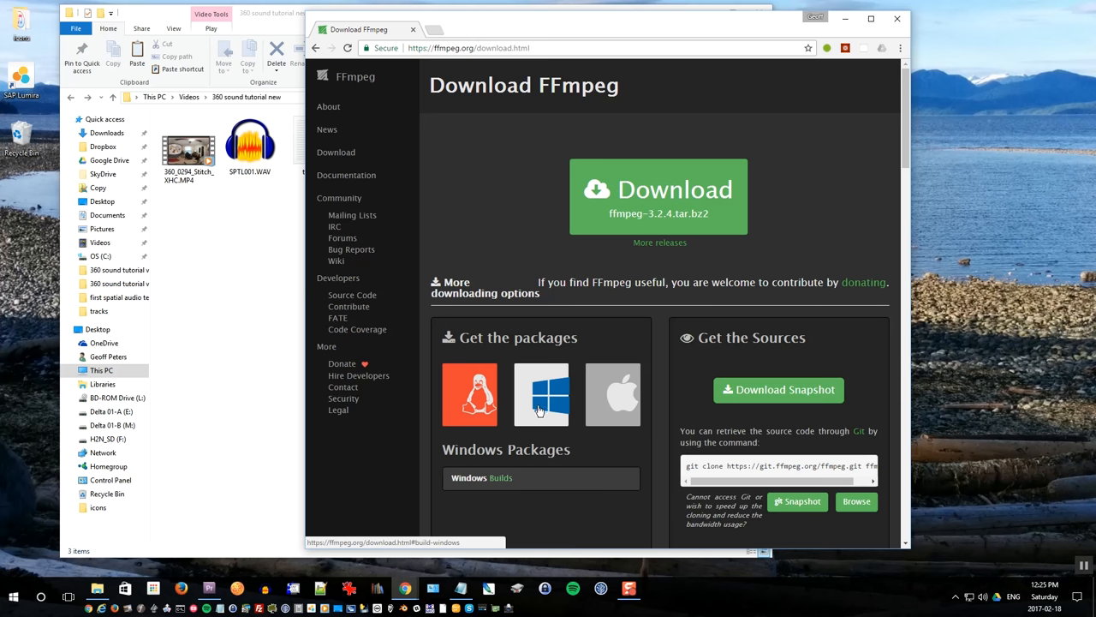
{"action": "left_click", "coordinate": [541, 395]}
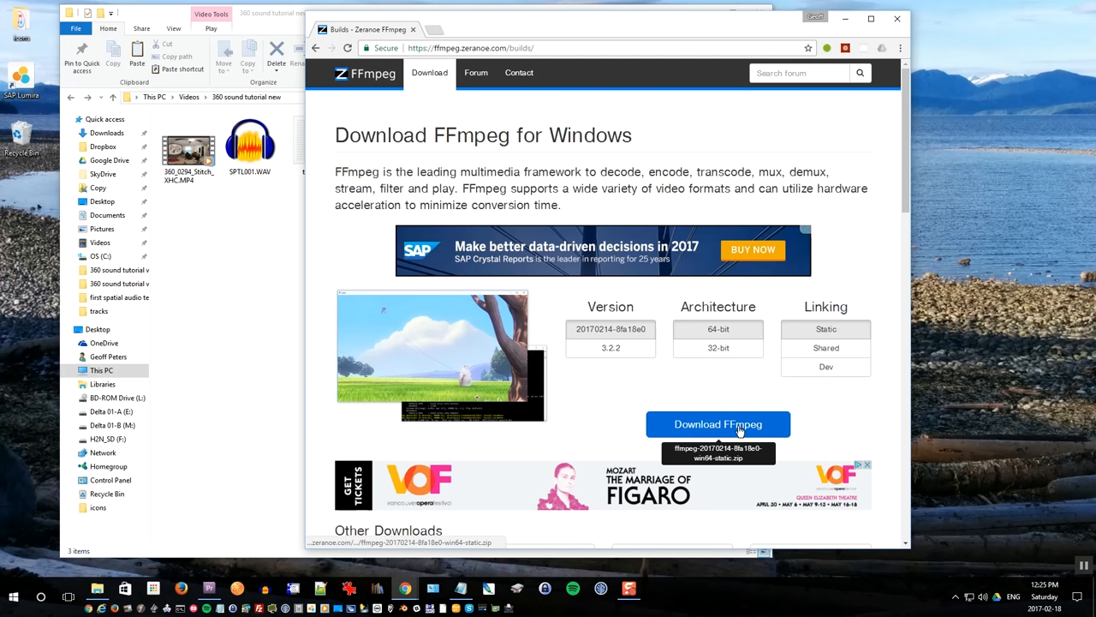
{"action": "left_click", "coordinate": [717, 424]}
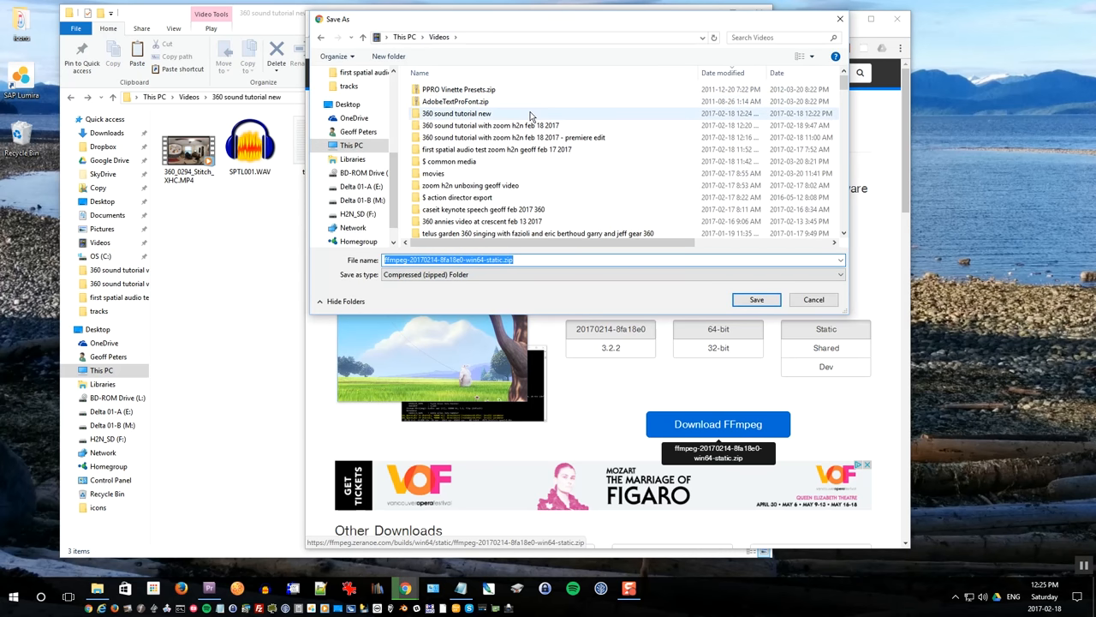
{"action": "double_click", "coordinate": [456, 113]}
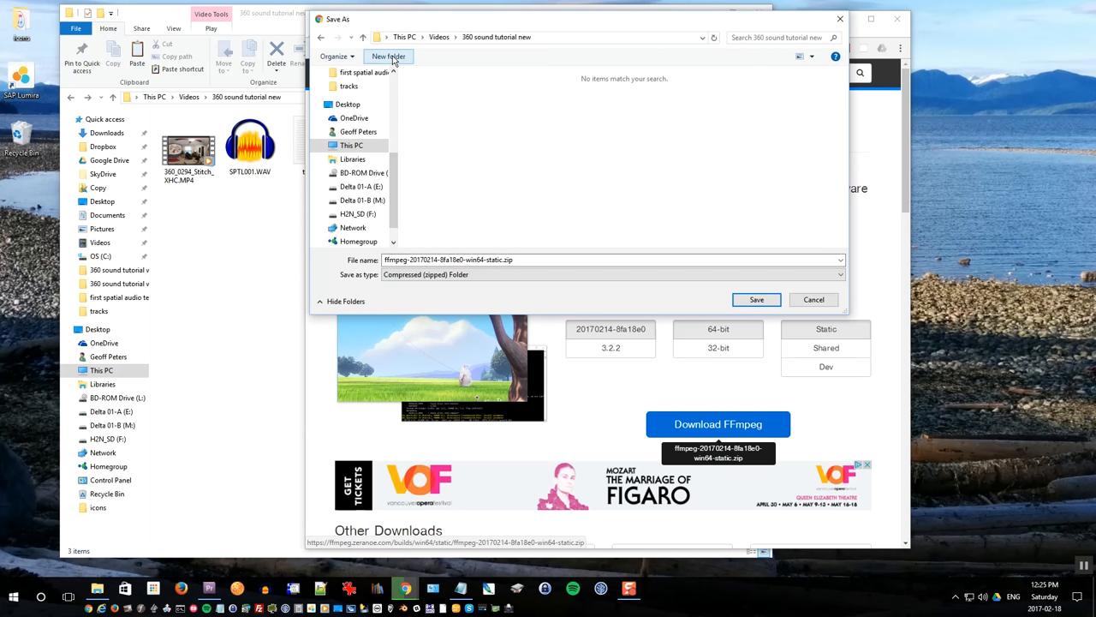
{"action": "left_click", "coordinate": [389, 57]}
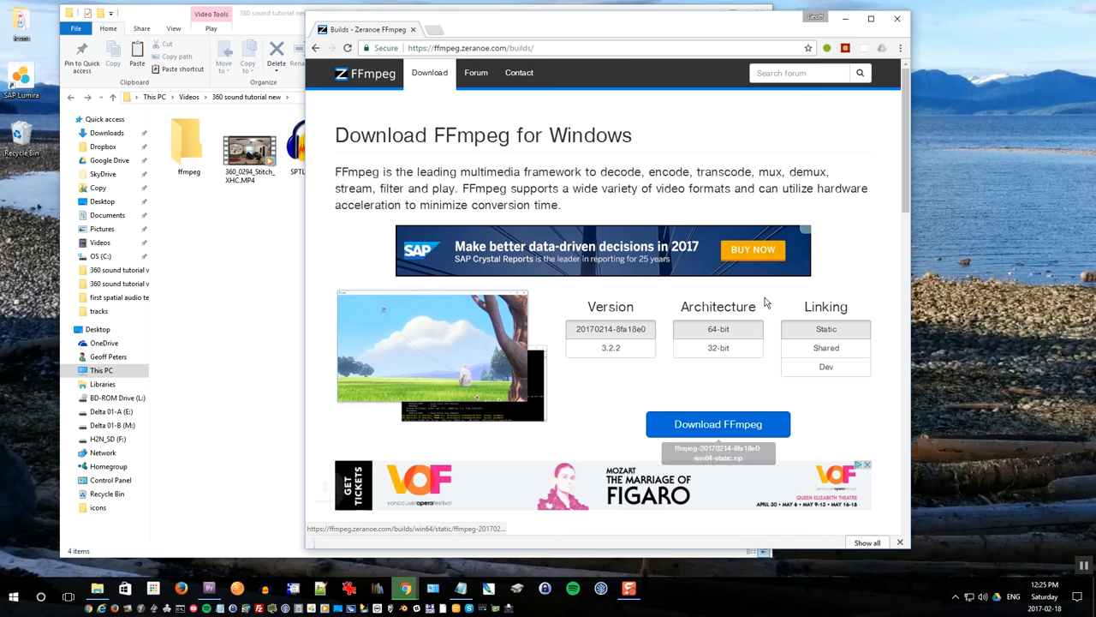
- Extract the downloaded FFmpeg zip to its suggested folder
{"action": "left_click", "coordinate": [718, 423]}
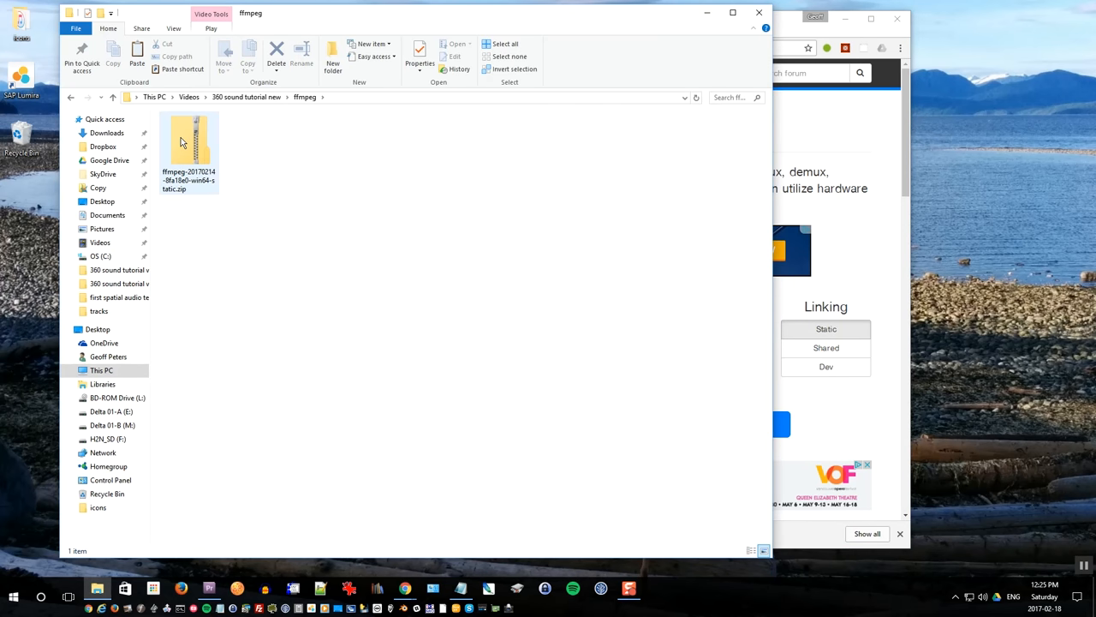
{"action": "right_click", "coordinate": [189, 150]}
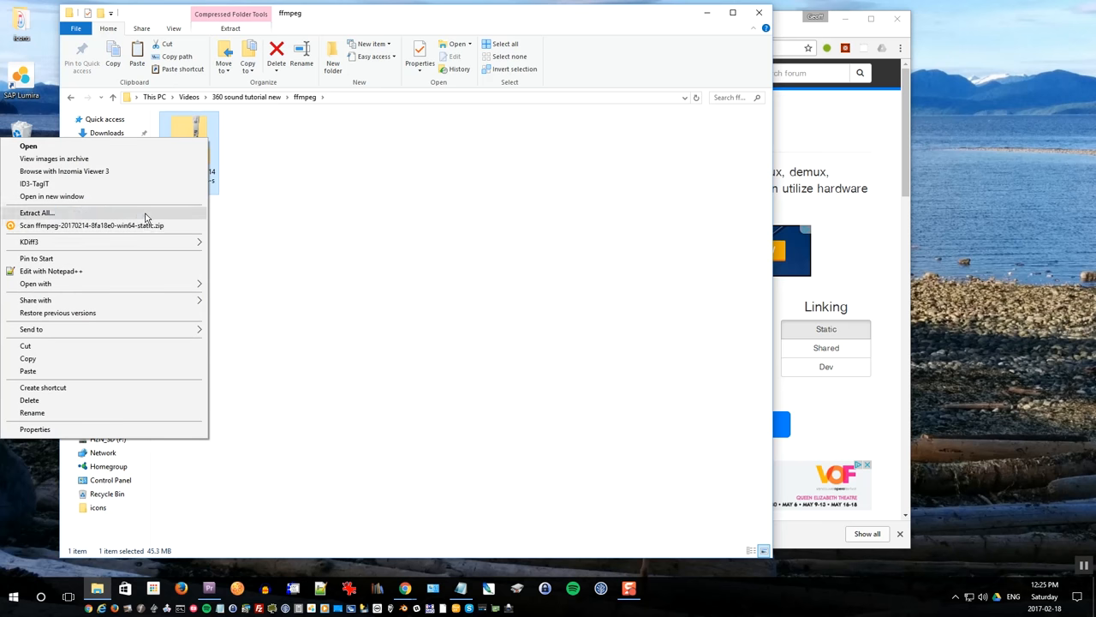
{"action": "left_click", "coordinate": [37, 212]}
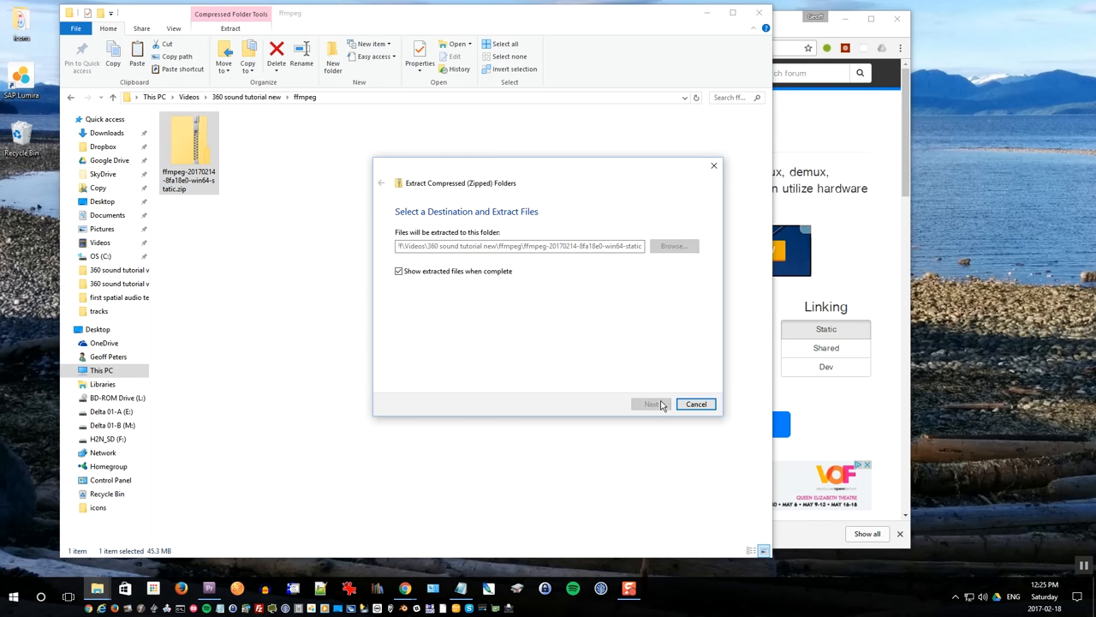
{"action": "left_click", "coordinate": [651, 403]}
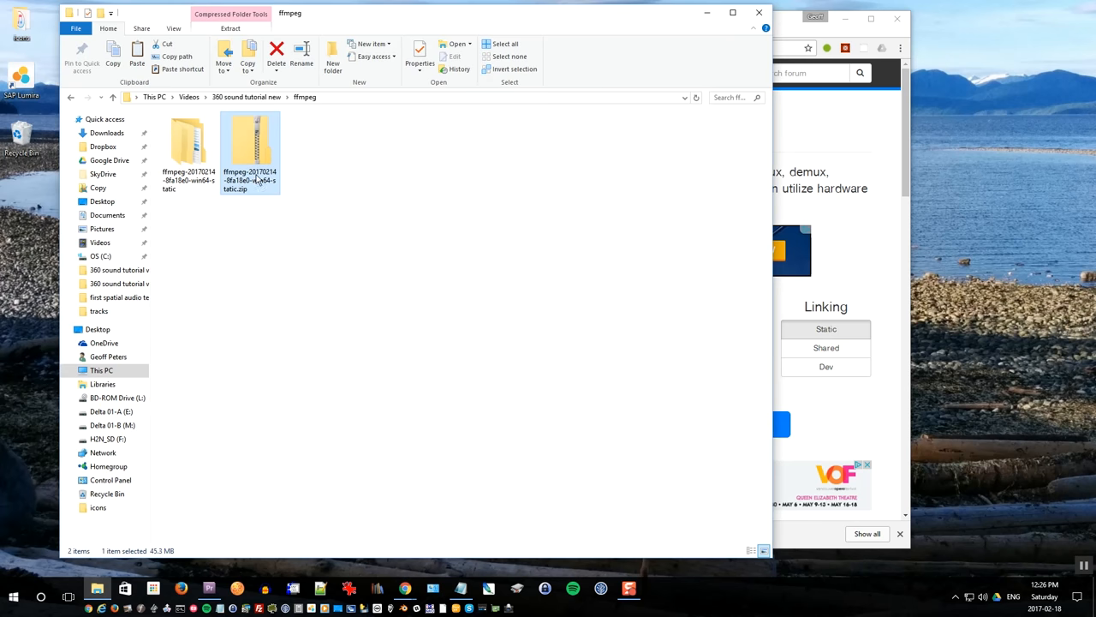
- Copy ffmpeg.exe from the extracted FFmpeg bin folder
{"action": "double_click", "coordinate": [189, 145]}
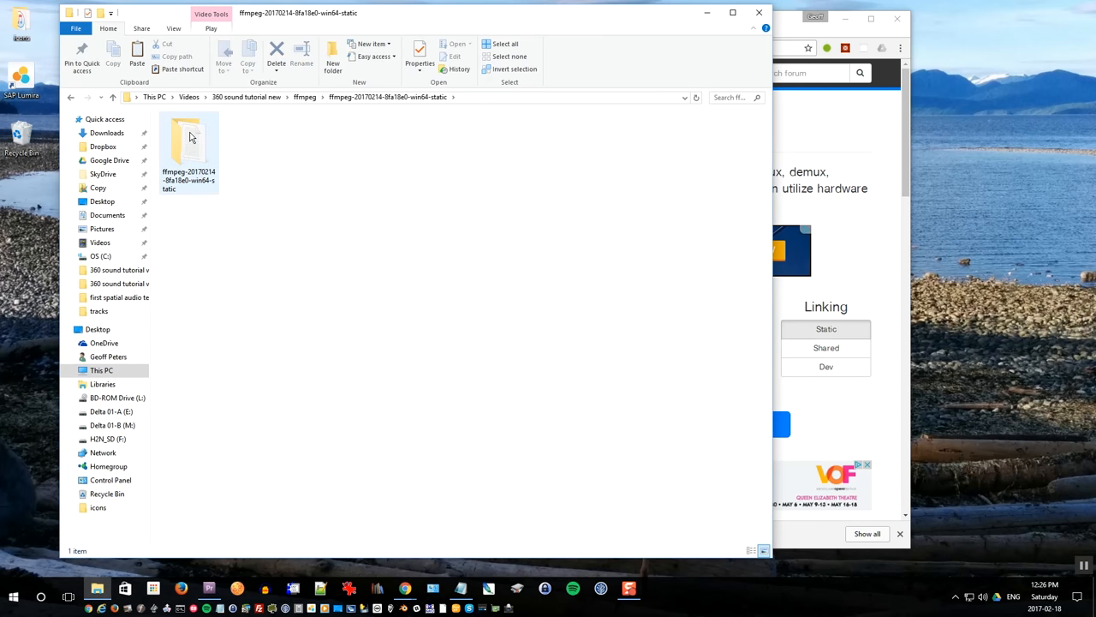
{"action": "double_click", "coordinate": [188, 142]}
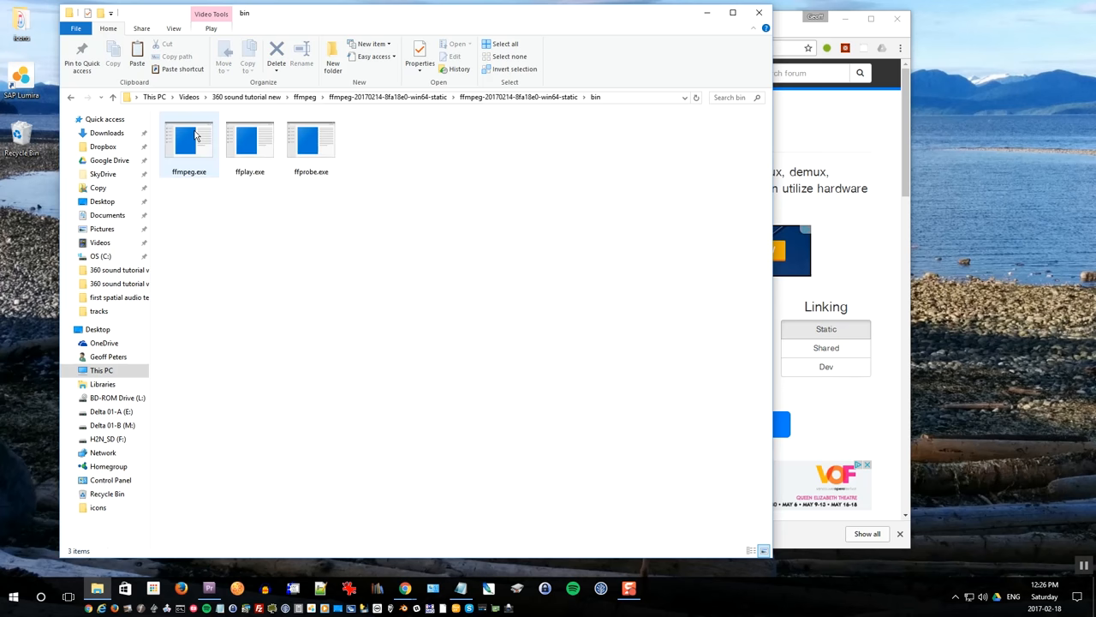
{"action": "right_click", "coordinate": [188, 142]}
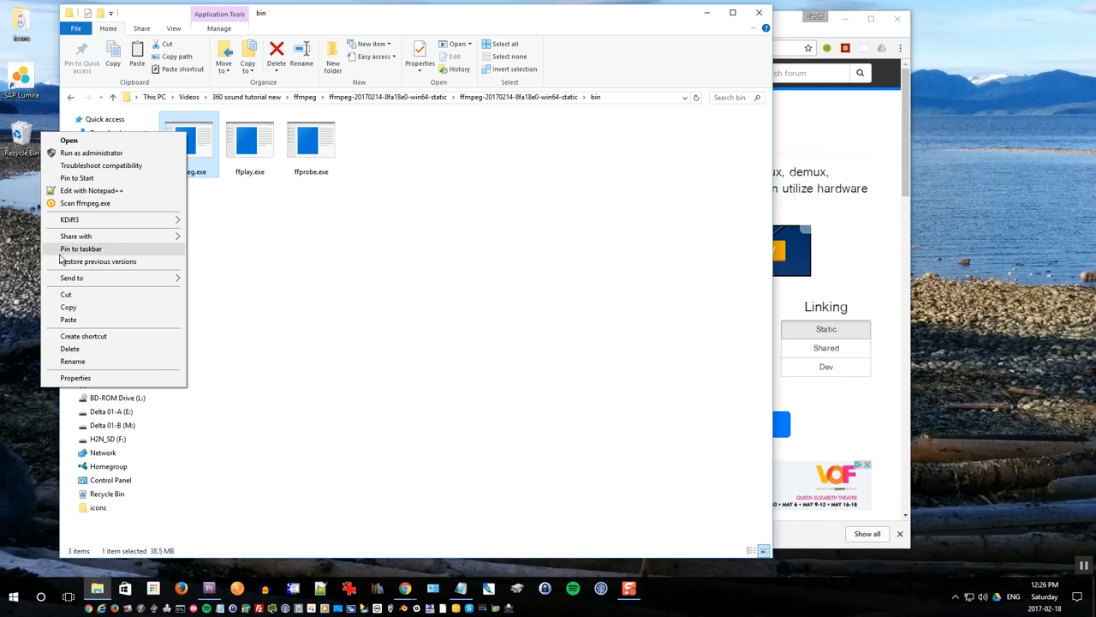
{"action": "left_click", "coordinate": [304, 96]}
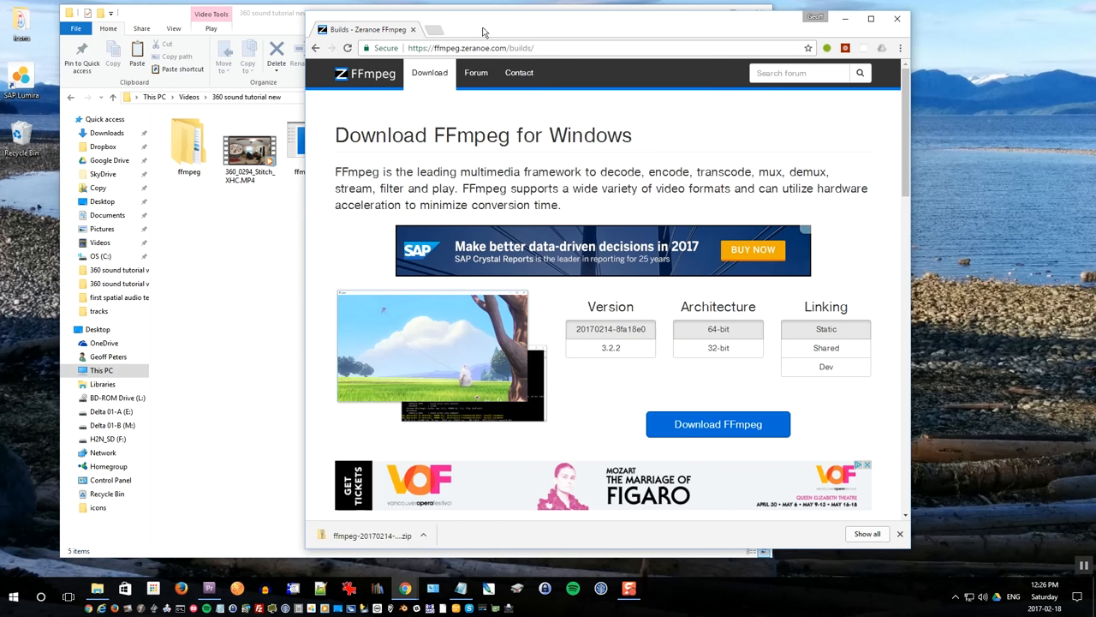
- Save the Windows metadata tool zip from YouTube Help into a new '360 metadata tool' folder
{"action": "type", "text": "google metadata tool 360"}
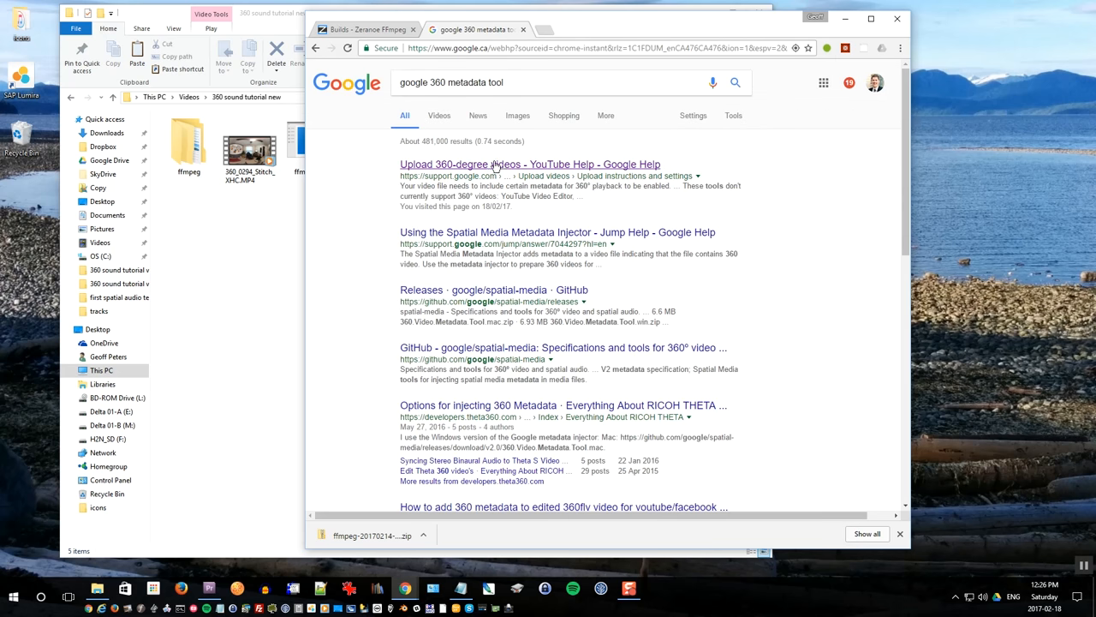
{"action": "left_click", "coordinate": [529, 163]}
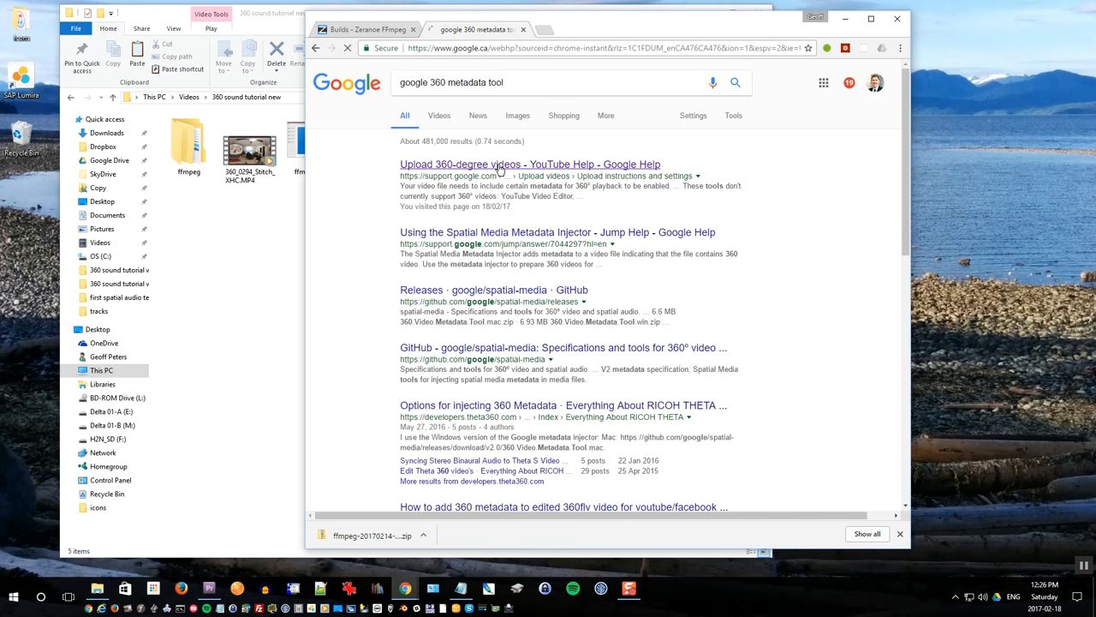
{"action": "left_click", "coordinate": [529, 164]}
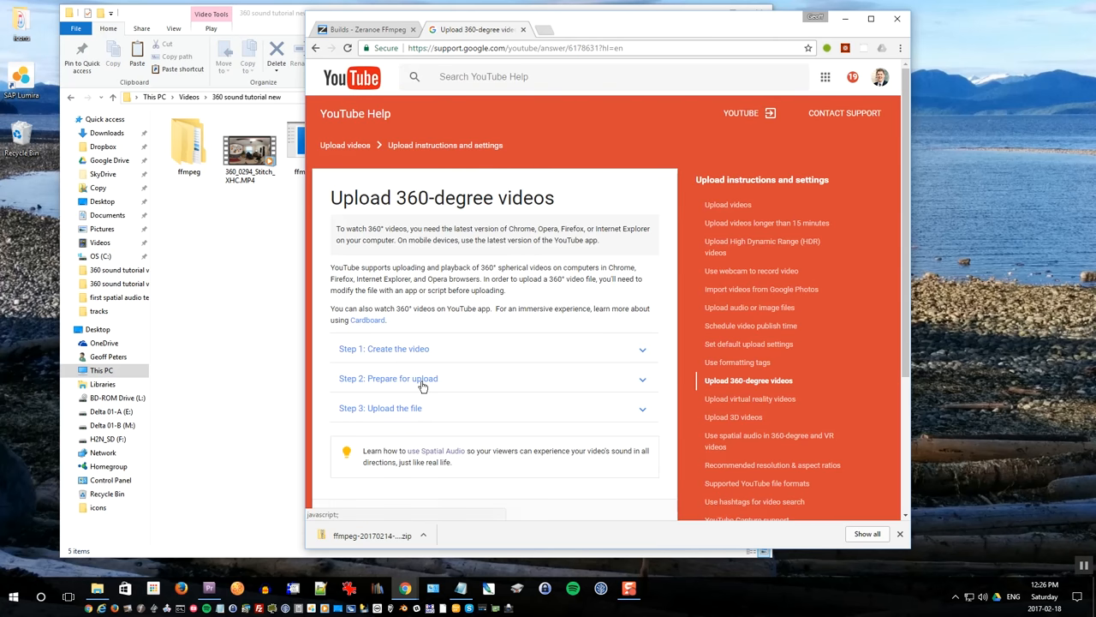
{"action": "left_click", "coordinate": [388, 378]}
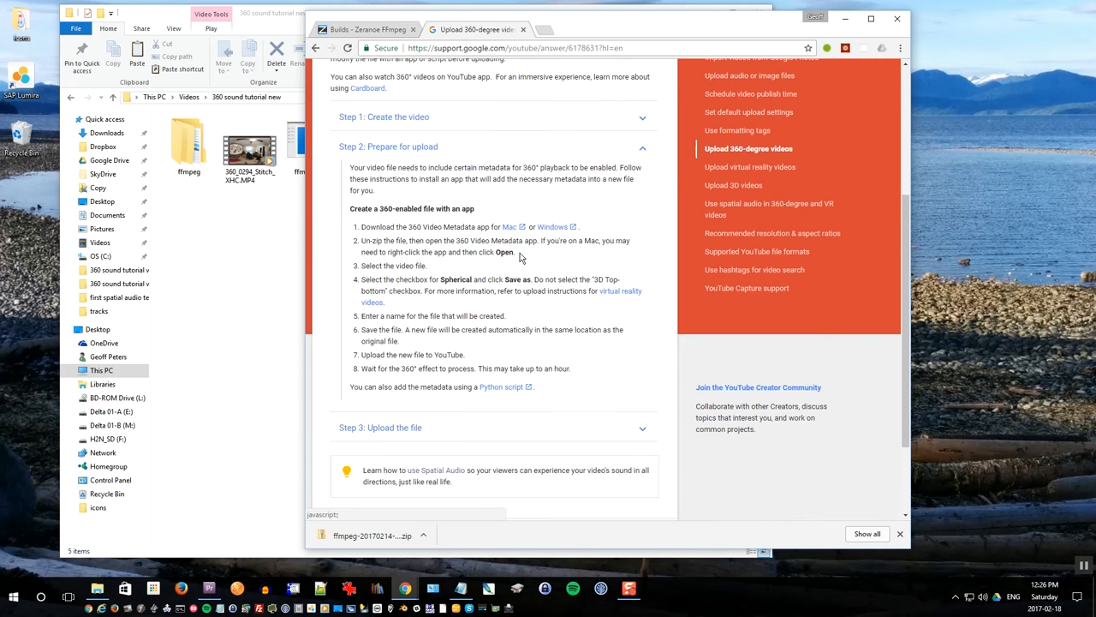
{"action": "mouse_move", "coordinate": [552, 226]}
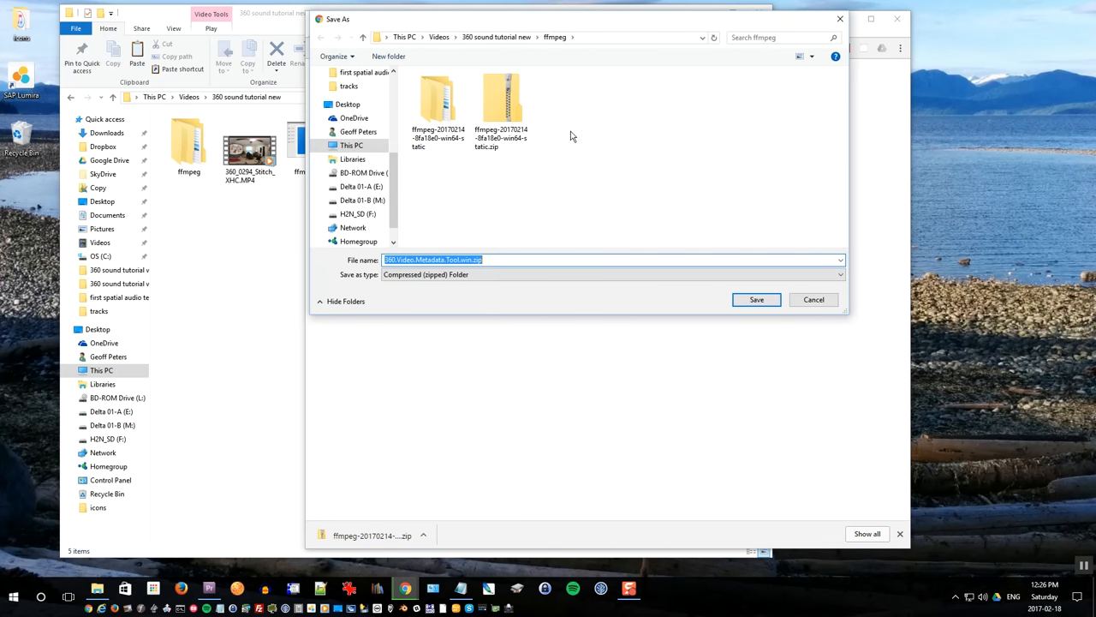
{"action": "left_click", "coordinate": [388, 55]}
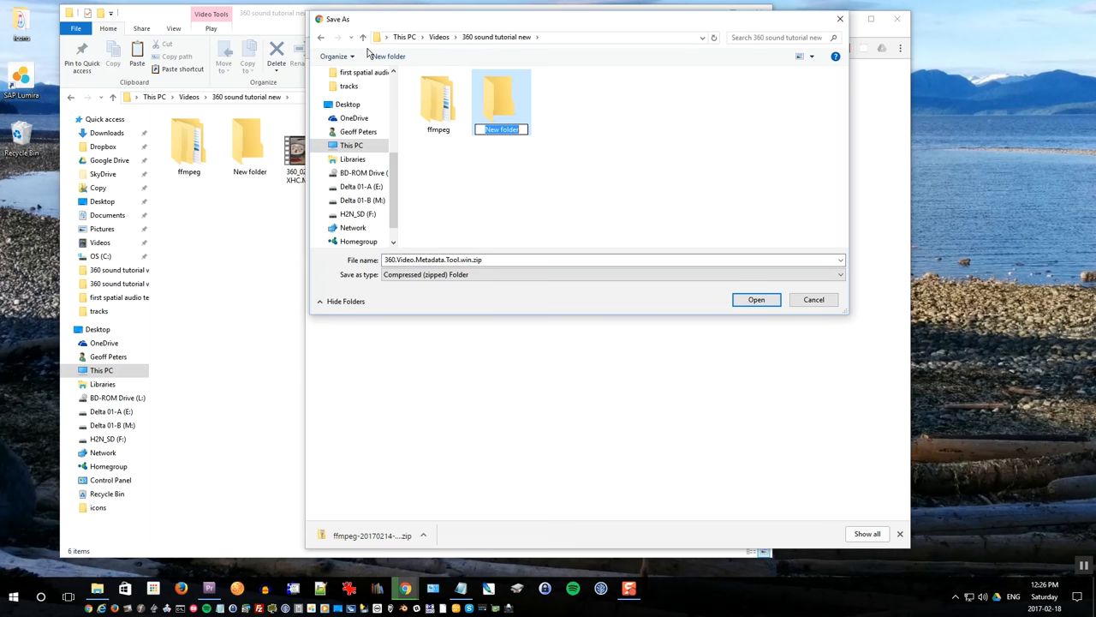
{"action": "type", "text": "360 metadata tool"}
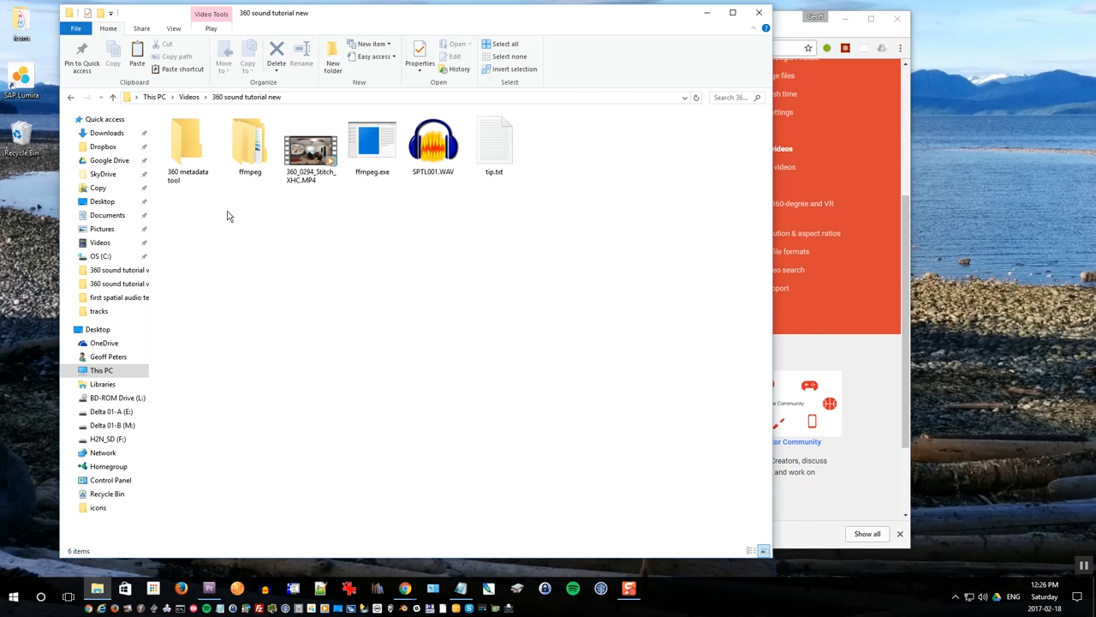
- Extract the metadata tool zip to its suggested folder
{"action": "right_click", "coordinate": [189, 146]}
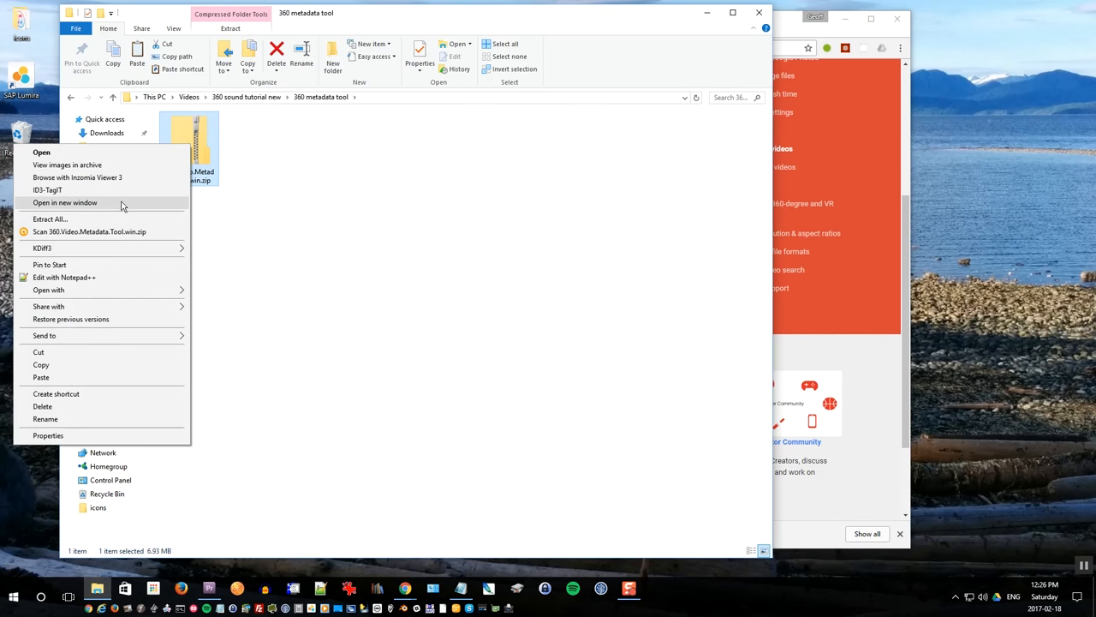
{"action": "left_click", "coordinate": [50, 218]}
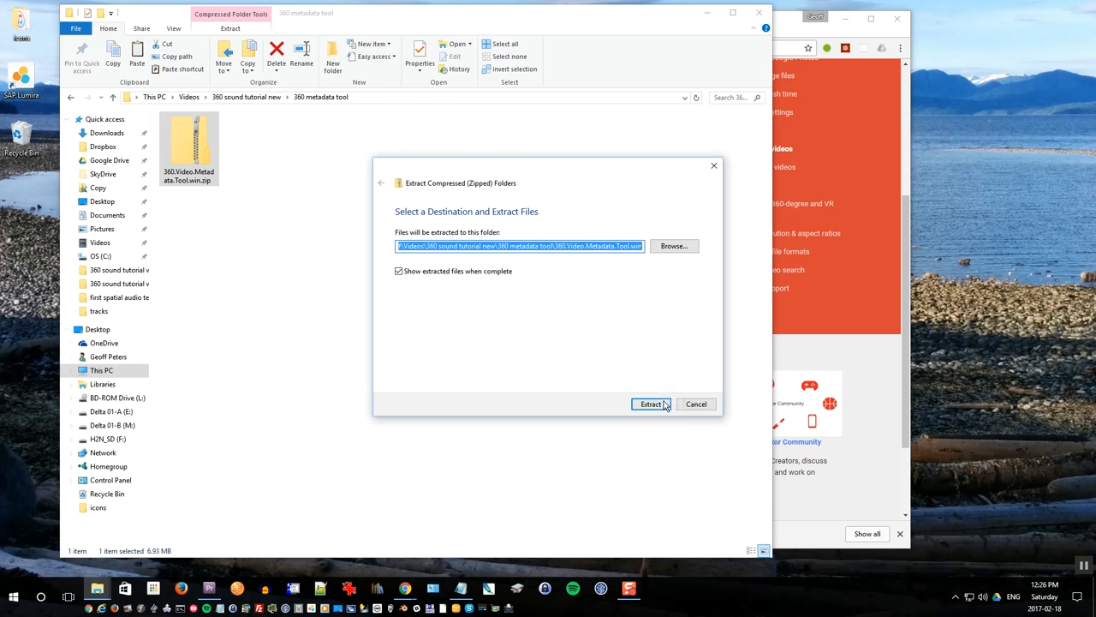
{"action": "left_click", "coordinate": [650, 403]}
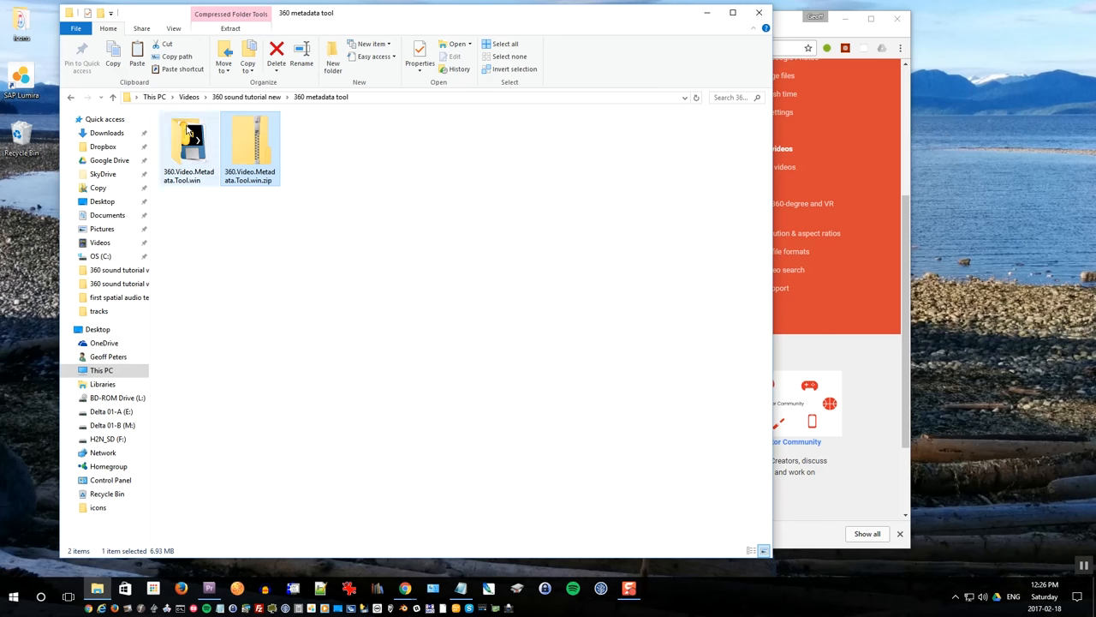
- Paste Spatial Media Metadata Injector.exe into the tutorial folder and open tip.txt
{"action": "right_click", "coordinate": [189, 146]}
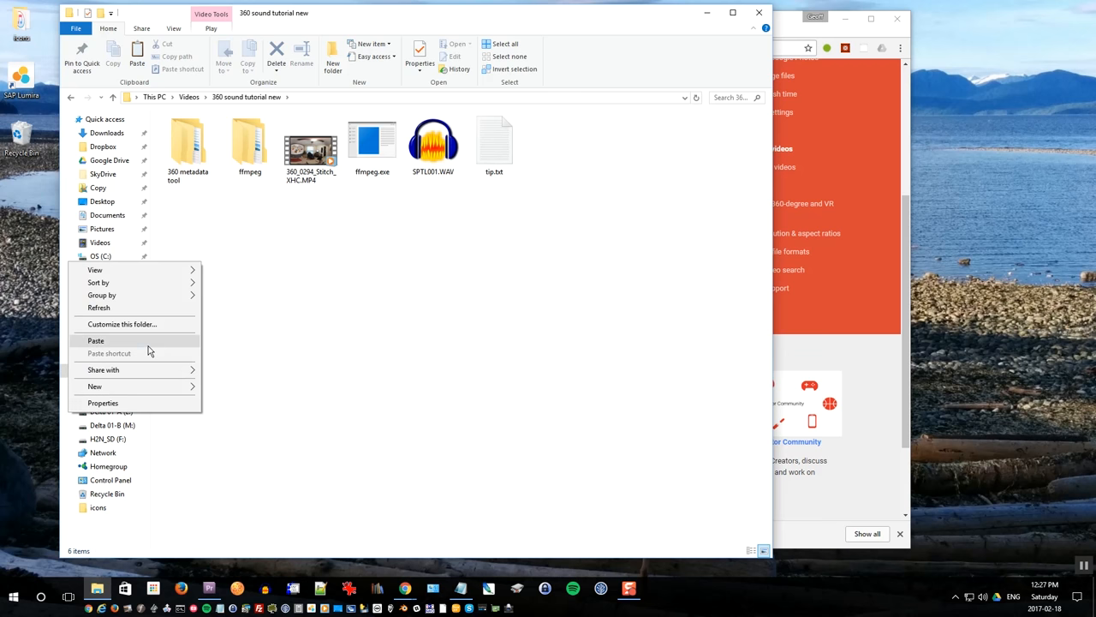
{"action": "left_click", "coordinate": [96, 340]}
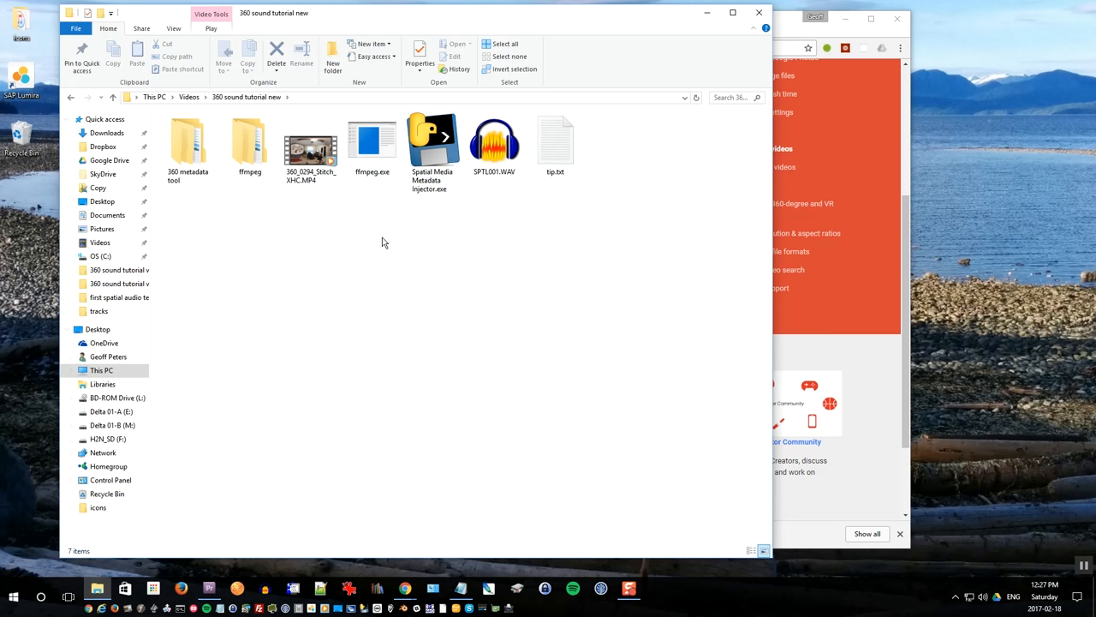
{"action": "double_click", "coordinate": [555, 141]}
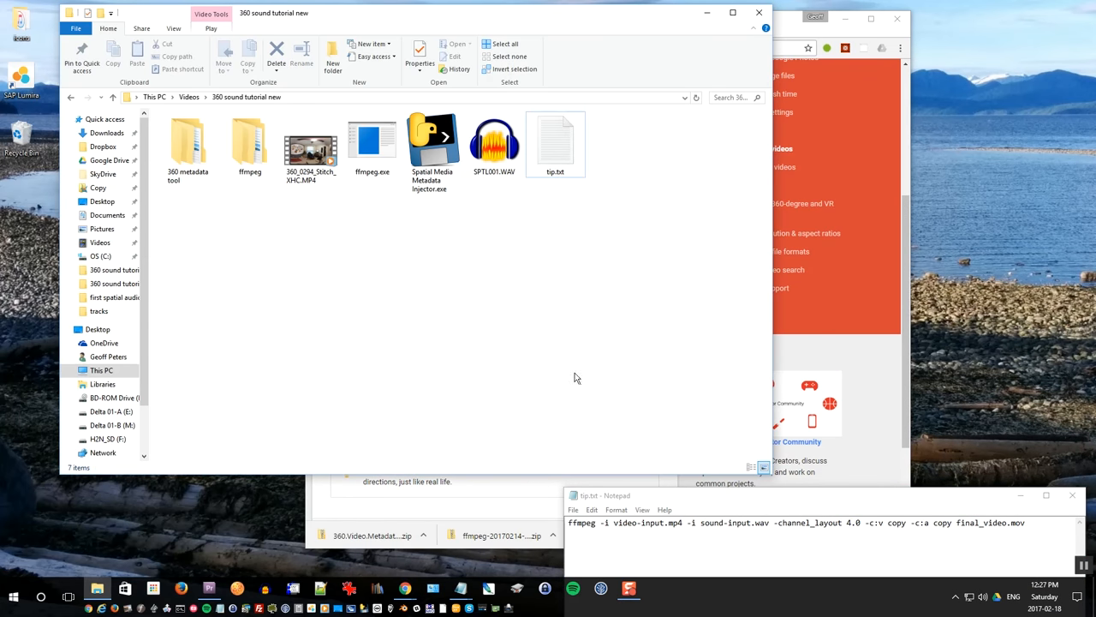
- Create a new text document and rename it process.bat
{"action": "right_click", "coordinate": [574, 377]}
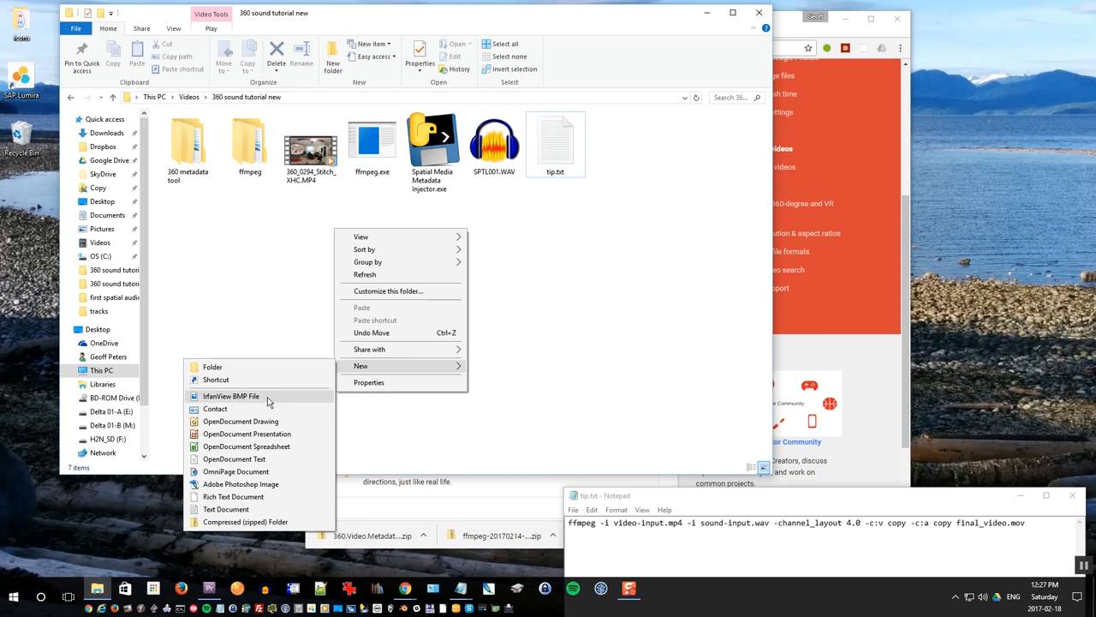
{"action": "left_click", "coordinate": [227, 509]}
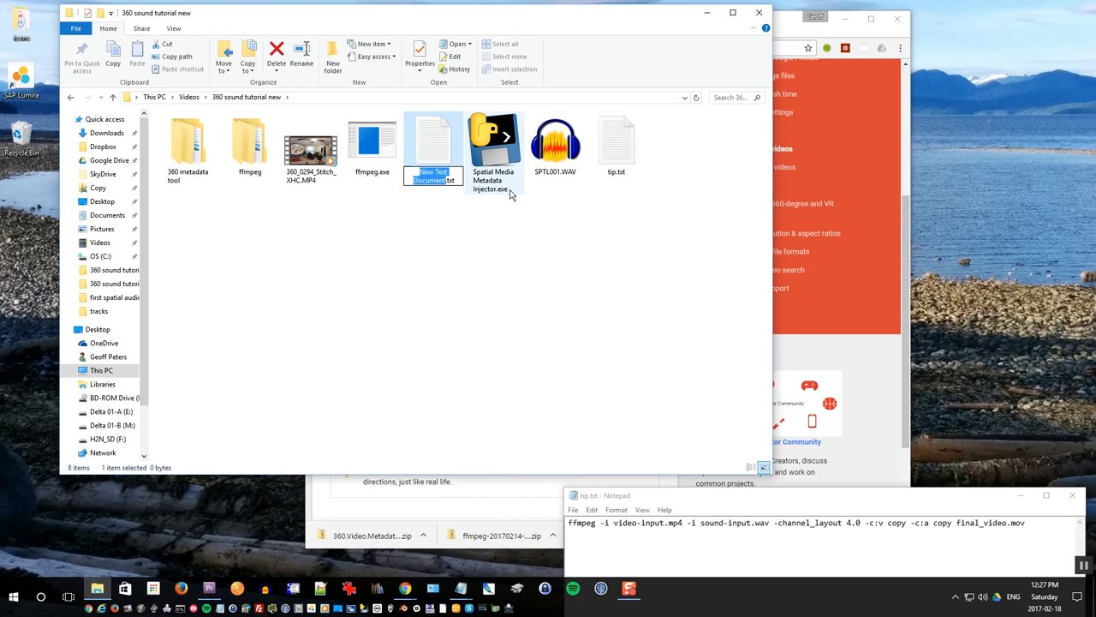
{"action": "type", "text": "process.bat"}
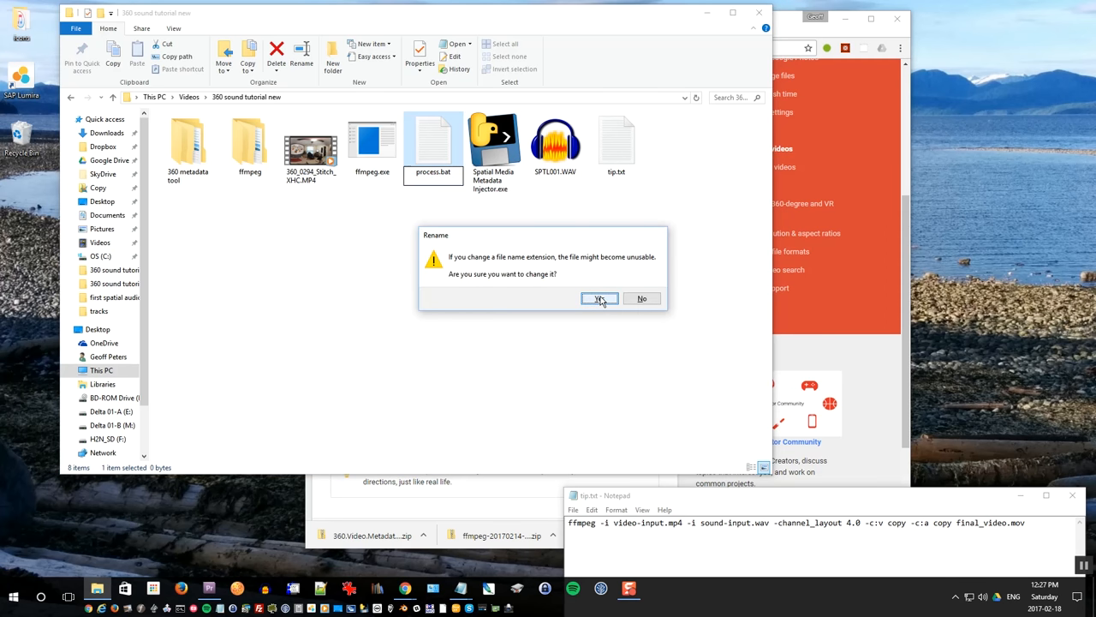
{"action": "left_click", "coordinate": [601, 298]}
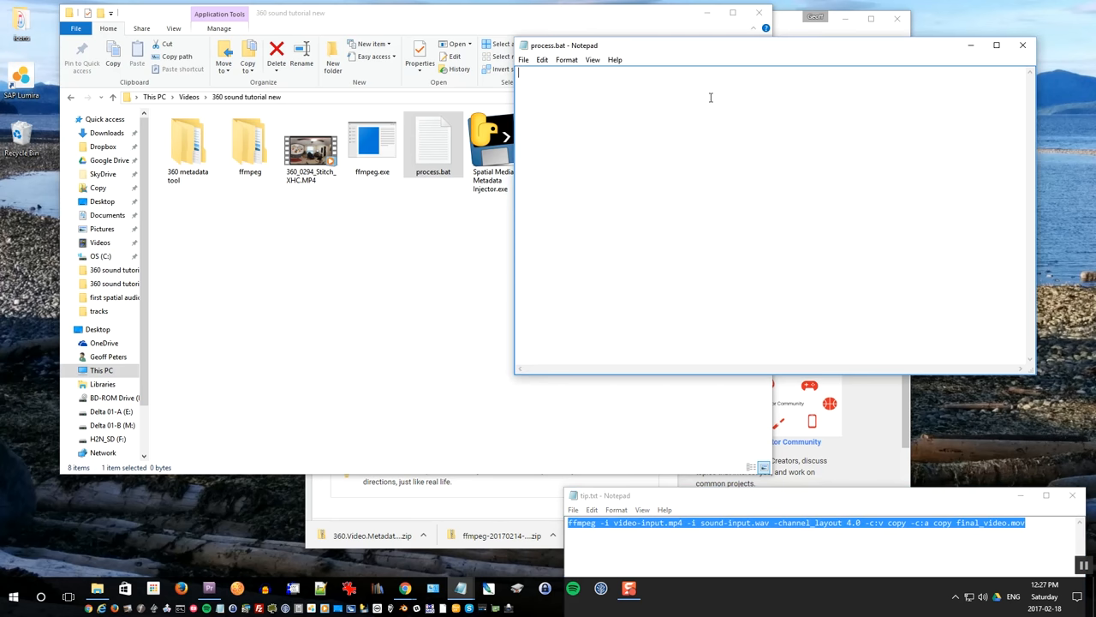
- Save the ffmpeg -channel_layout 4.0 copy command into process.bat and close it
{"action": "type", "text": "ffmpeg -i video-input.mp4 -i sound-input.wav -channel_layout 4.0 -c:v copy -c:a copy final_video.mov"}
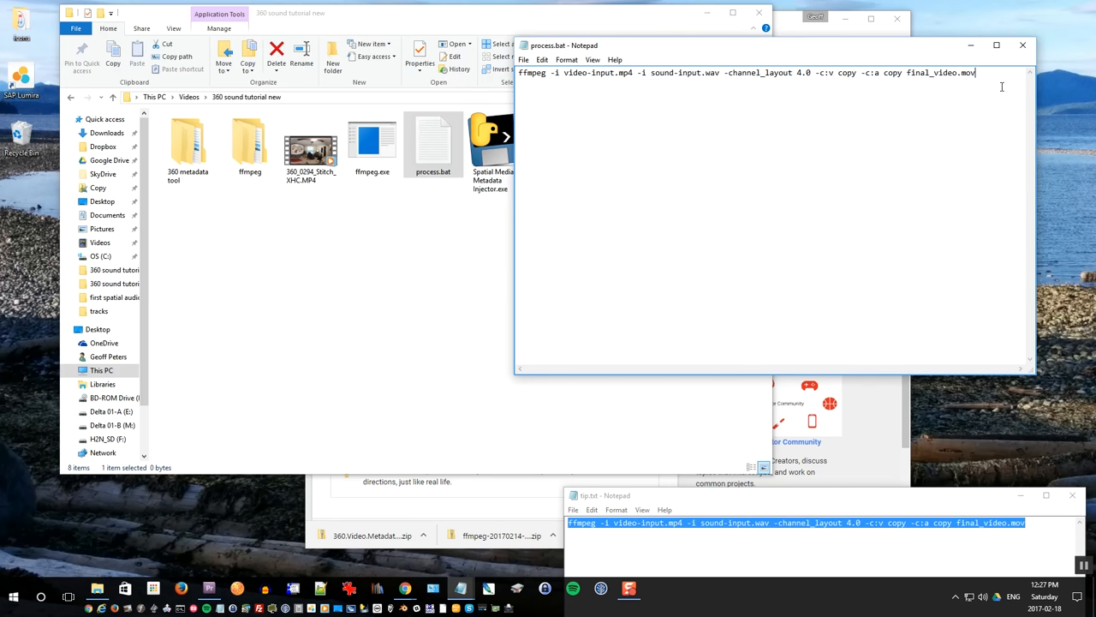
{"action": "left_click", "coordinate": [524, 59]}
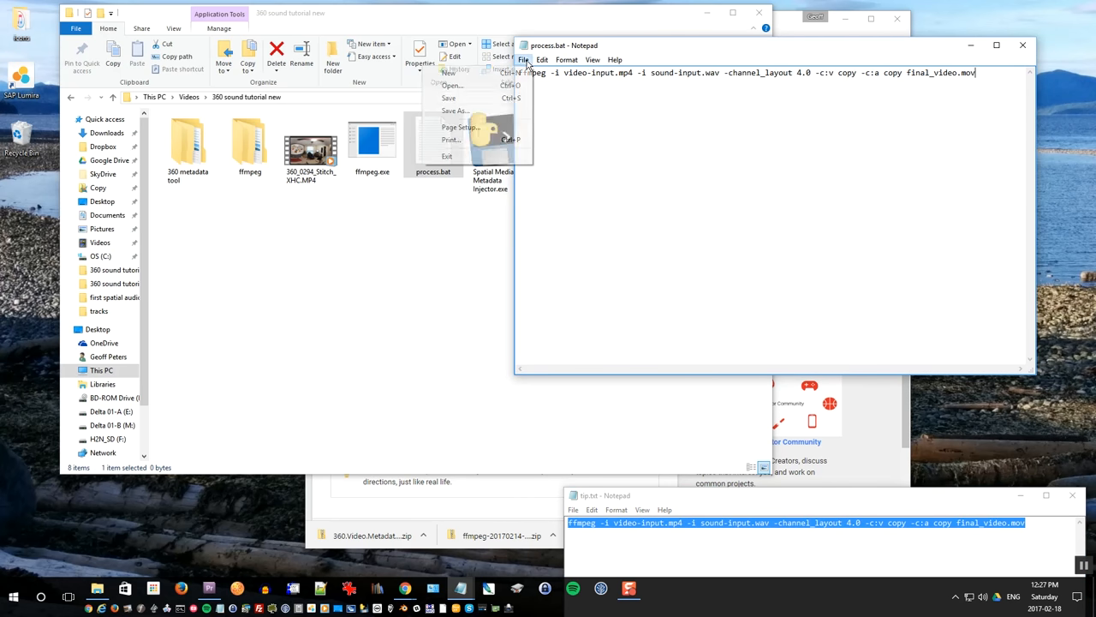
{"action": "left_click", "coordinate": [523, 59]}
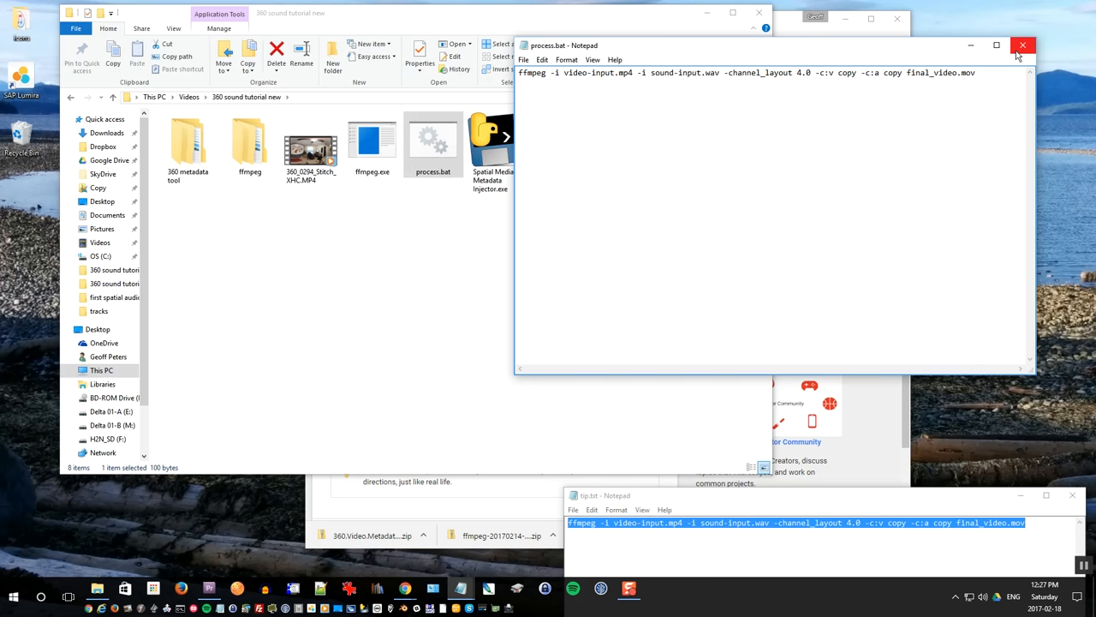
{"action": "left_click", "coordinate": [1023, 44]}
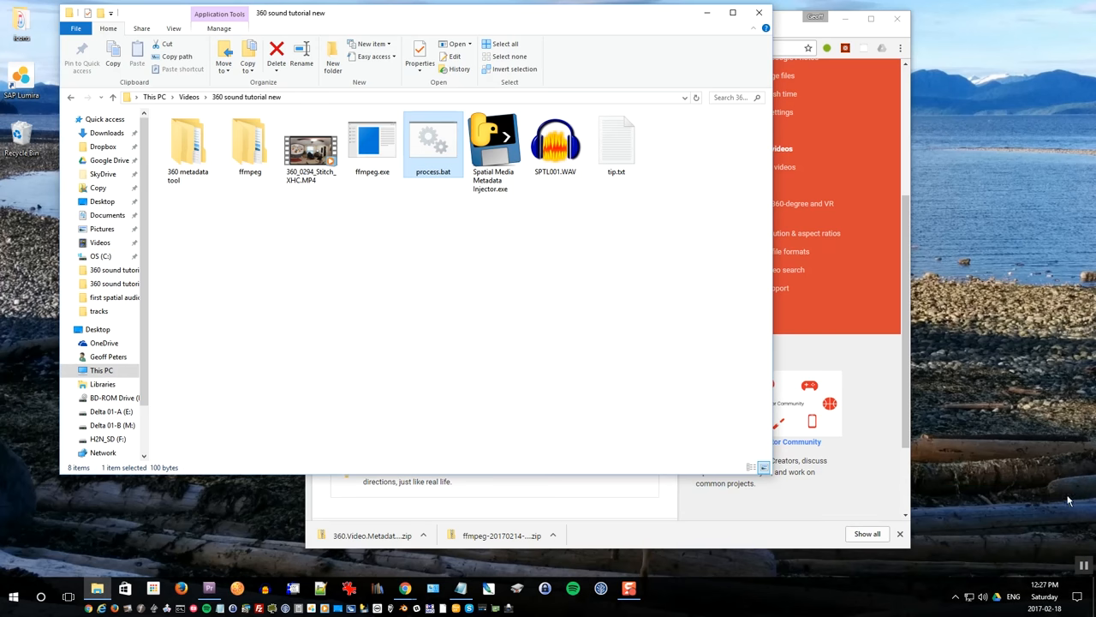
- Reopen process.bat in Notepad and highlight the video-input.mp4 and sound-input.wav names
{"action": "left_click", "coordinate": [310, 141]}
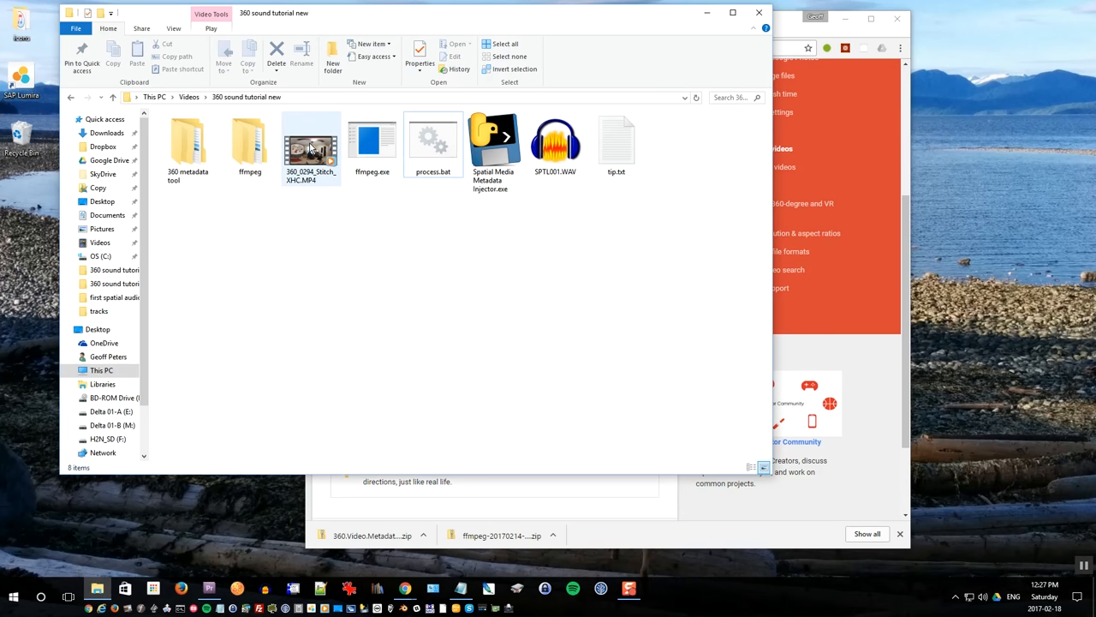
{"action": "left_click", "coordinate": [372, 141]}
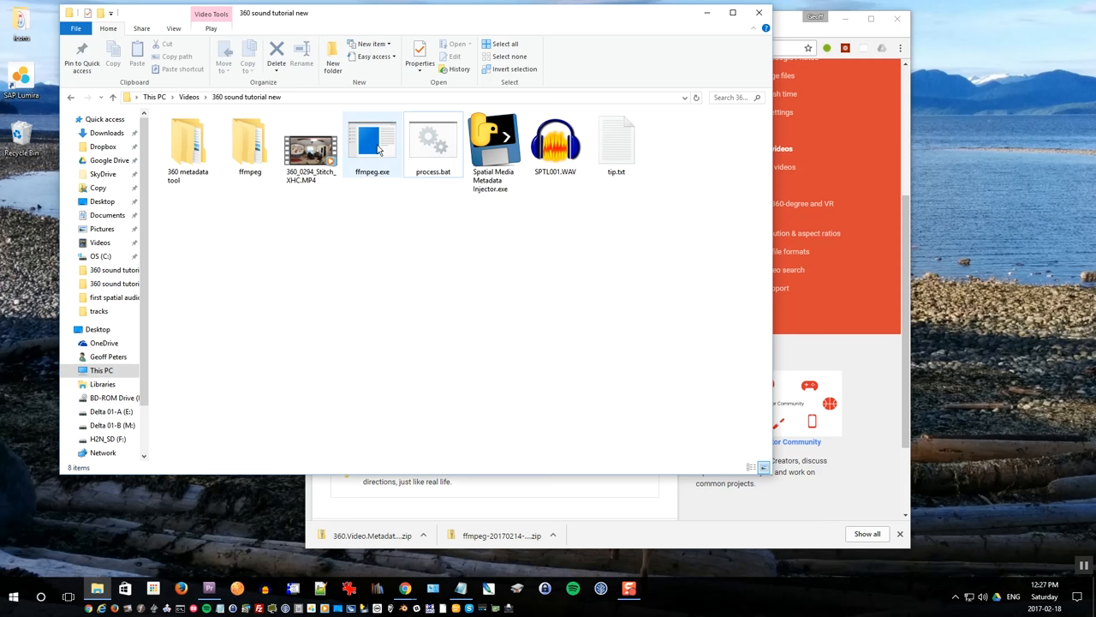
{"action": "mouse_move", "coordinate": [496, 141]}
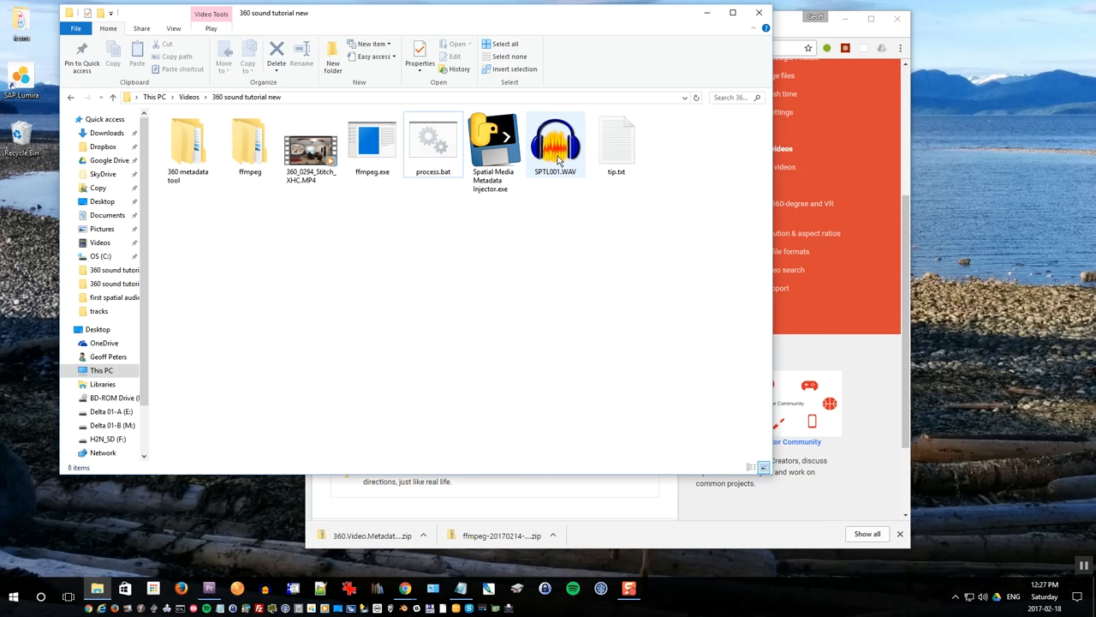
{"action": "mouse_move", "coordinate": [541, 163]}
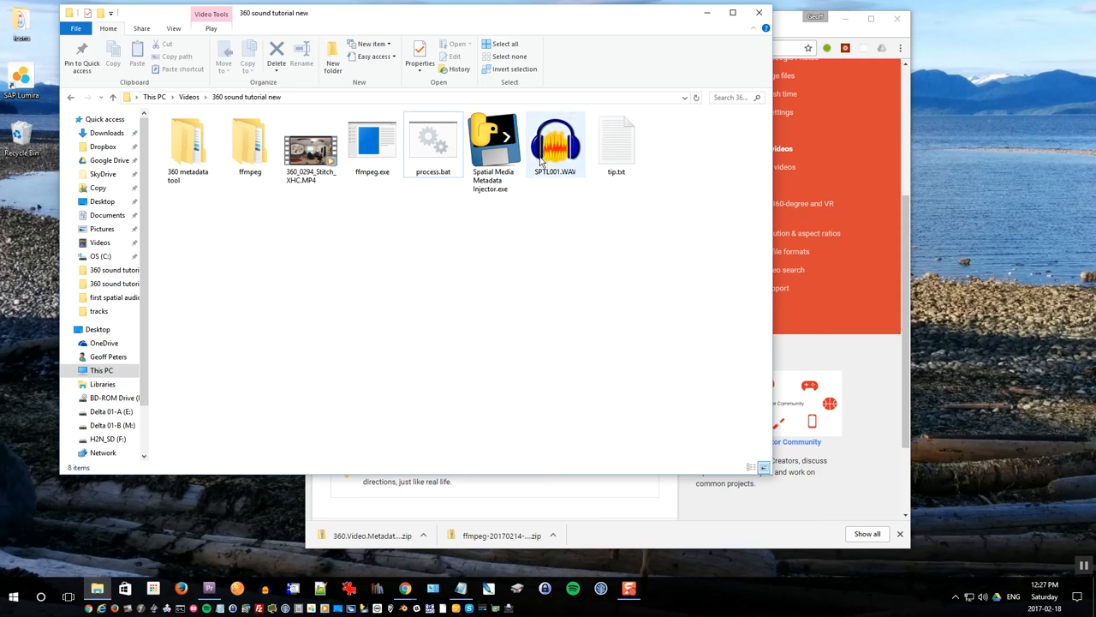
{"action": "right_click", "coordinate": [432, 142]}
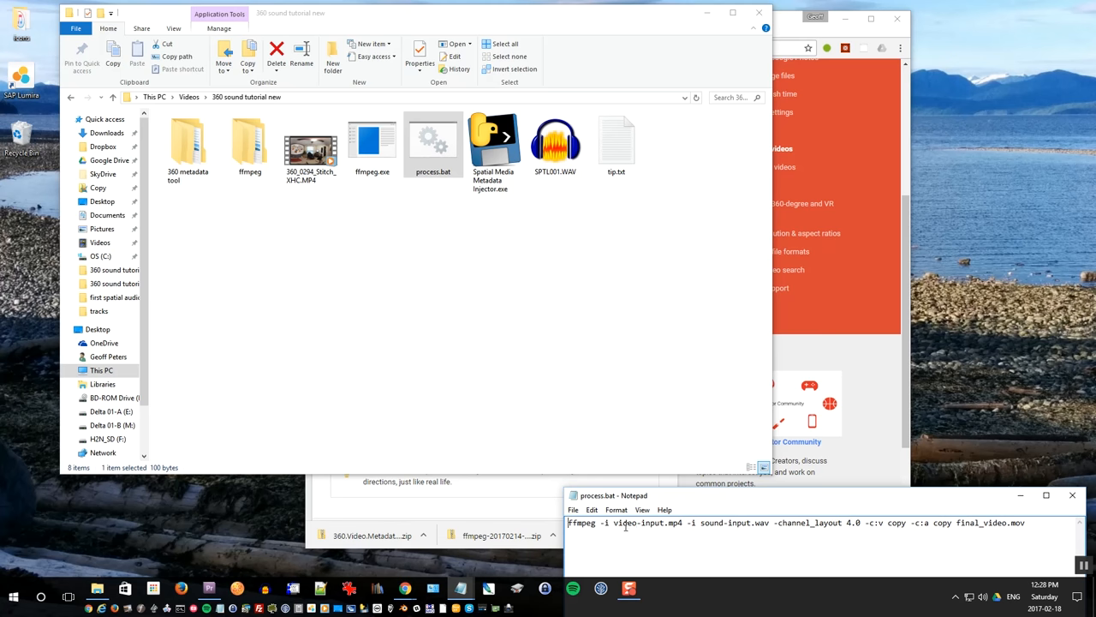
{"action": "double_click", "coordinate": [648, 522]}
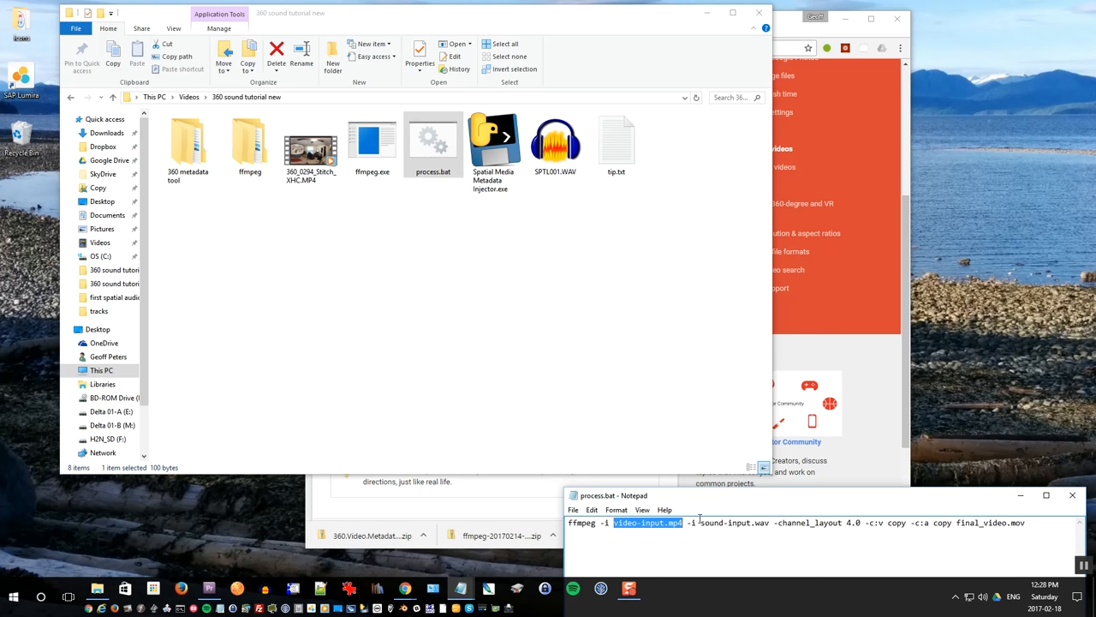
{"action": "double_click", "coordinate": [733, 523]}
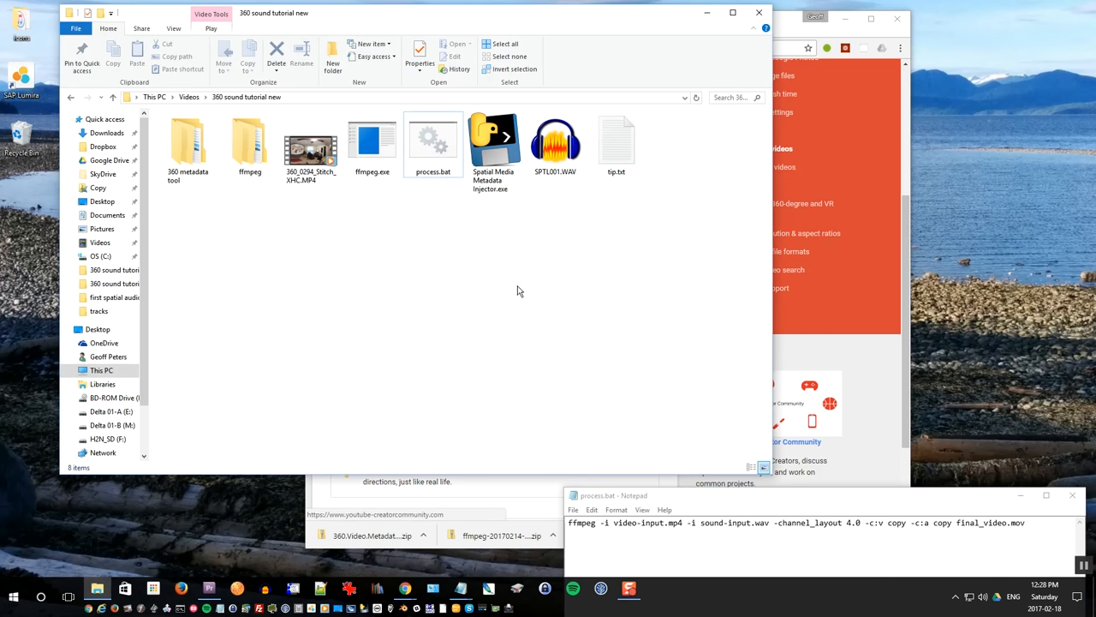
{"action": "mouse_move", "coordinate": [492, 297]}
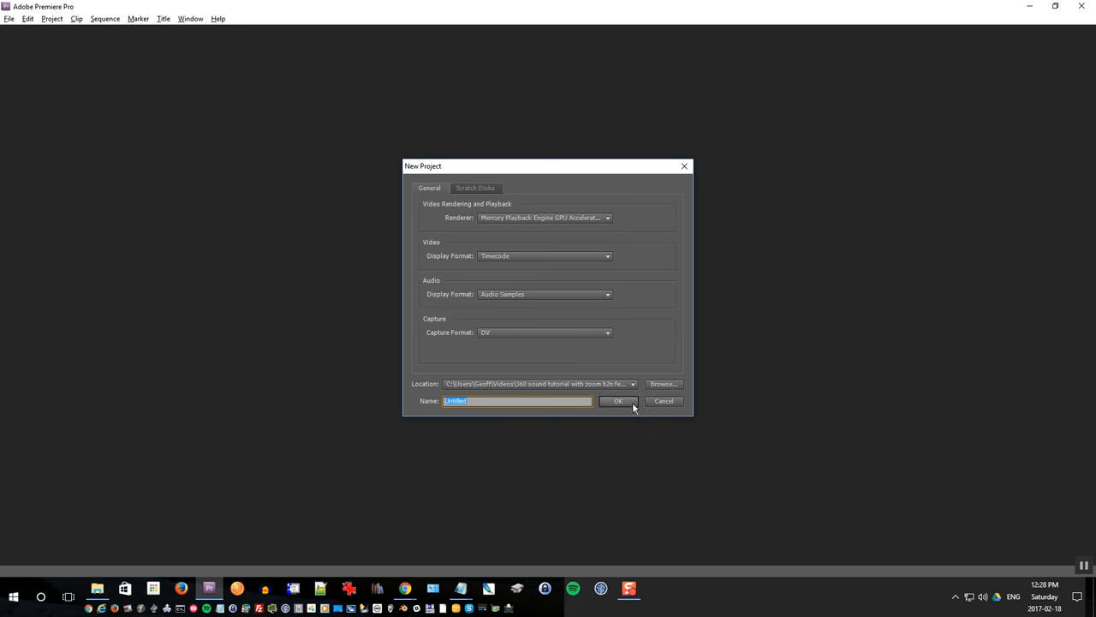
- Name the new project '360 sound tutorial example' with '360 sound tutorial new' as its location
{"action": "left_click", "coordinate": [662, 382]}
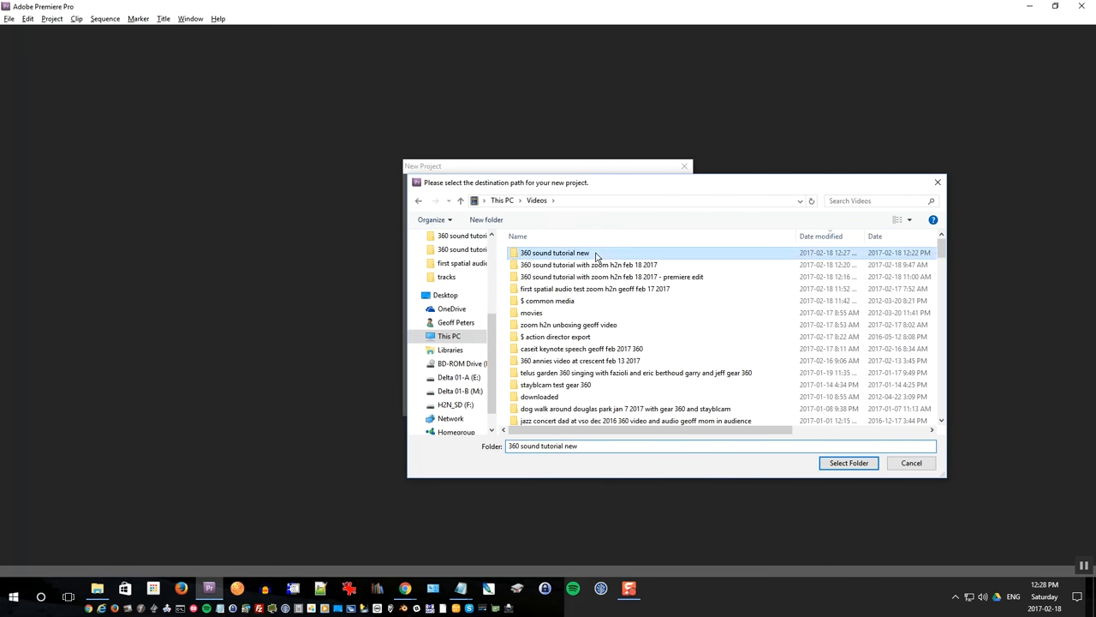
{"action": "left_click", "coordinate": [847, 463]}
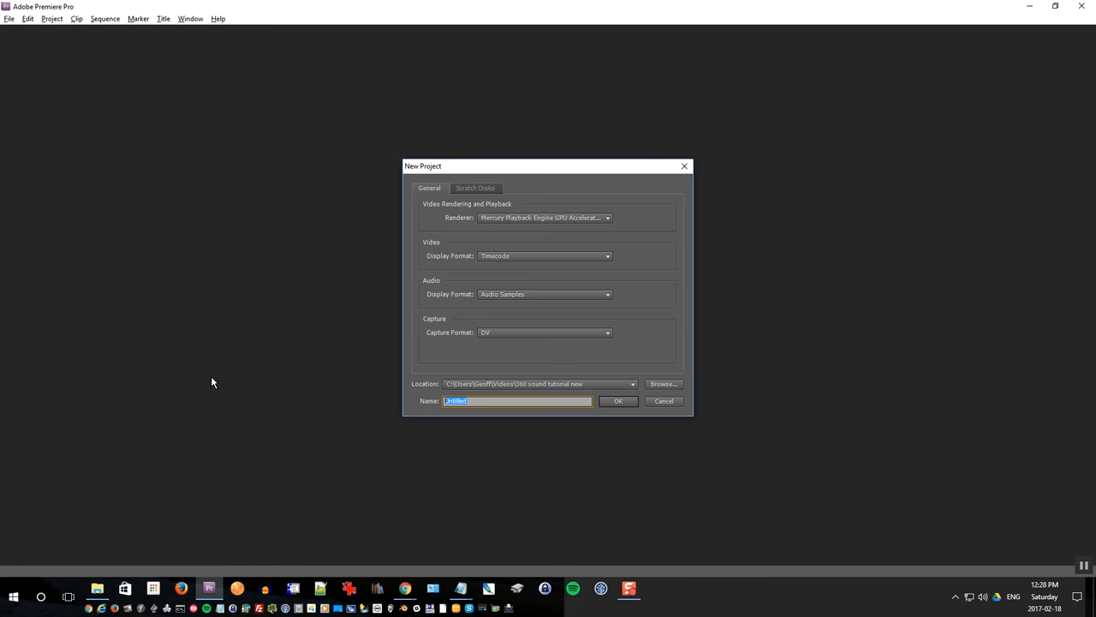
{"action": "type", "text": "360 sound tutorial examp"}
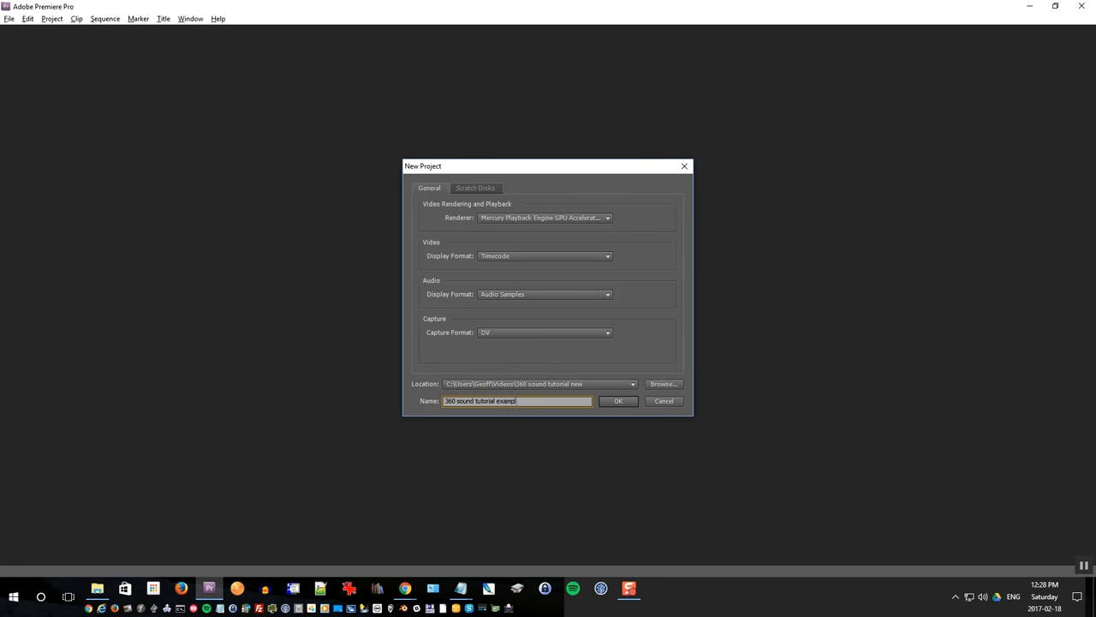
{"action": "left_click", "coordinate": [619, 401]}
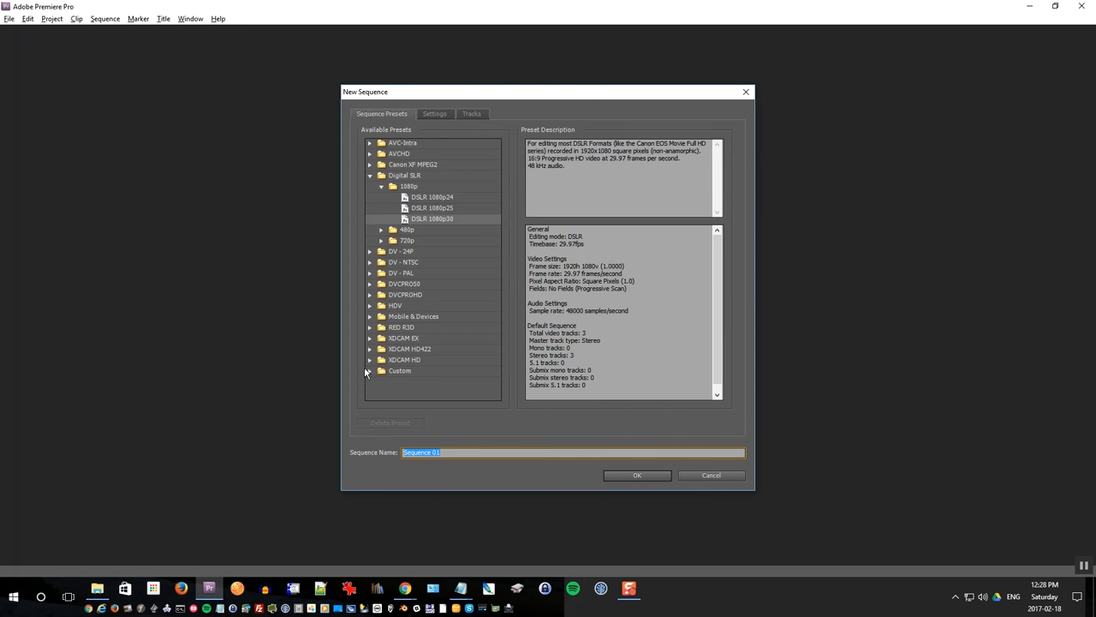
- Make sequence '360 sound tutorial example' from the Custom Gear 360 4K preset
{"action": "left_click", "coordinate": [370, 370]}
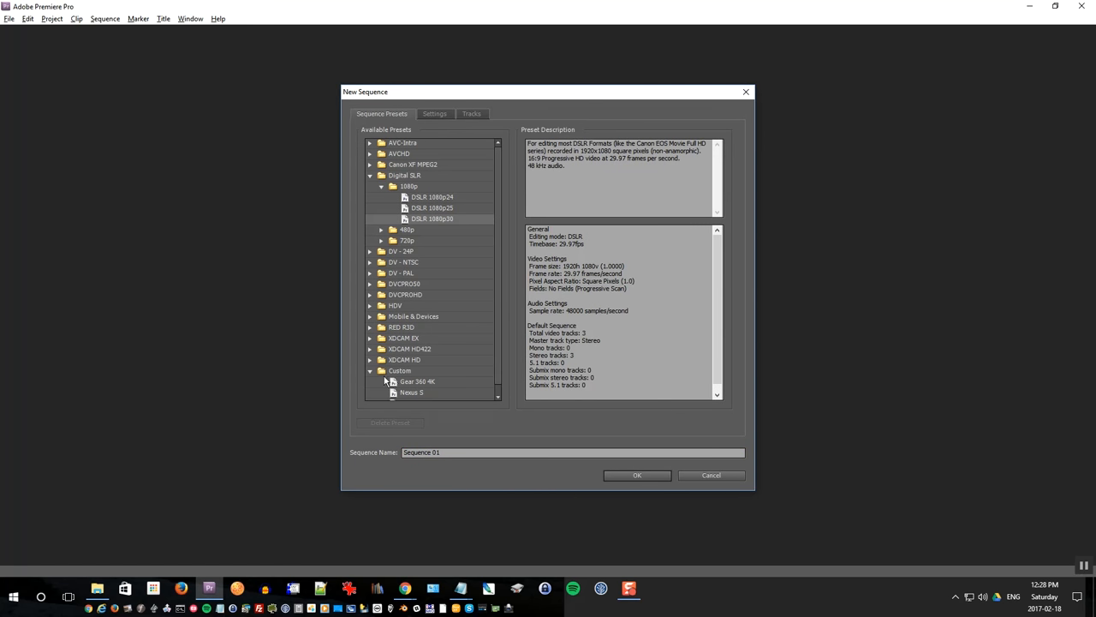
{"action": "left_click", "coordinate": [418, 382]}
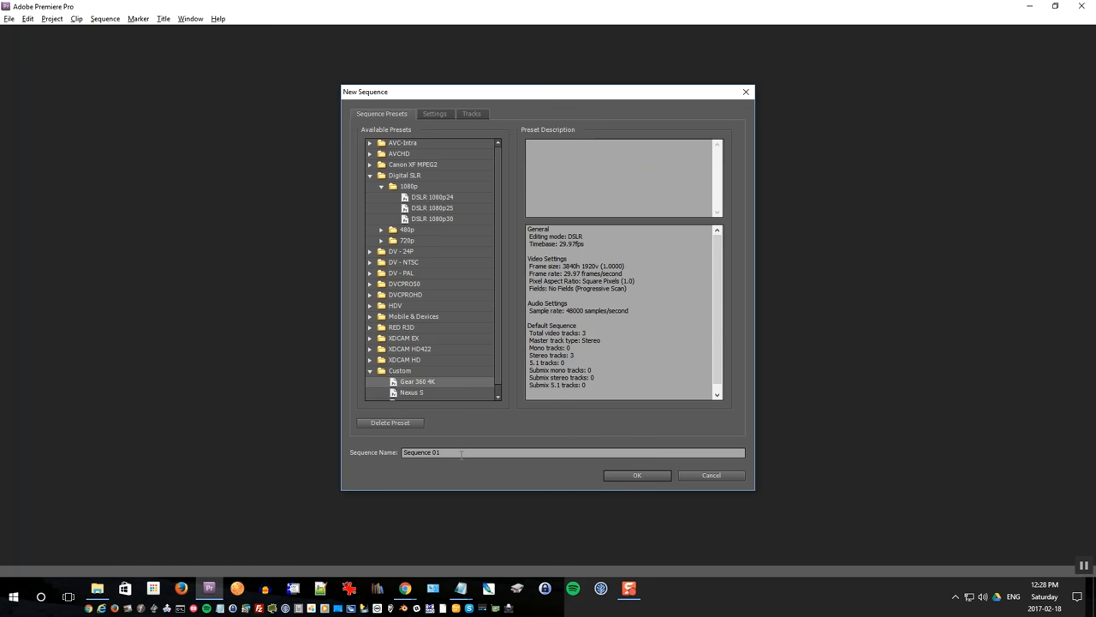
{"action": "type", "text": "360 sound tutorial example"}
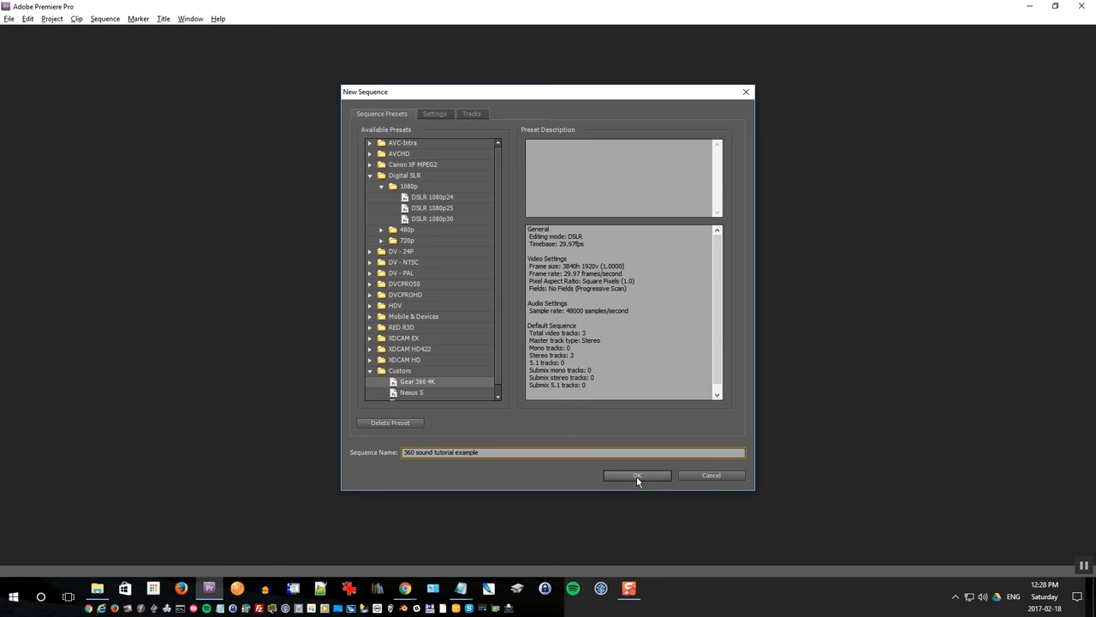
{"action": "left_click", "coordinate": [636, 475]}
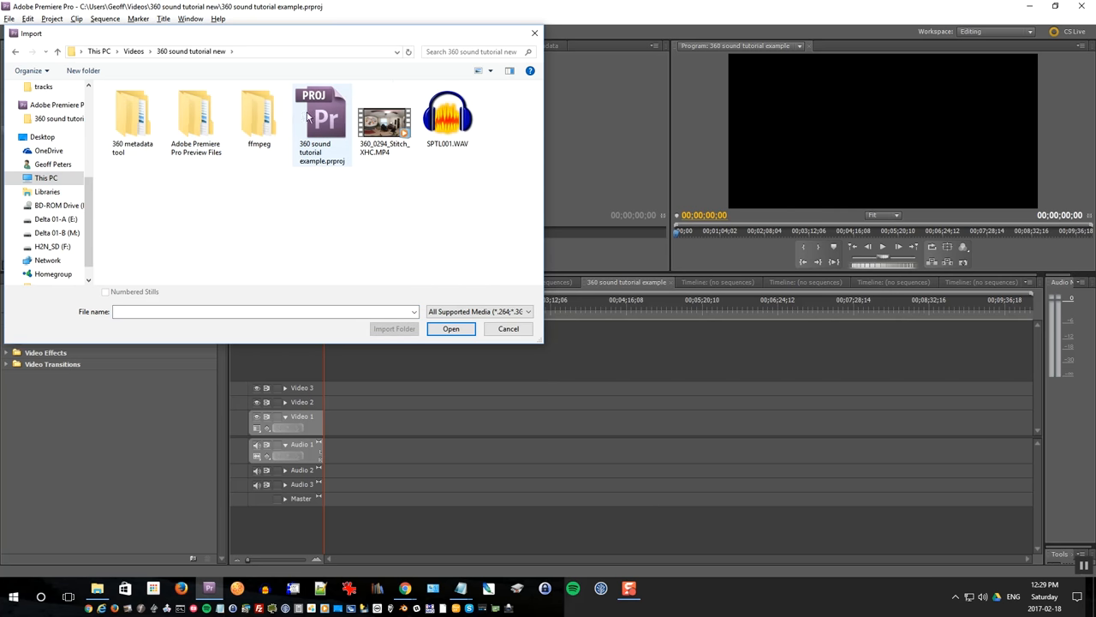
- Import 360_0294_Stitch_XHC.MP4 and SPTL001.WAV, place the video on the timeline and scrub it
{"action": "left_click", "coordinate": [447, 115]}
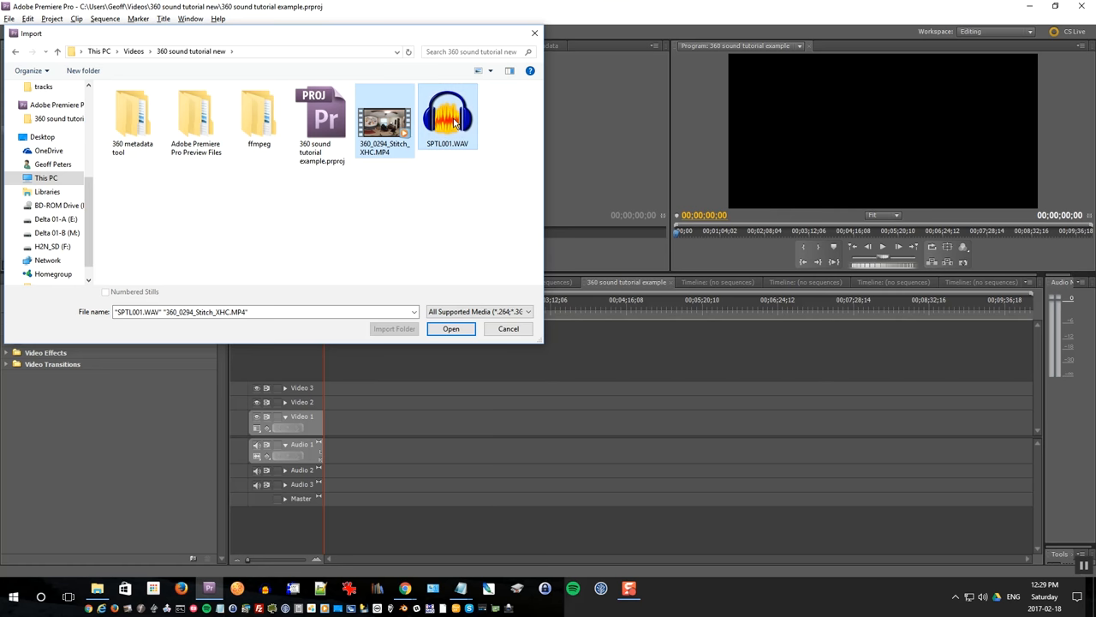
{"action": "mouse_move", "coordinate": [453, 347]}
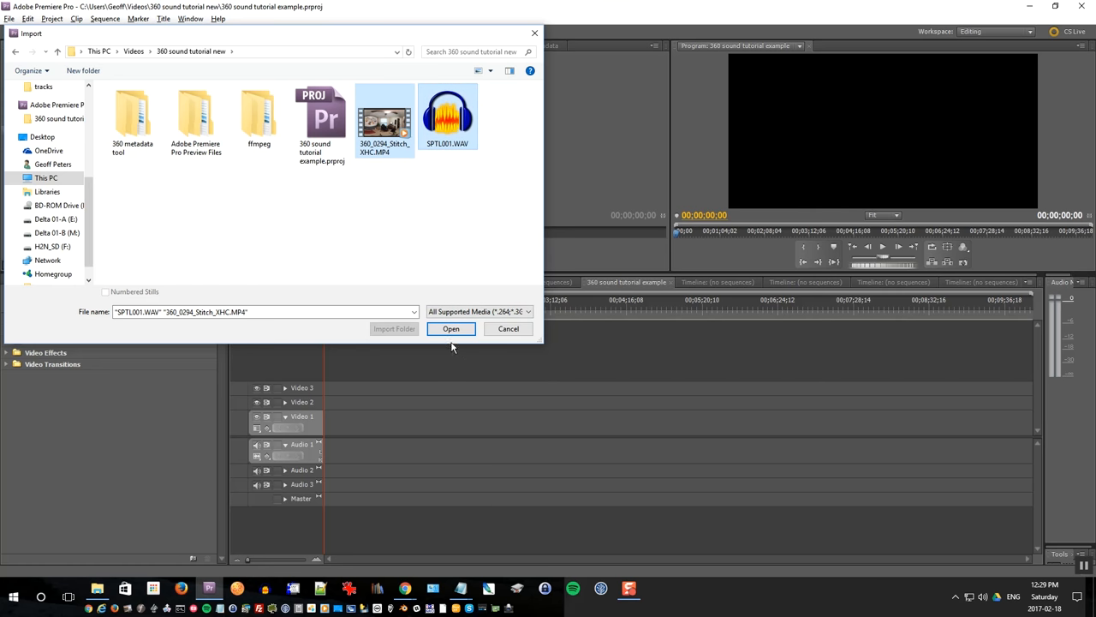
{"action": "left_click", "coordinate": [450, 328]}
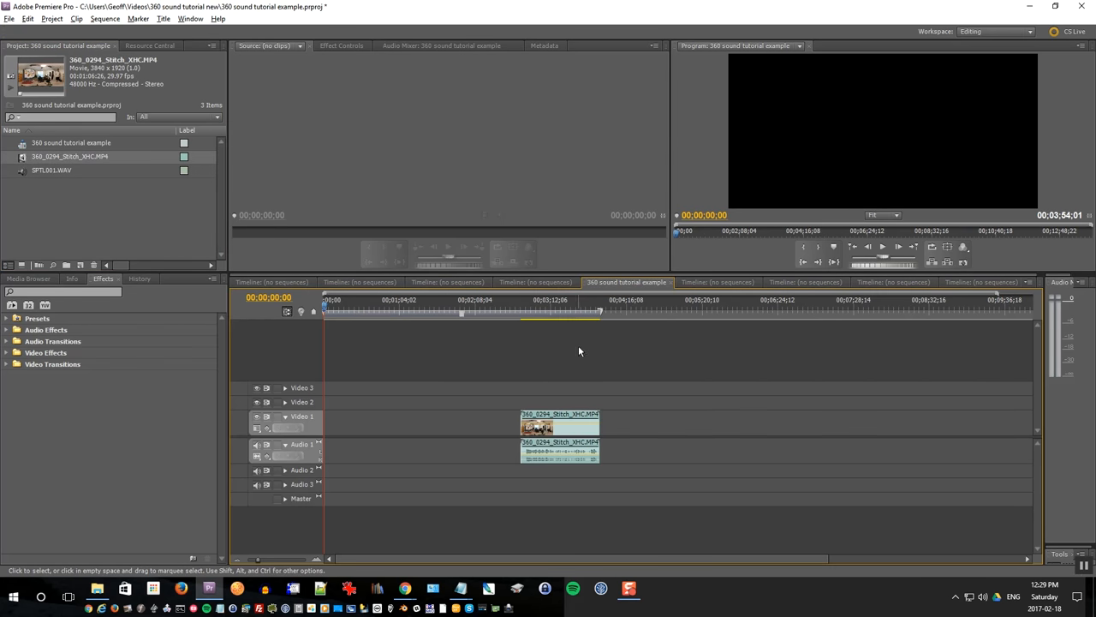
{"action": "left_click", "coordinate": [548, 311]}
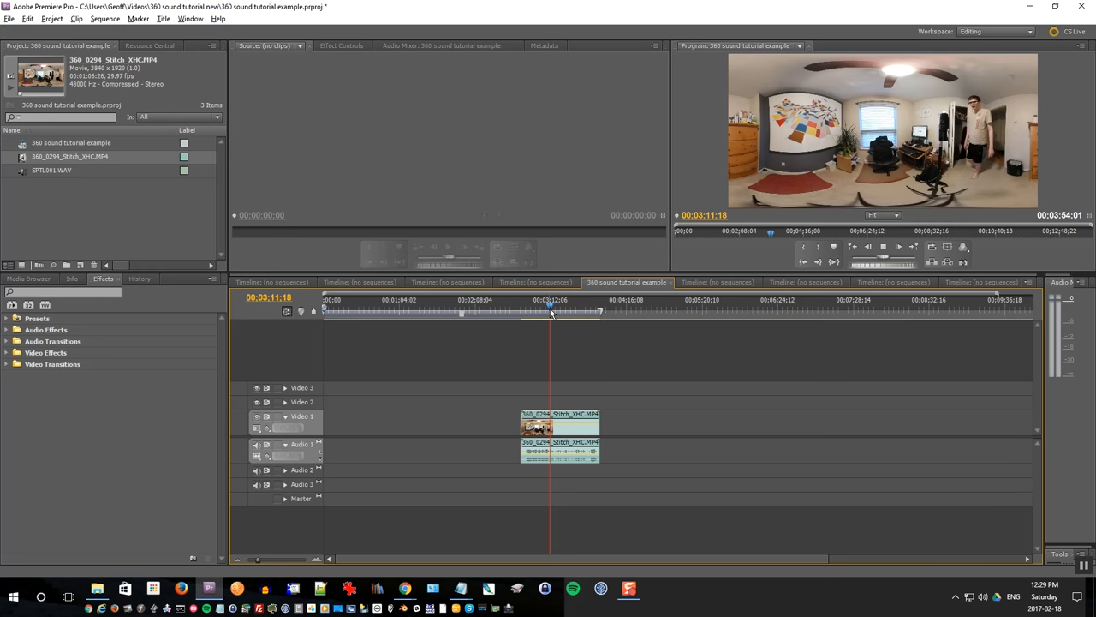
- Set SPTL001.WAV to four mono channel tracks on the timeline and delete all empty audio tracks
{"action": "left_click", "coordinate": [51, 169]}
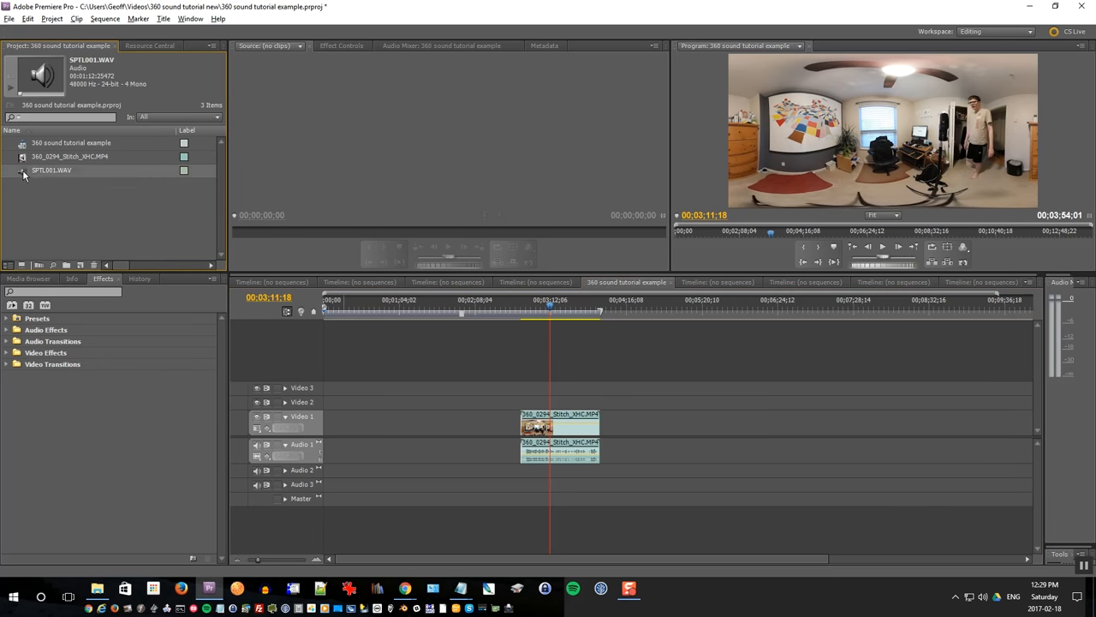
{"action": "right_click", "coordinate": [51, 170]}
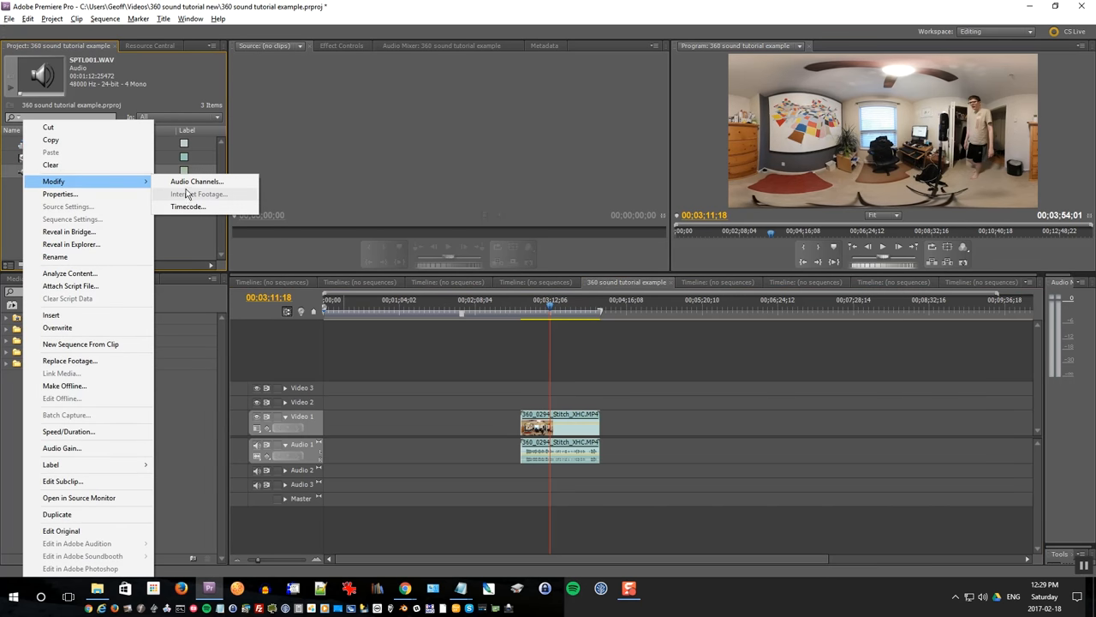
{"action": "left_click", "coordinate": [197, 180]}
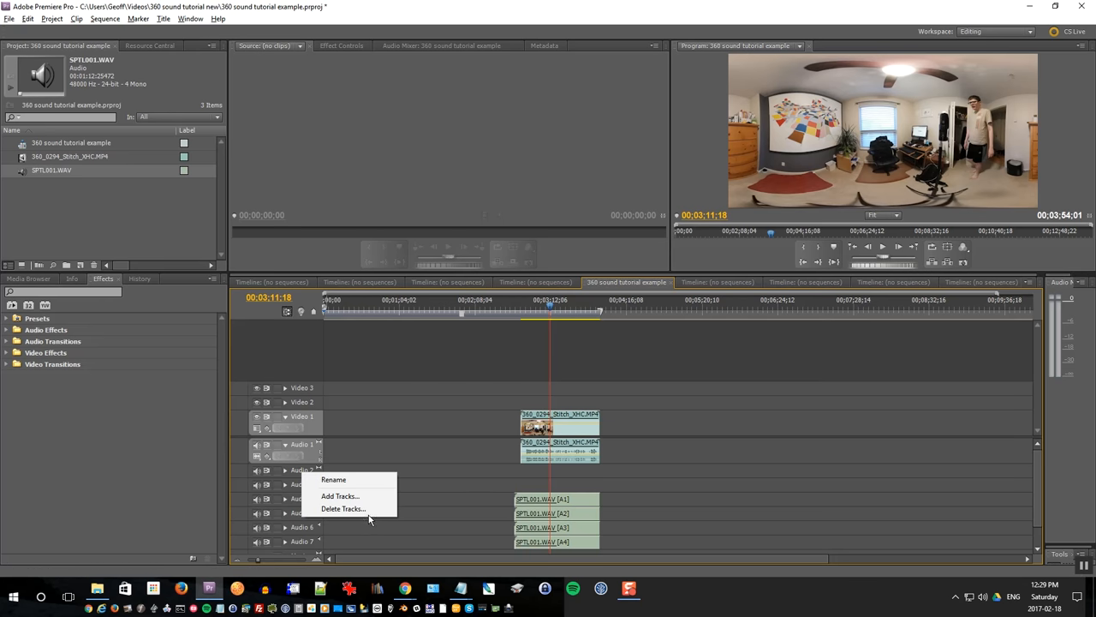
{"action": "left_click", "coordinate": [343, 509]}
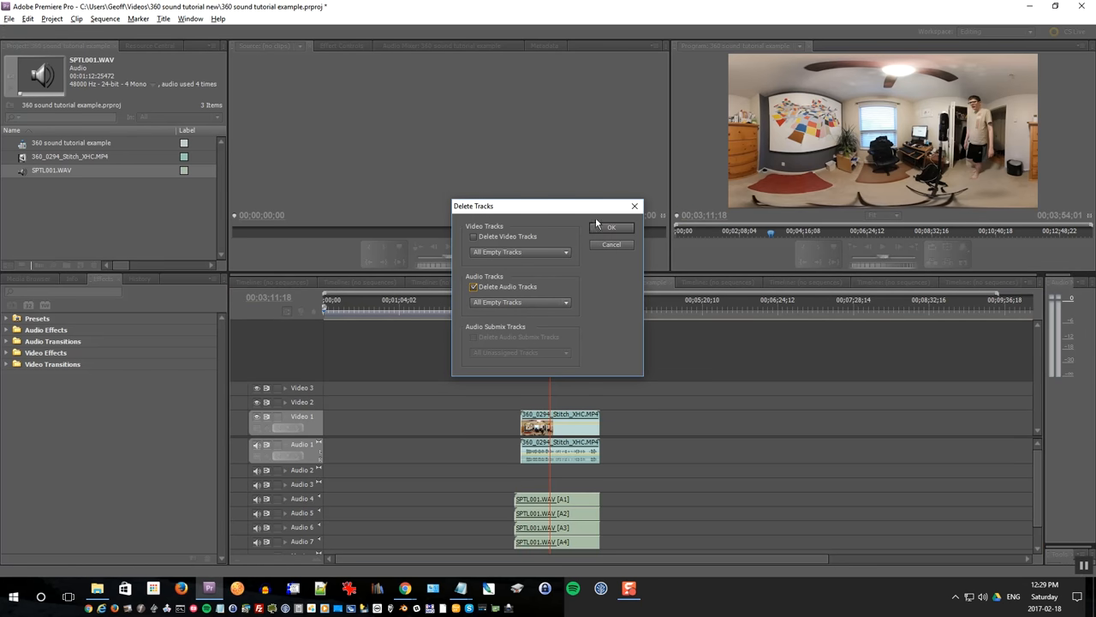
{"action": "left_click", "coordinate": [611, 227]}
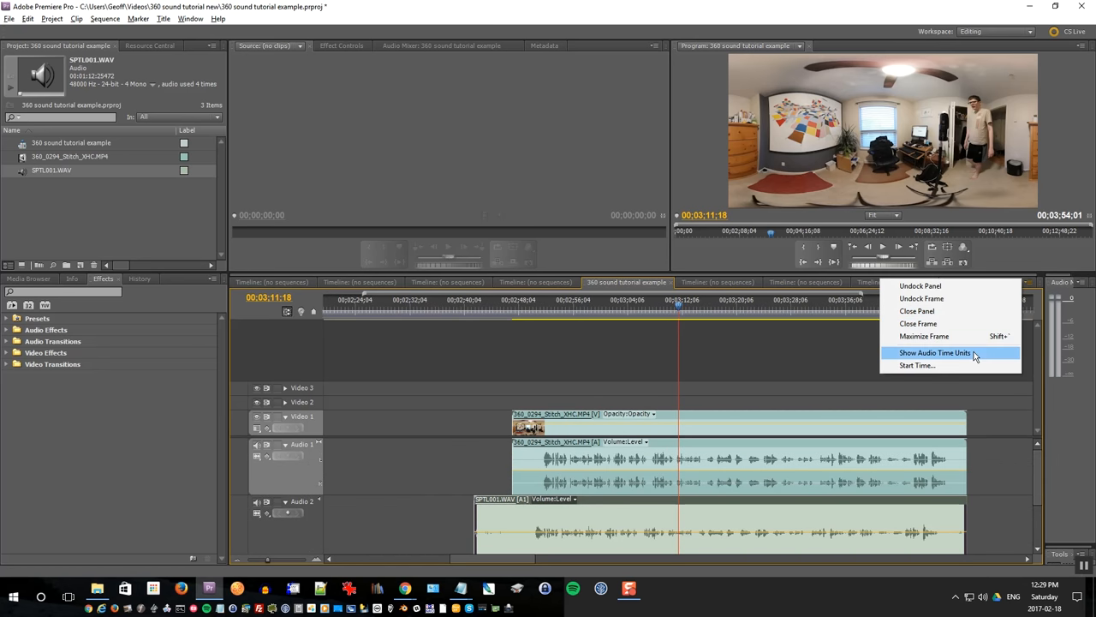
- Switch the sequence timeline to display audio time units
{"action": "left_click", "coordinate": [935, 352]}
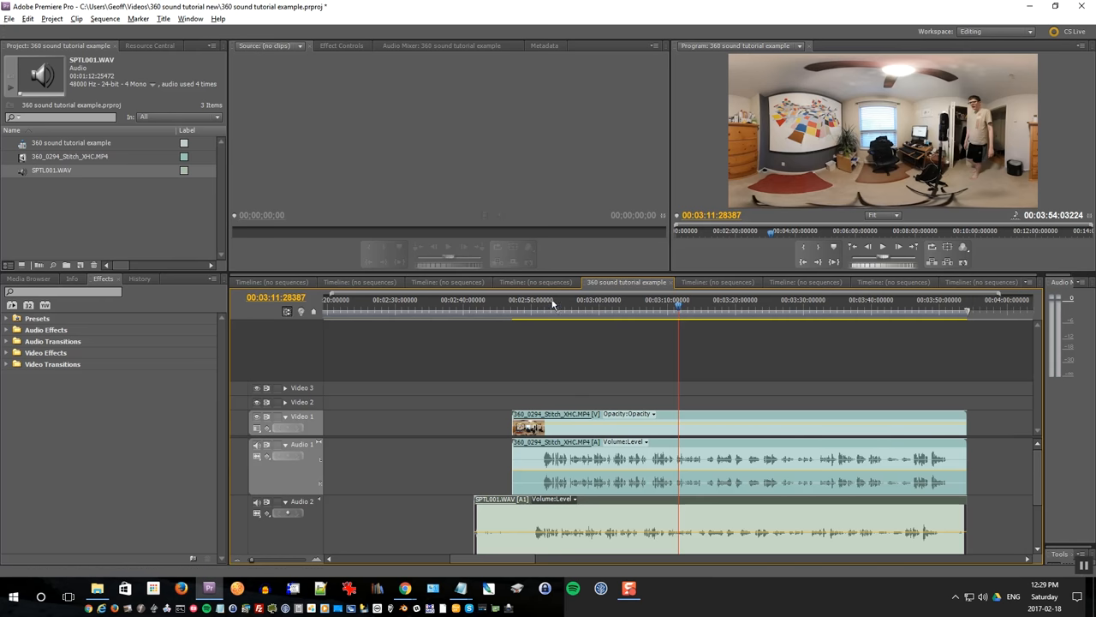
{"action": "mouse_move", "coordinate": [288, 311]}
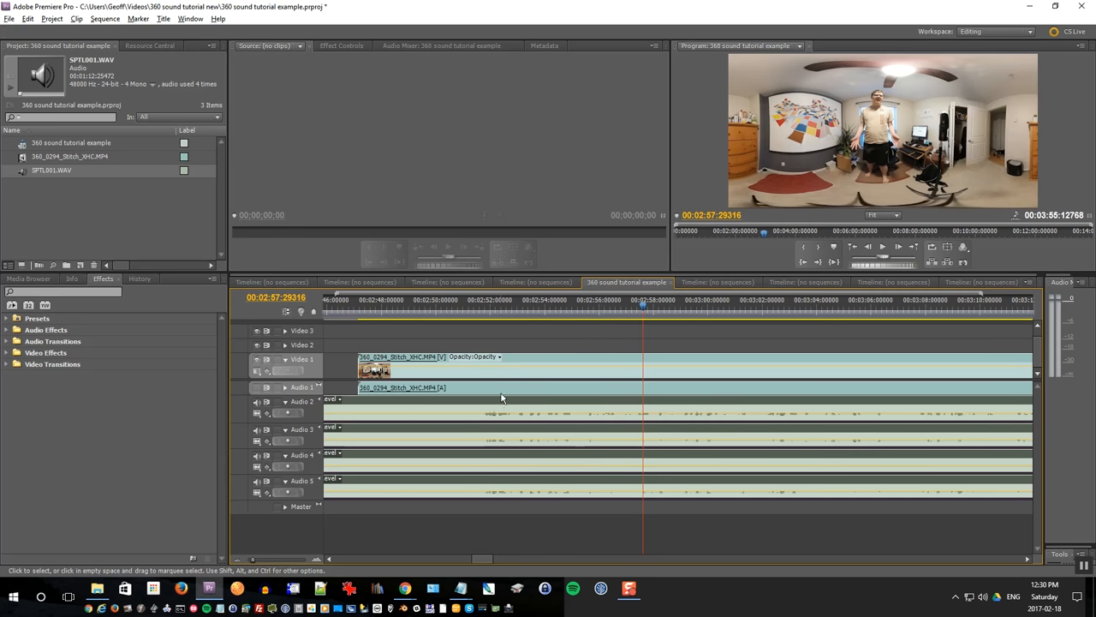
- Apply Audio Gain to the four WAV clips, normalizing max peak to 0.5
{"action": "right_click", "coordinate": [501, 398]}
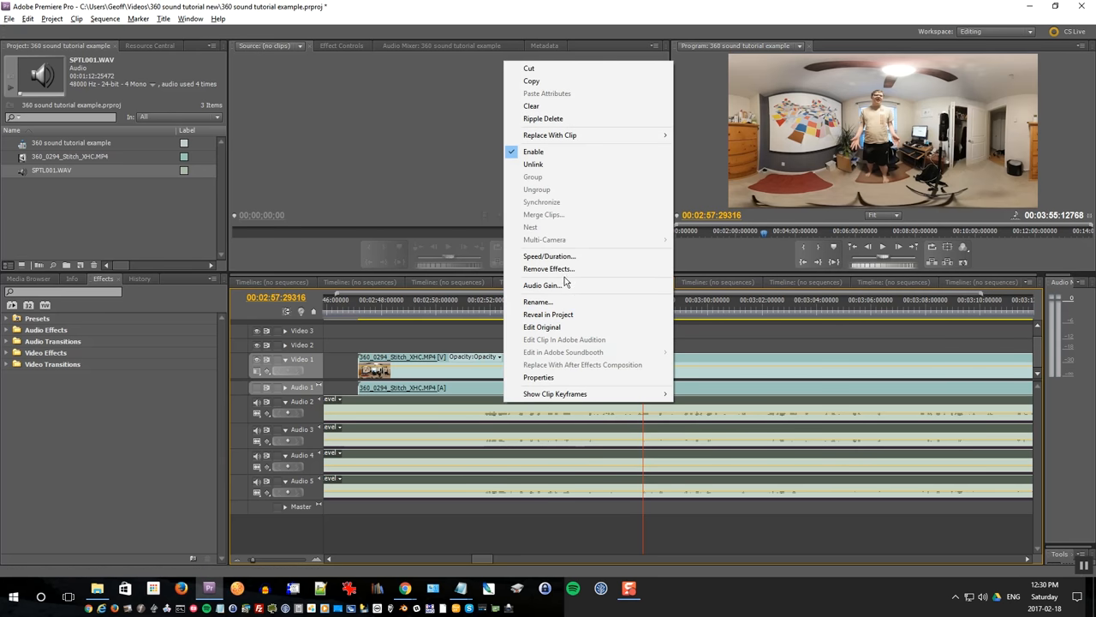
{"action": "left_click", "coordinate": [541, 285]}
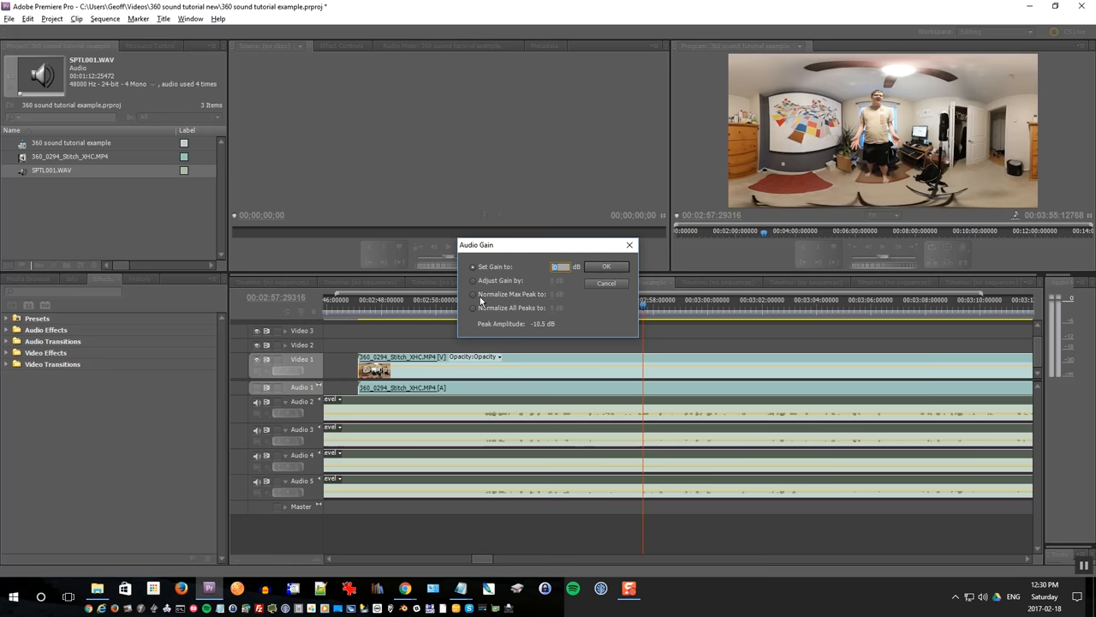
{"action": "left_click", "coordinate": [473, 294]}
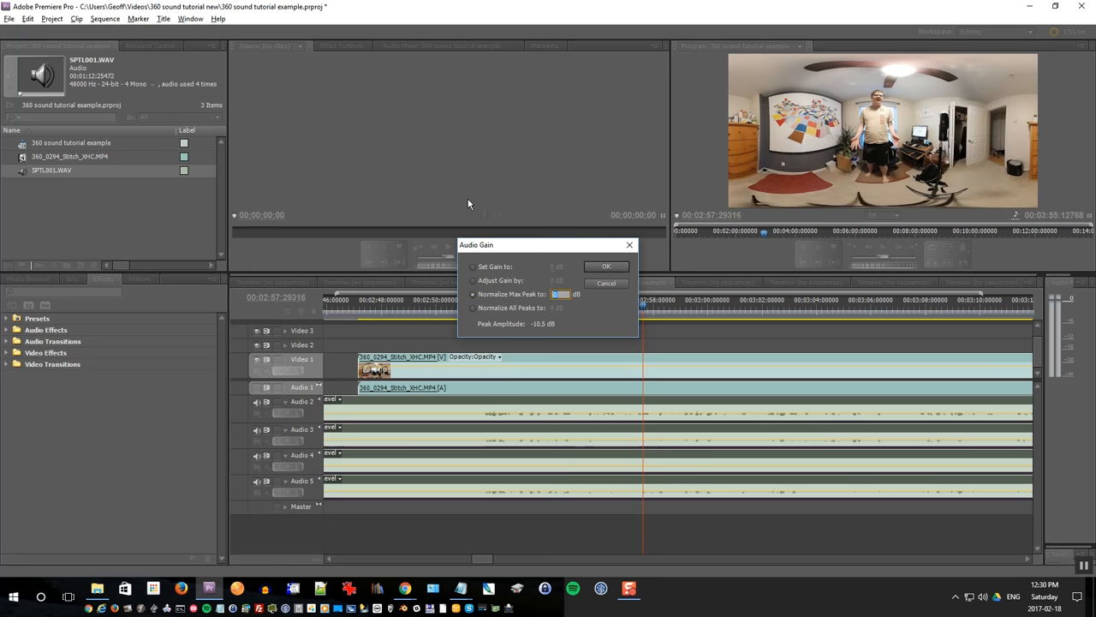
{"action": "type", "text": "0.5"}
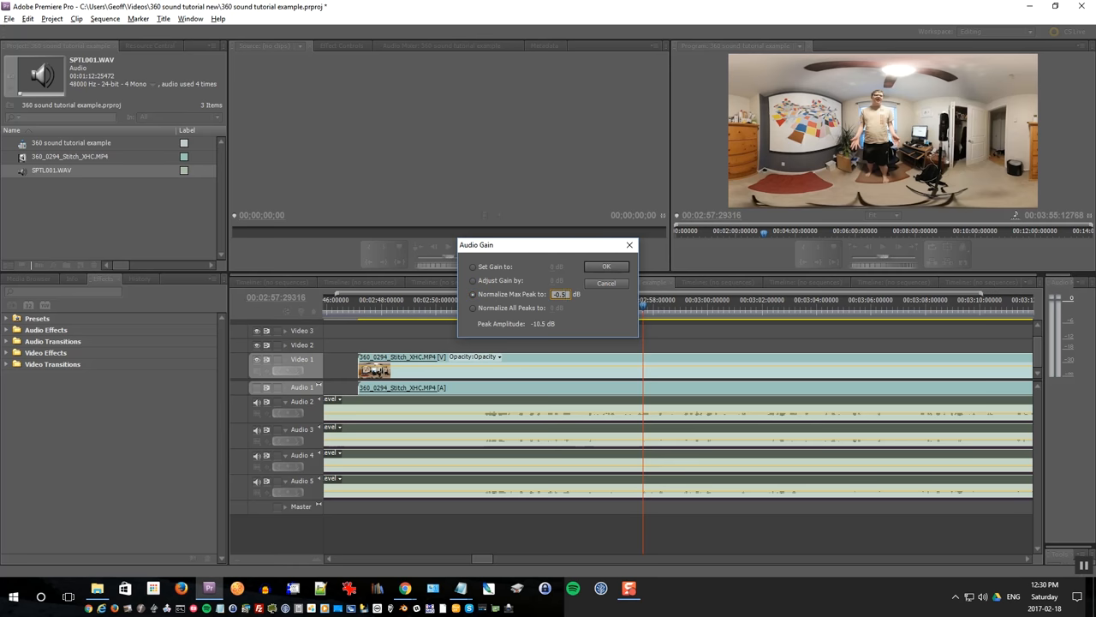
{"action": "mouse_move", "coordinate": [443, 323]}
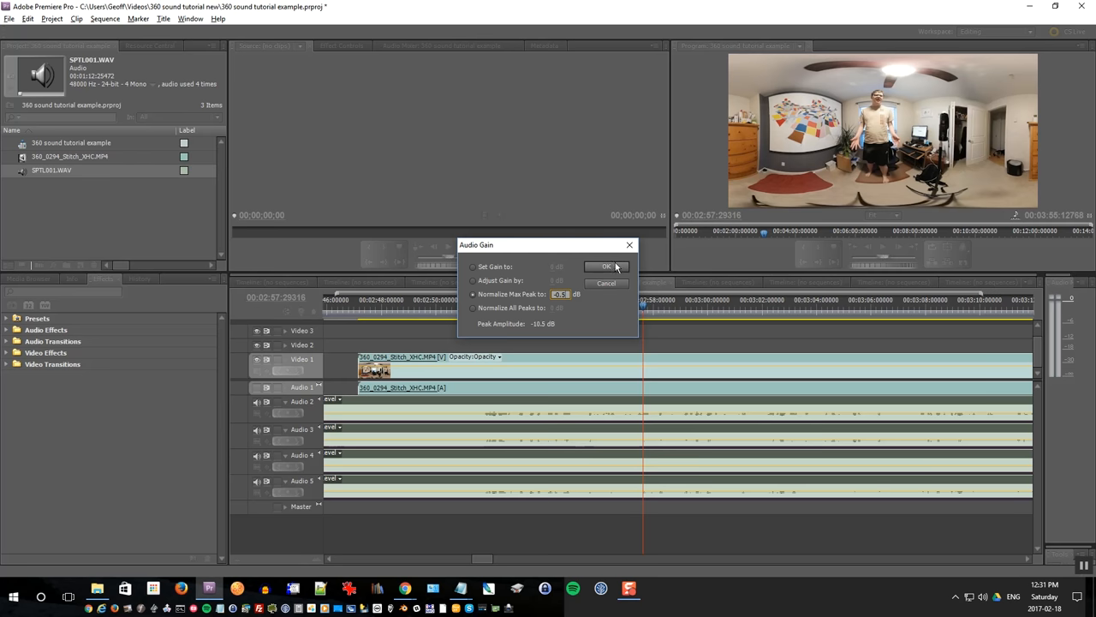
{"action": "left_click", "coordinate": [607, 266]}
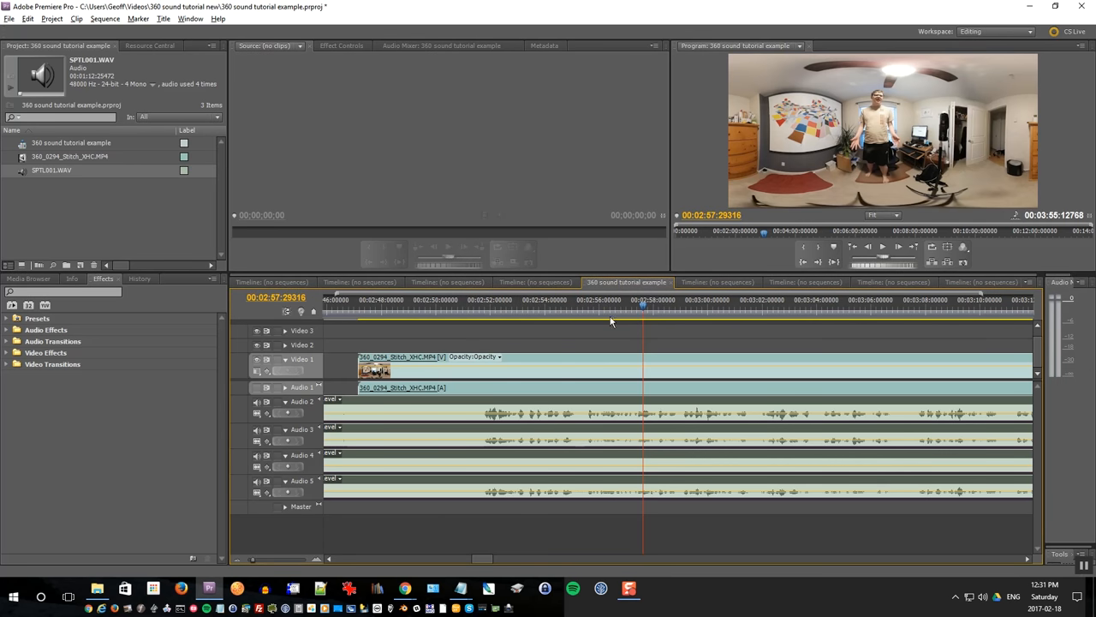
{"action": "mouse_move", "coordinate": [645, 482]}
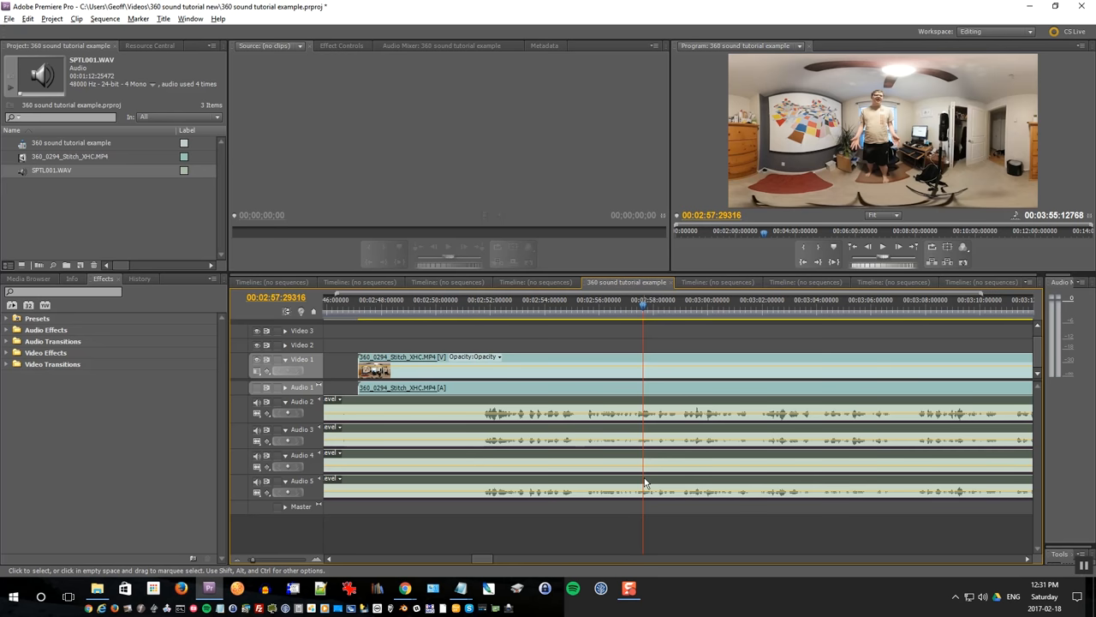
{"action": "mouse_move", "coordinate": [435, 346]}
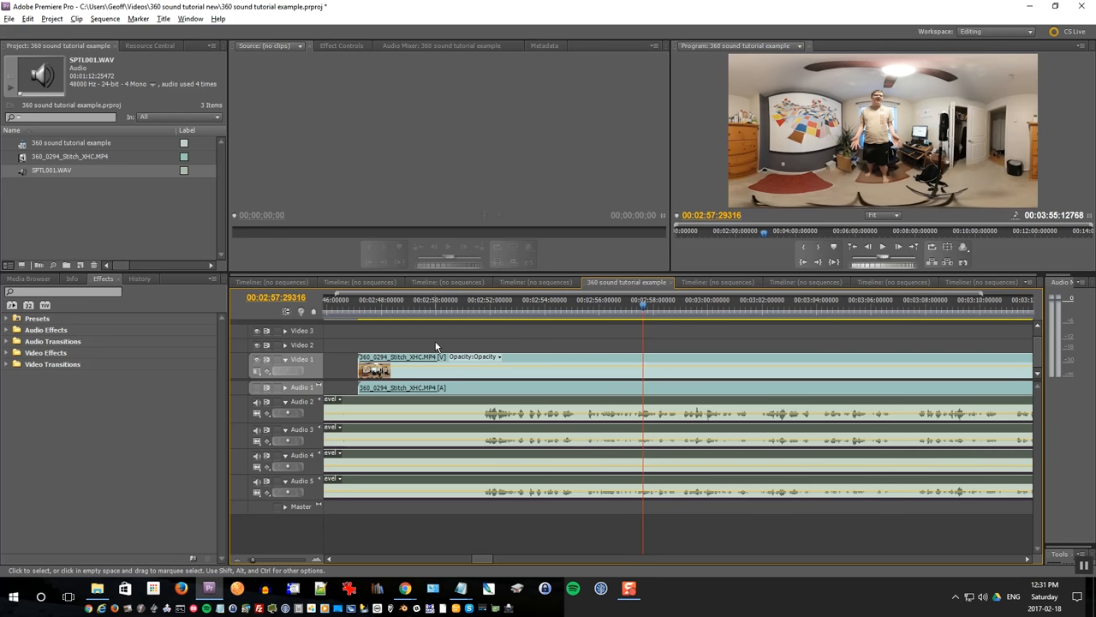
{"action": "mouse_move", "coordinate": [400, 344]}
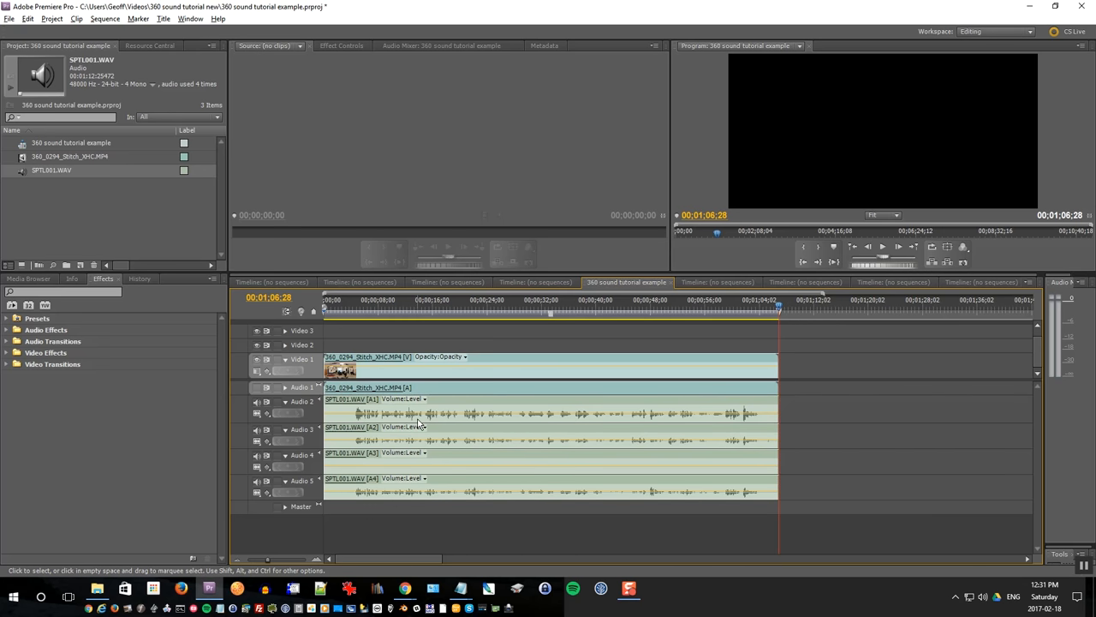
- Scrub near the start of the sequence and save the project
{"action": "left_click", "coordinate": [351, 310]}
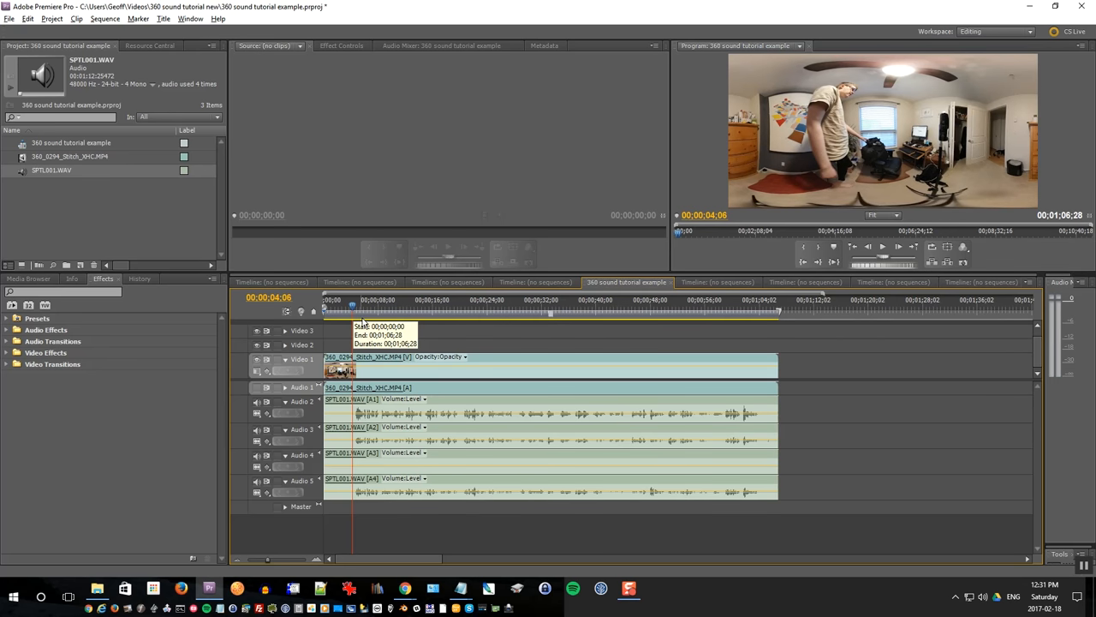
{"action": "left_click", "coordinate": [369, 310]}
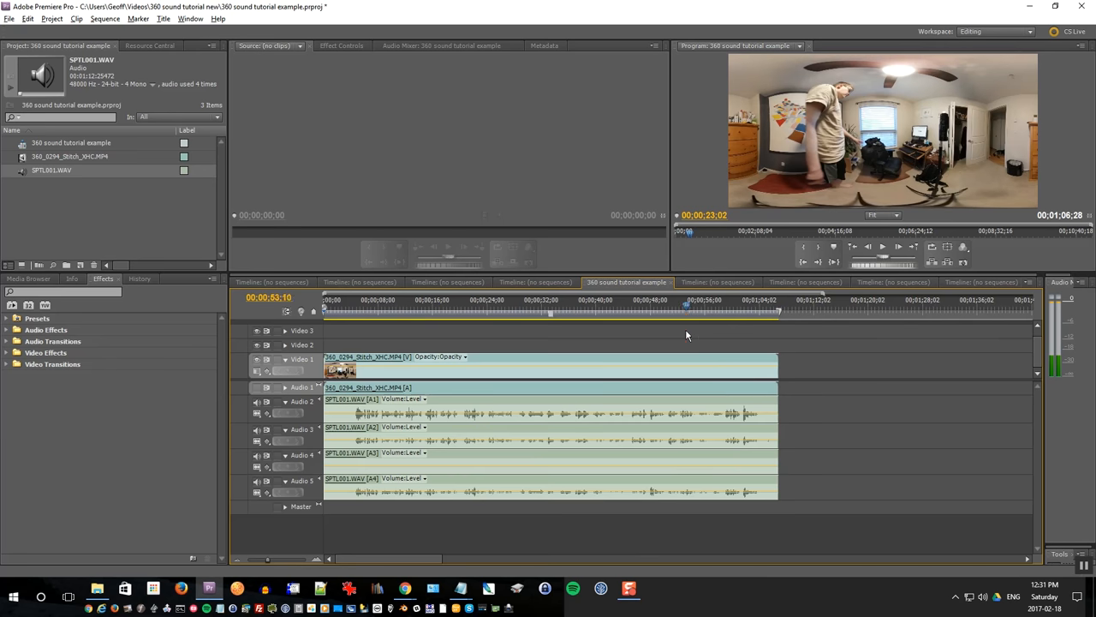
{"action": "key", "text": "ctrl+s"}
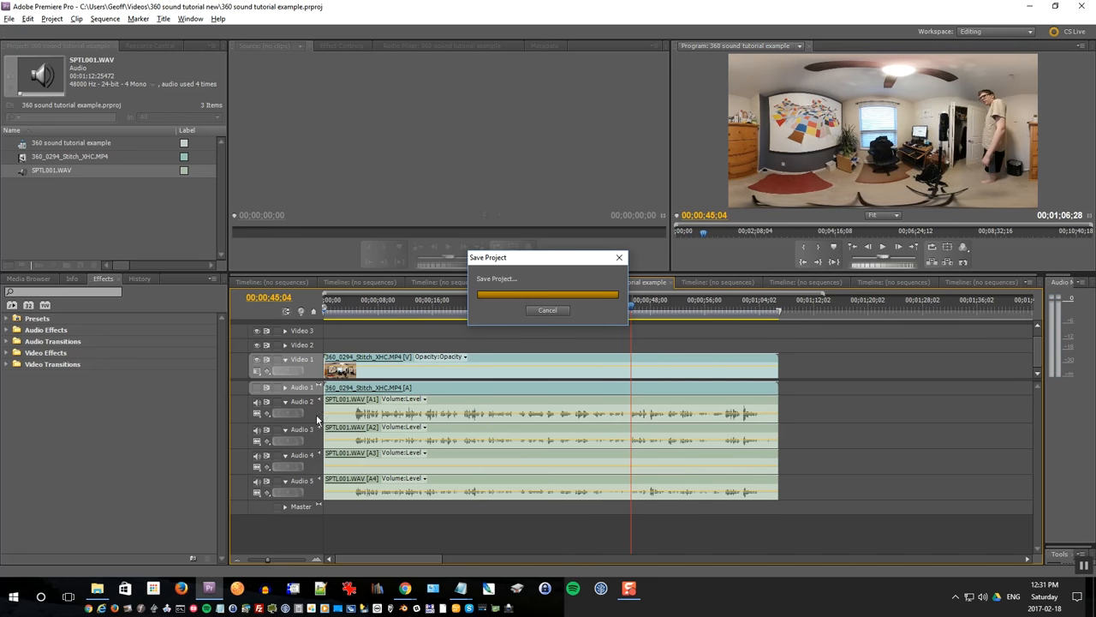
- Queue a video-only H.264 export to the project folder as '360 sound tutorial example.mp4'
{"action": "left_click", "coordinate": [8, 19]}
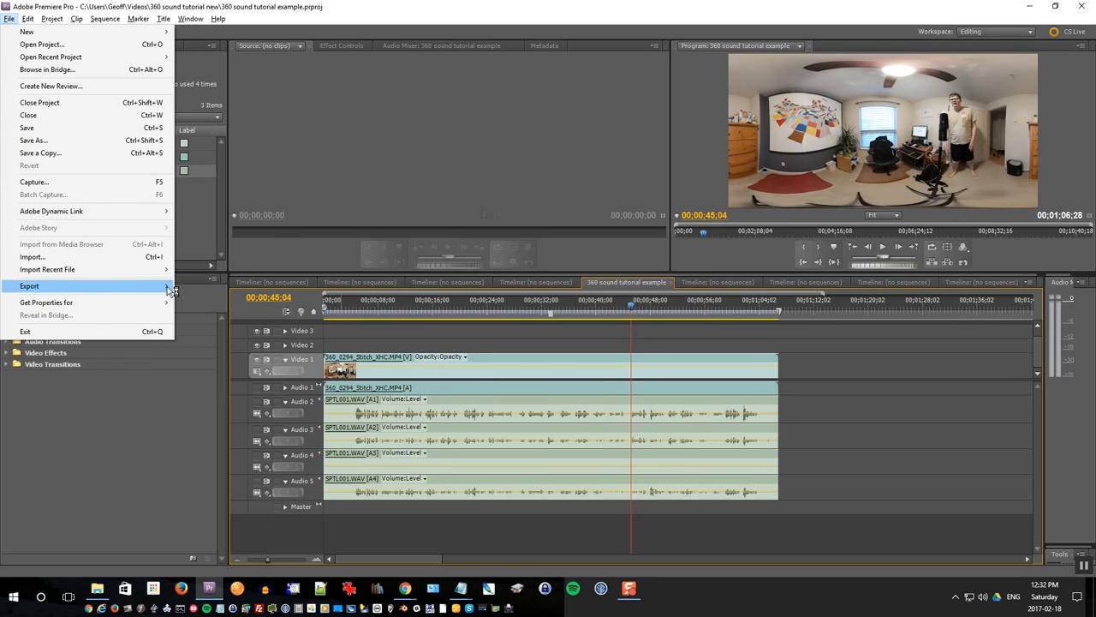
{"action": "left_click", "coordinate": [29, 285]}
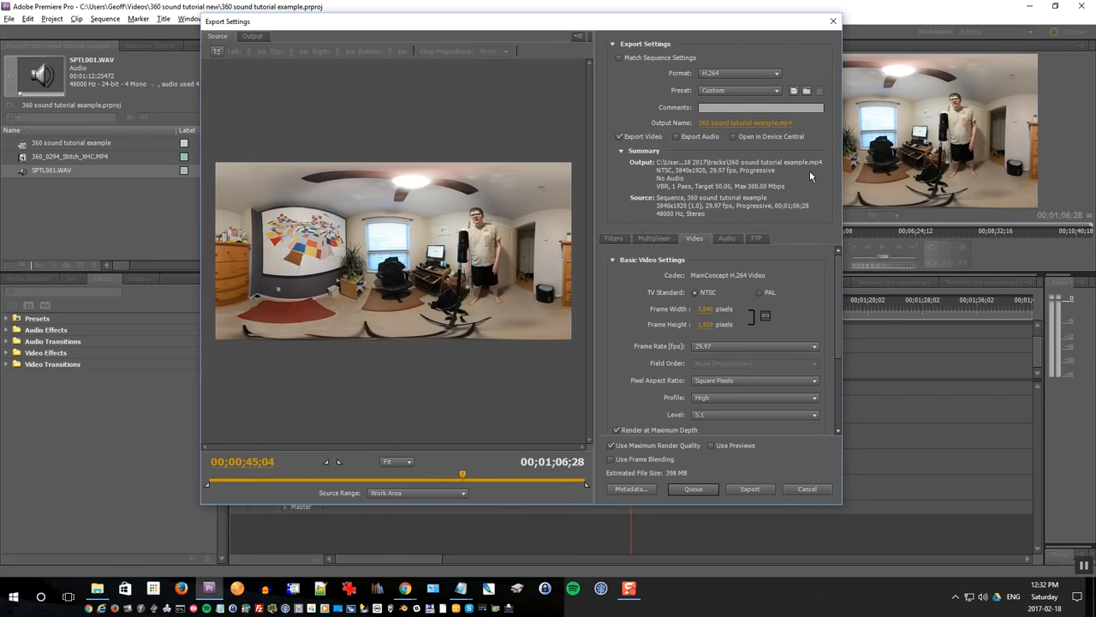
{"action": "left_click", "coordinate": [744, 122]}
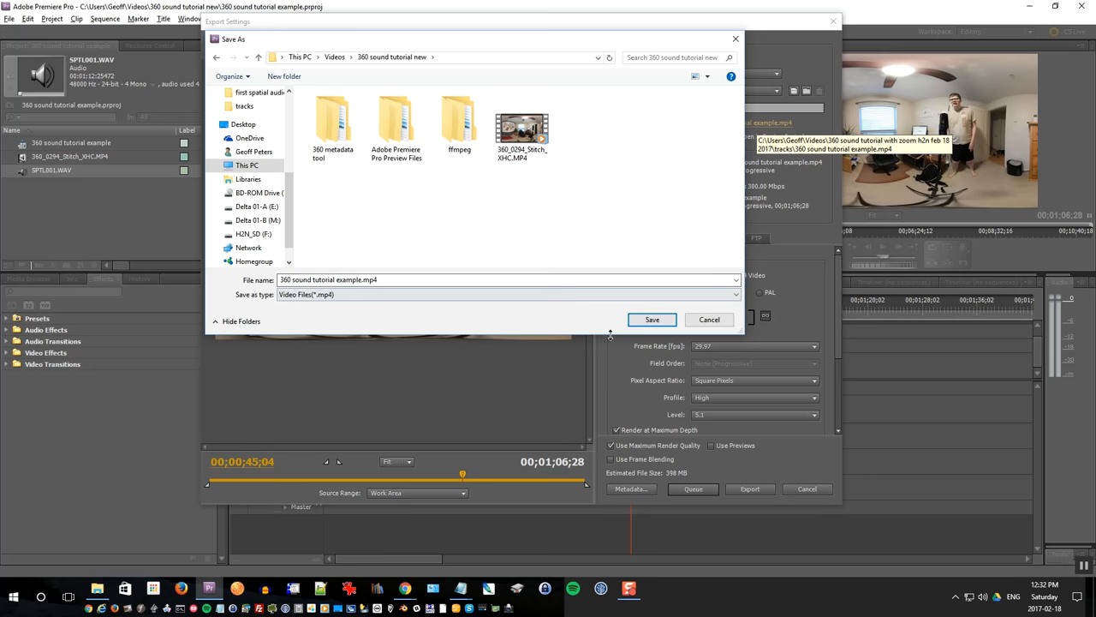
{"action": "left_click", "coordinate": [652, 319]}
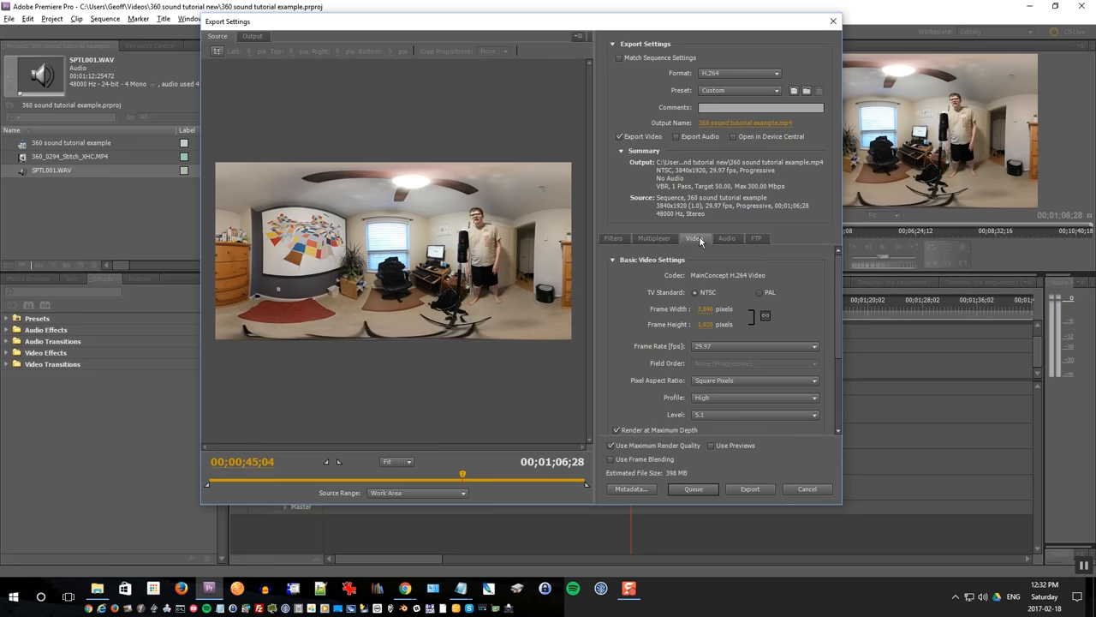
{"action": "mouse_move", "coordinate": [692, 488]}
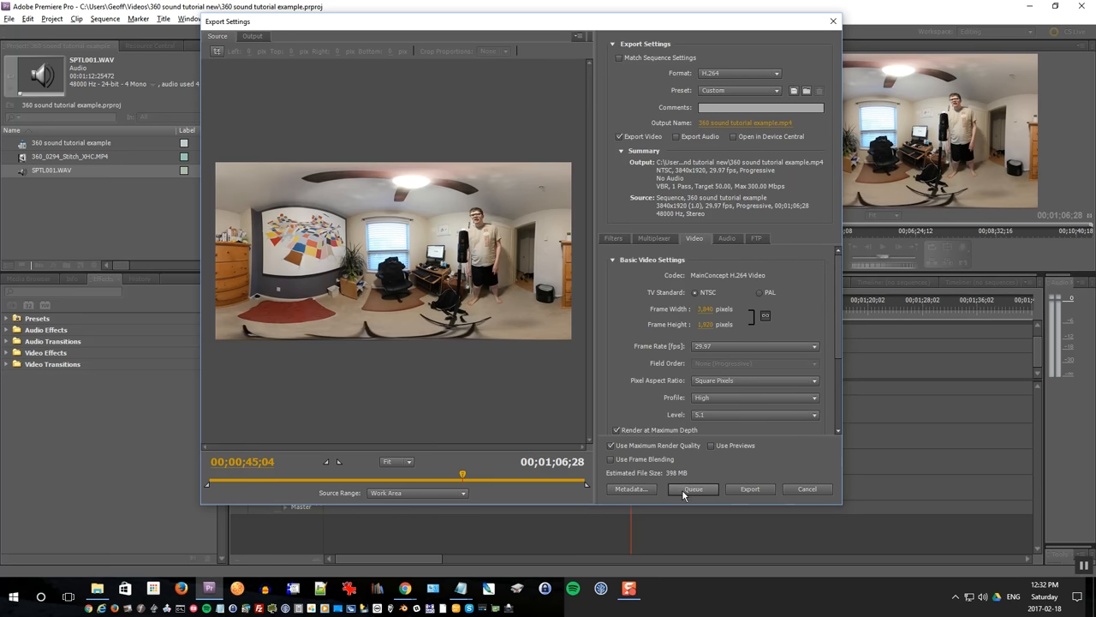
{"action": "mouse_move", "coordinate": [694, 488]}
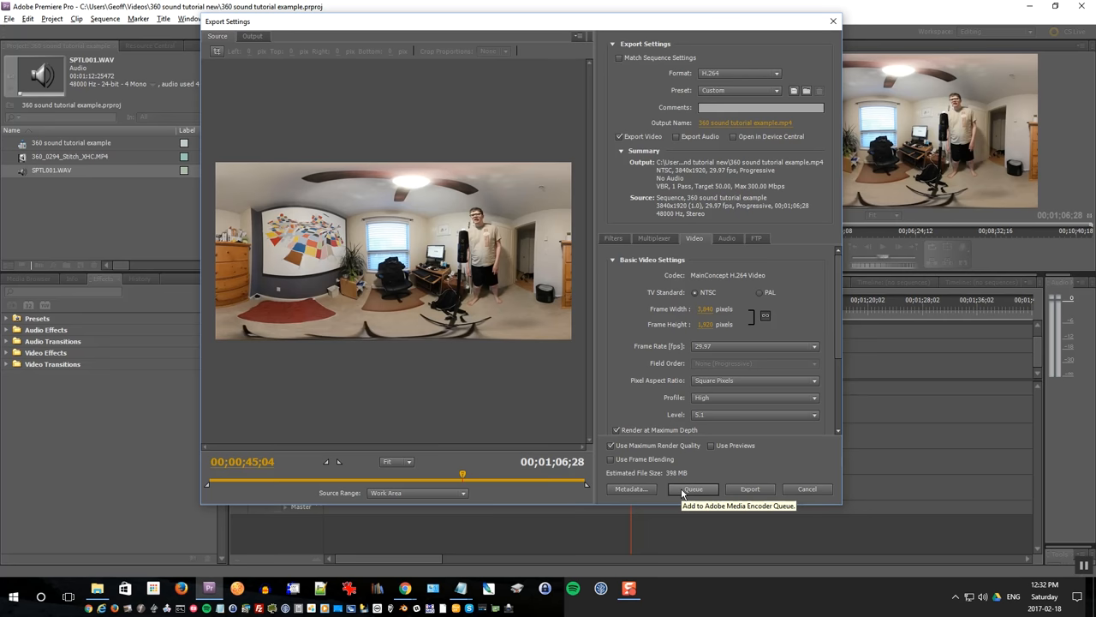
{"action": "left_click", "coordinate": [693, 488]}
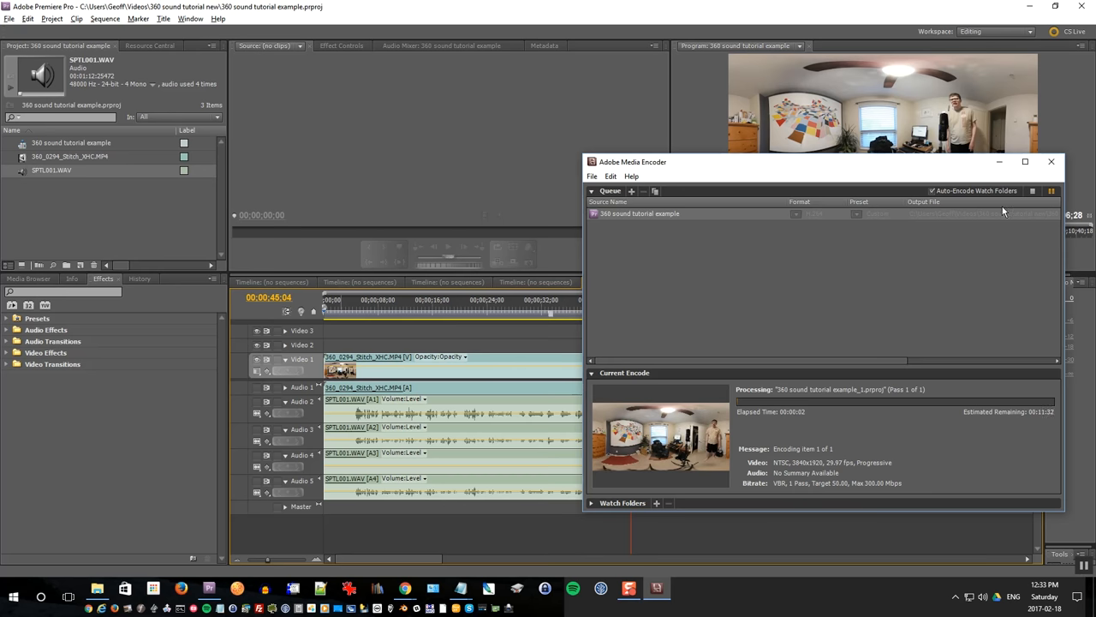
{"action": "mouse_move", "coordinate": [1034, 225]}
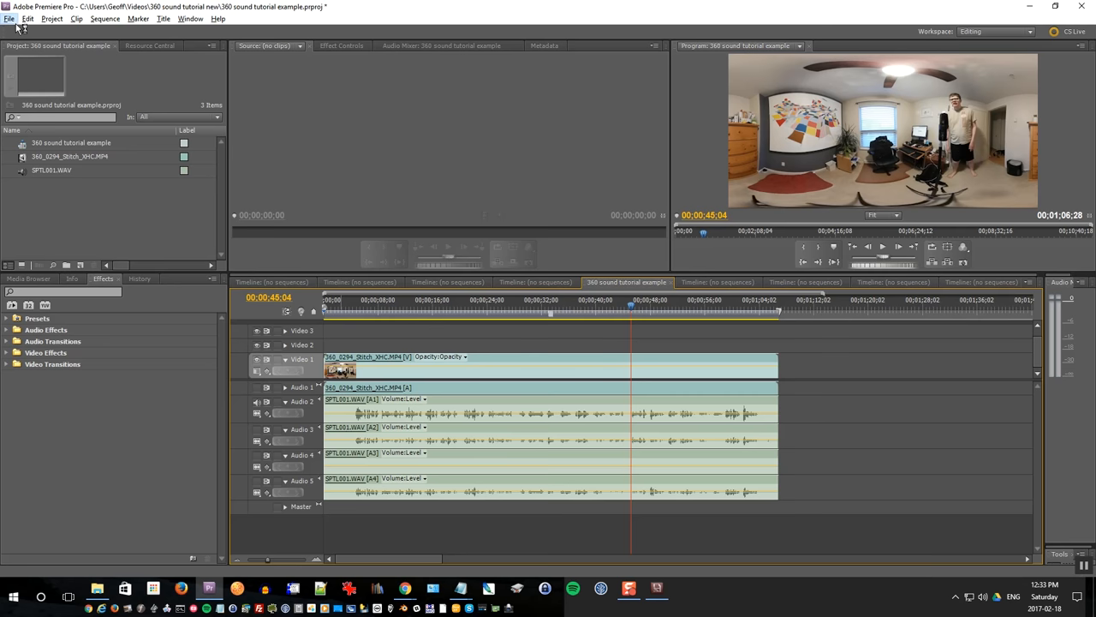
- Set the export format to Windows Waveform, mono, 32-bit float
{"action": "left_click", "coordinate": [8, 19]}
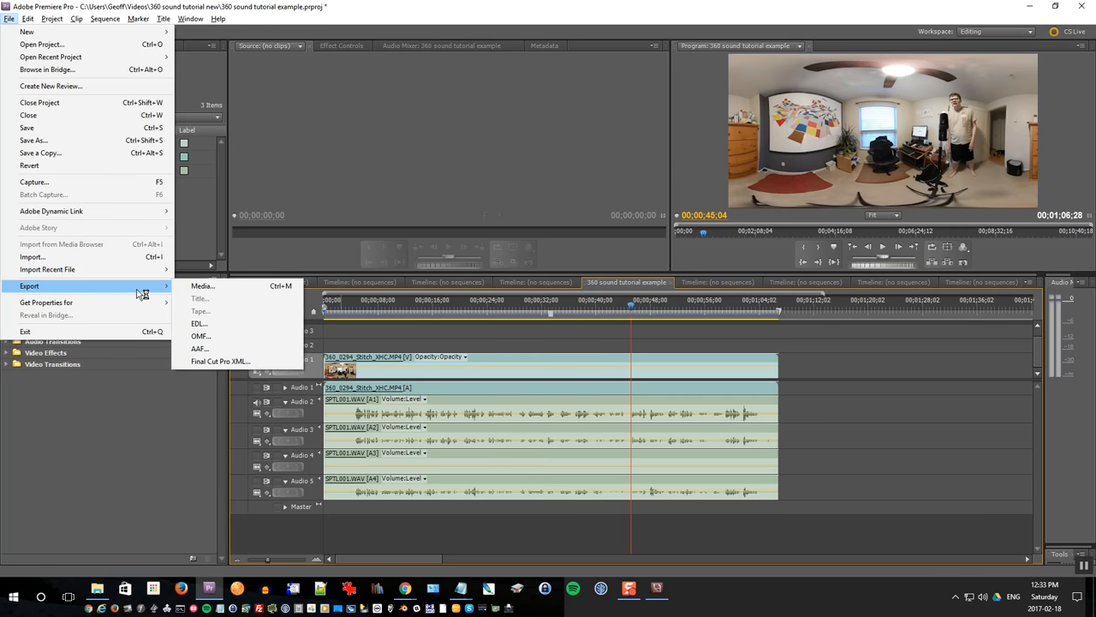
{"action": "left_click", "coordinate": [202, 285]}
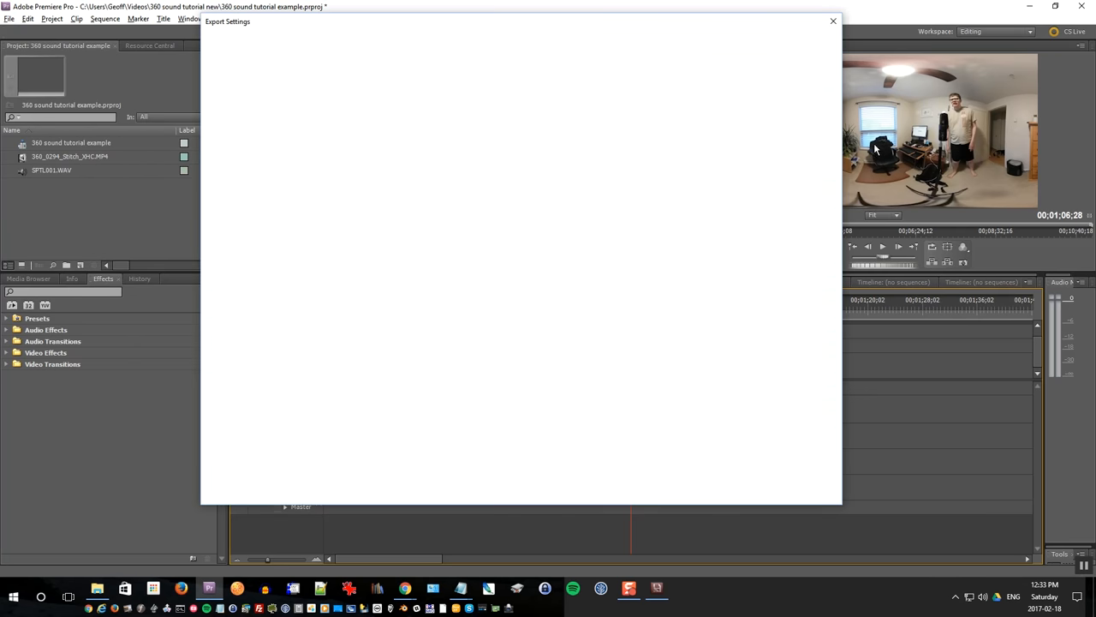
{"action": "left_click", "coordinate": [767, 90]}
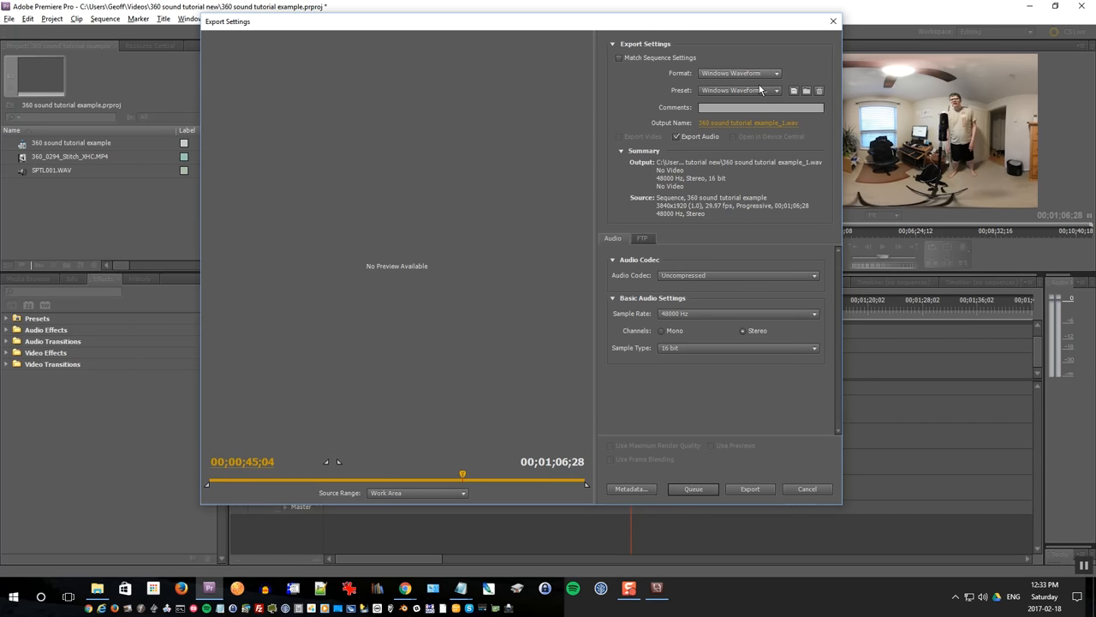
{"action": "left_click", "coordinate": [661, 331]}
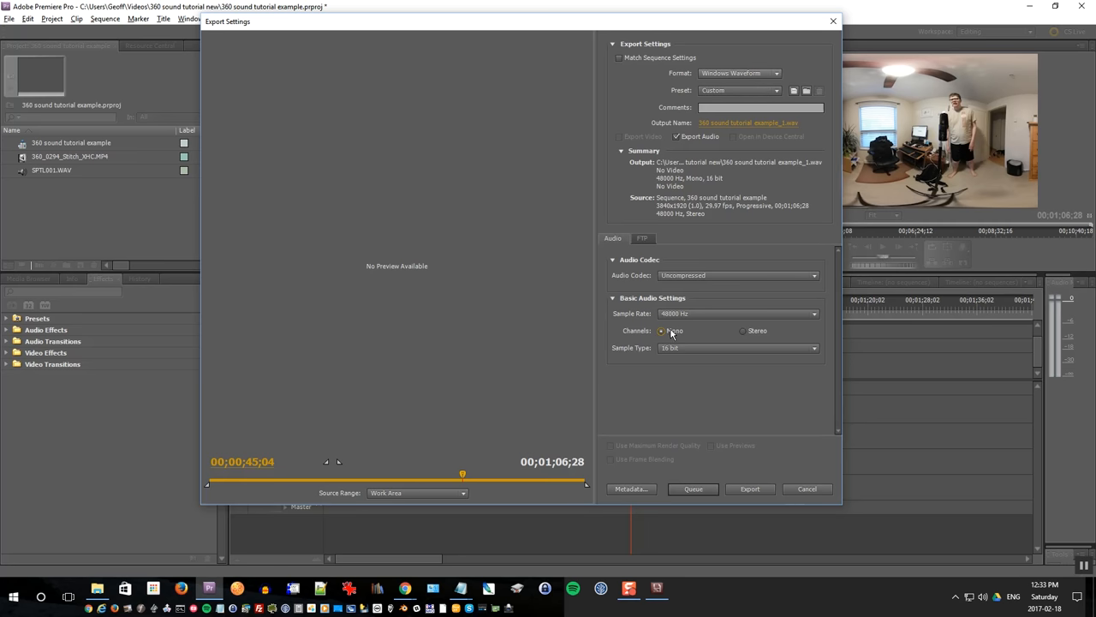
{"action": "left_click", "coordinate": [737, 348]}
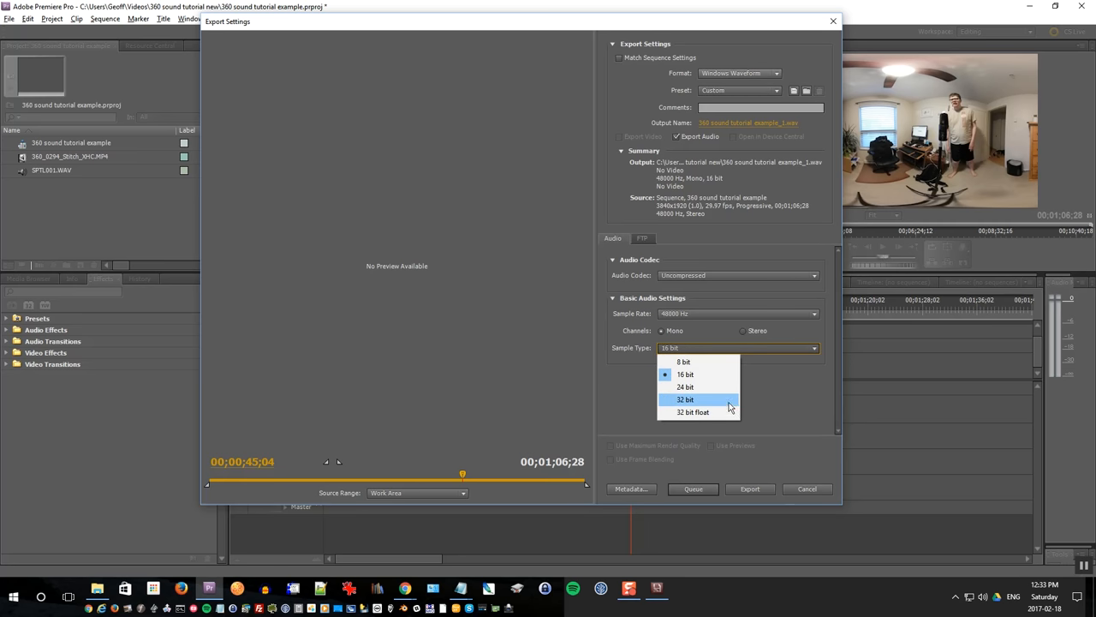
{"action": "left_click", "coordinate": [693, 412]}
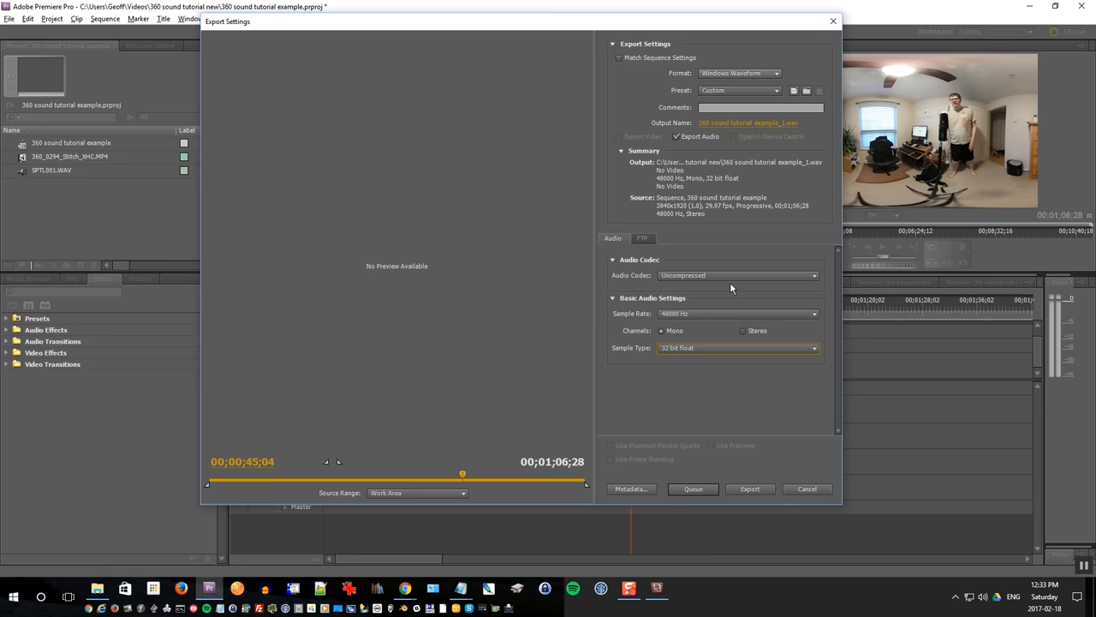
- Save the output as track_01.wav in a new tracks folder and export it
{"action": "left_click", "coordinate": [747, 123]}
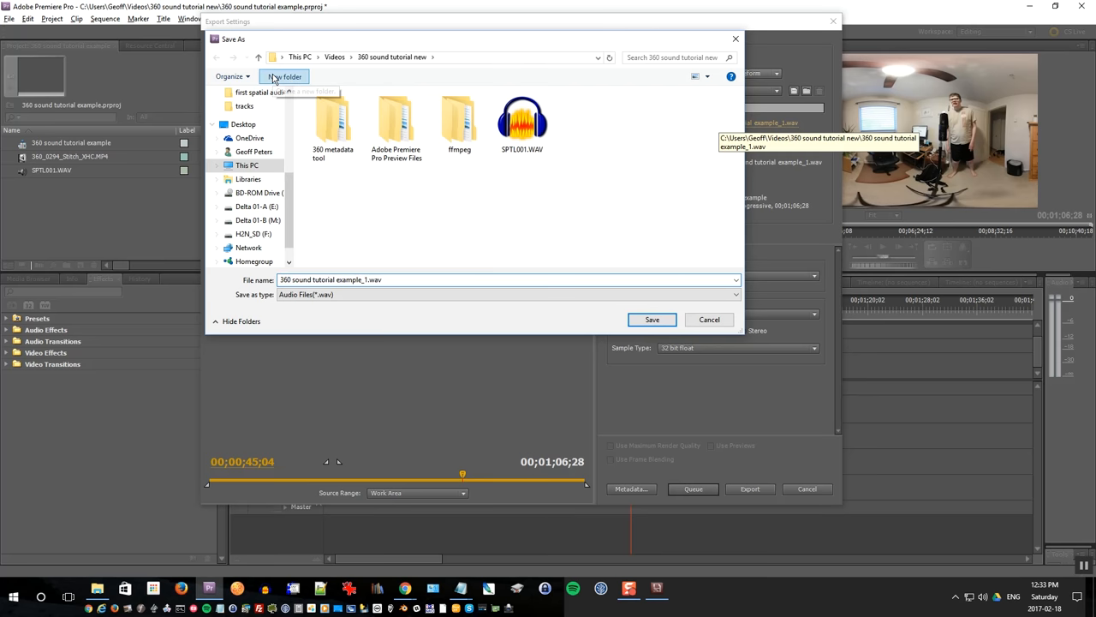
{"action": "left_click", "coordinate": [284, 76]}
{"action": "type", "text": "tracks"}
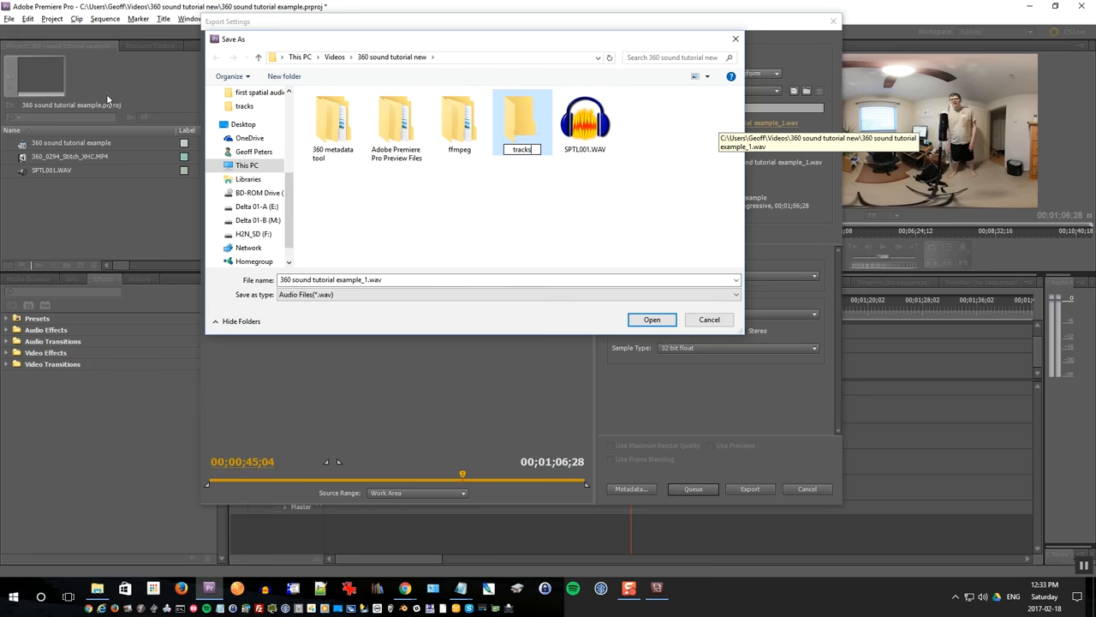
{"action": "double_click", "coordinate": [522, 120]}
{"action": "type", "text": "track_01"}
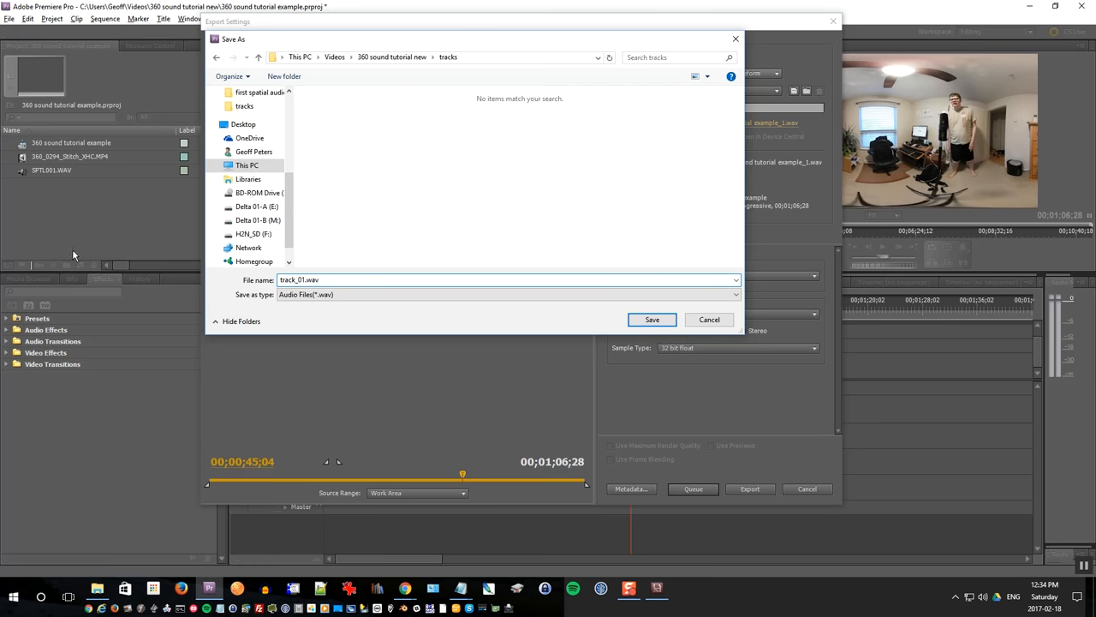
{"action": "left_click", "coordinate": [652, 318]}
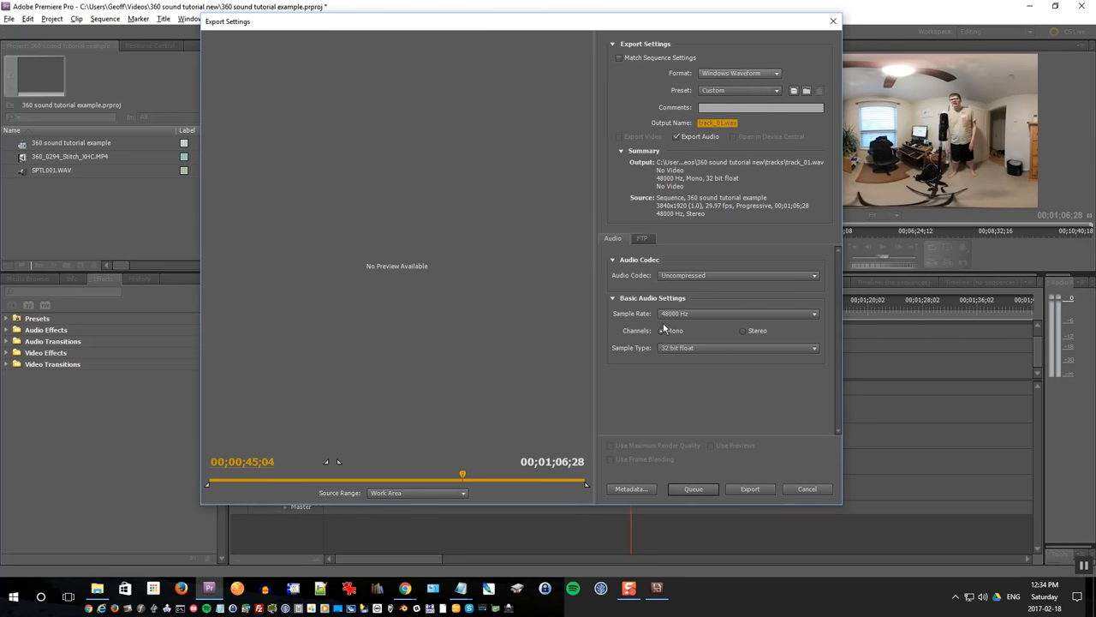
{"action": "left_click", "coordinate": [749, 488]}
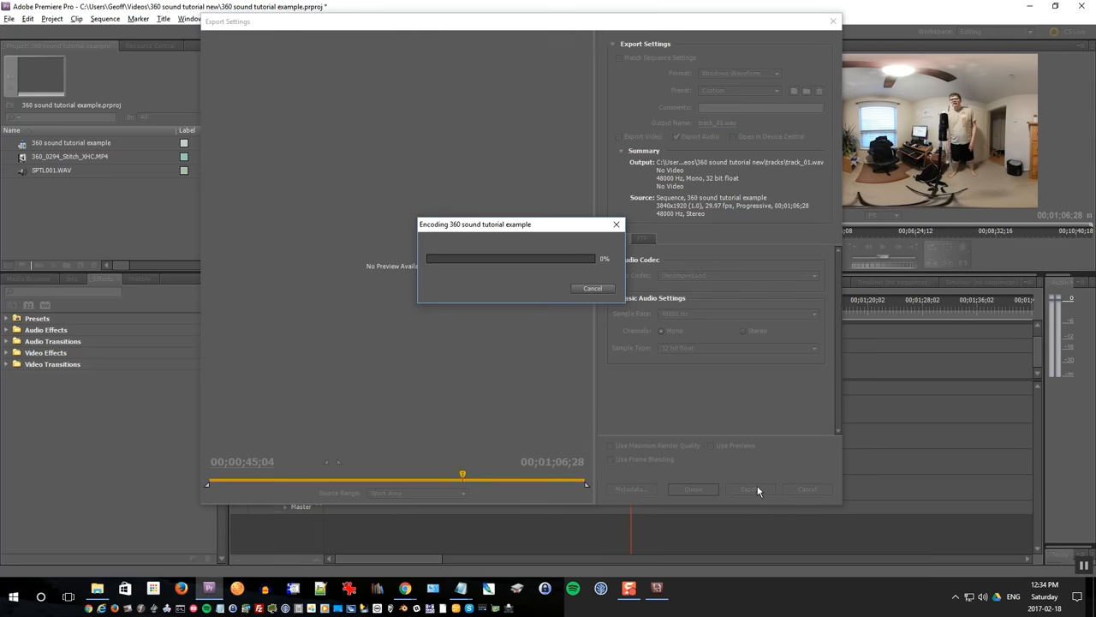
{"action": "left_click", "coordinate": [592, 288]}
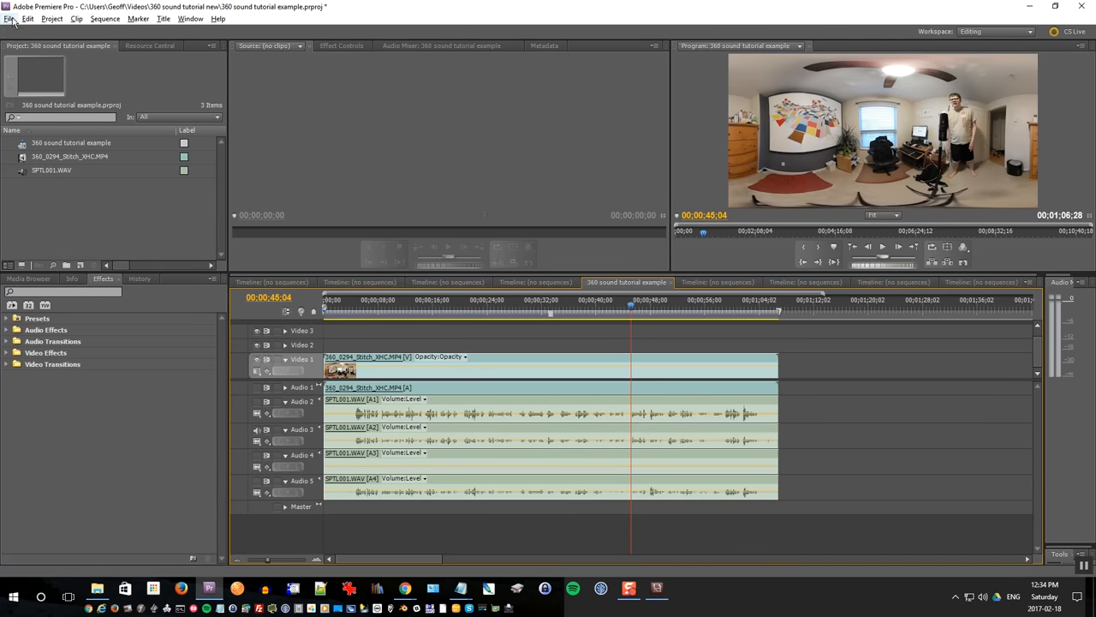
- Export the sequence audio again, named track_02.wav, into the tracks folder
{"action": "left_click", "coordinate": [9, 19]}
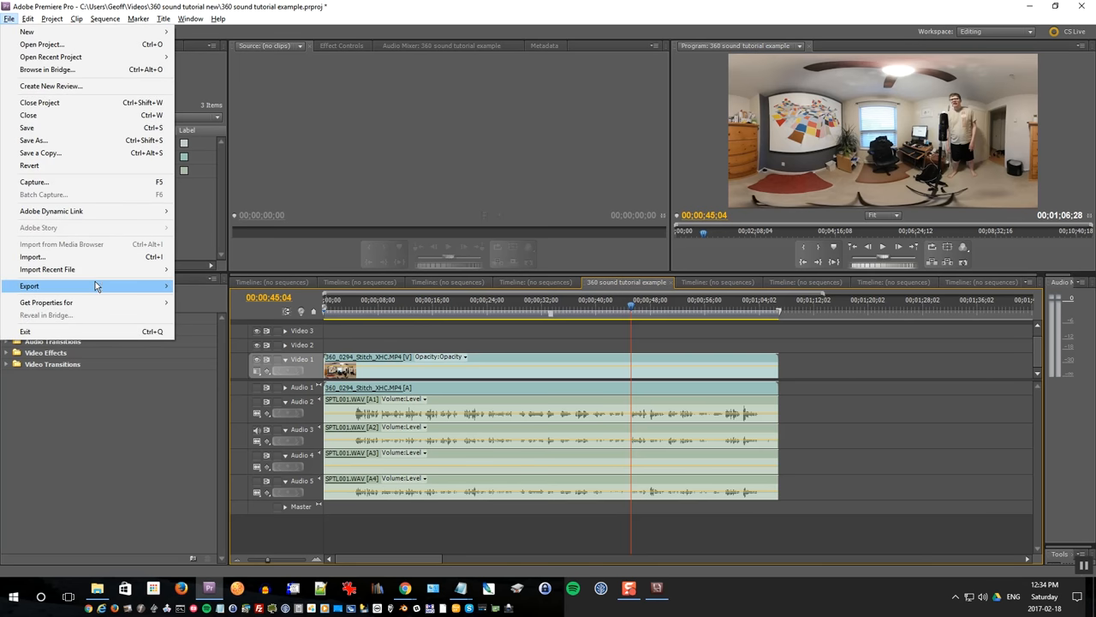
{"action": "left_click", "coordinate": [29, 285]}
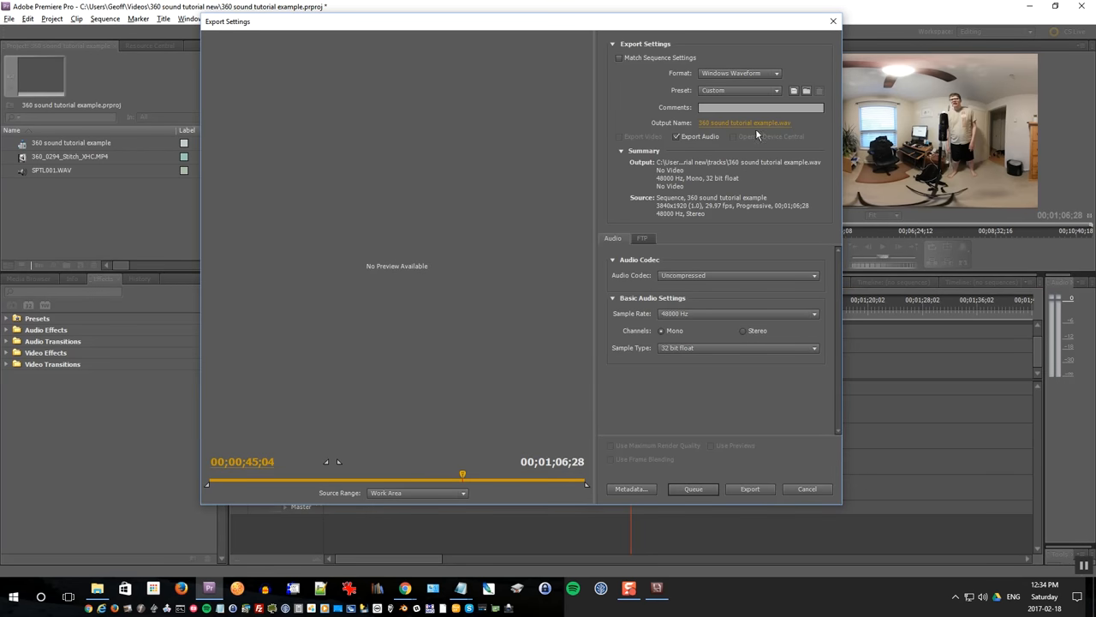
{"action": "left_click", "coordinate": [744, 123]}
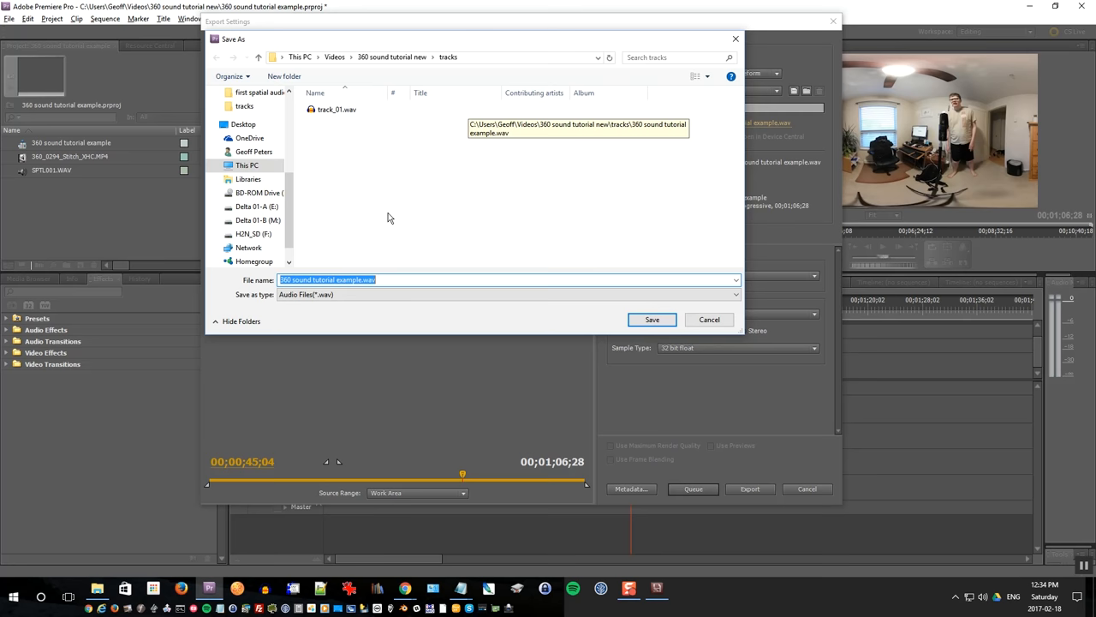
{"action": "type", "text": "track_02"}
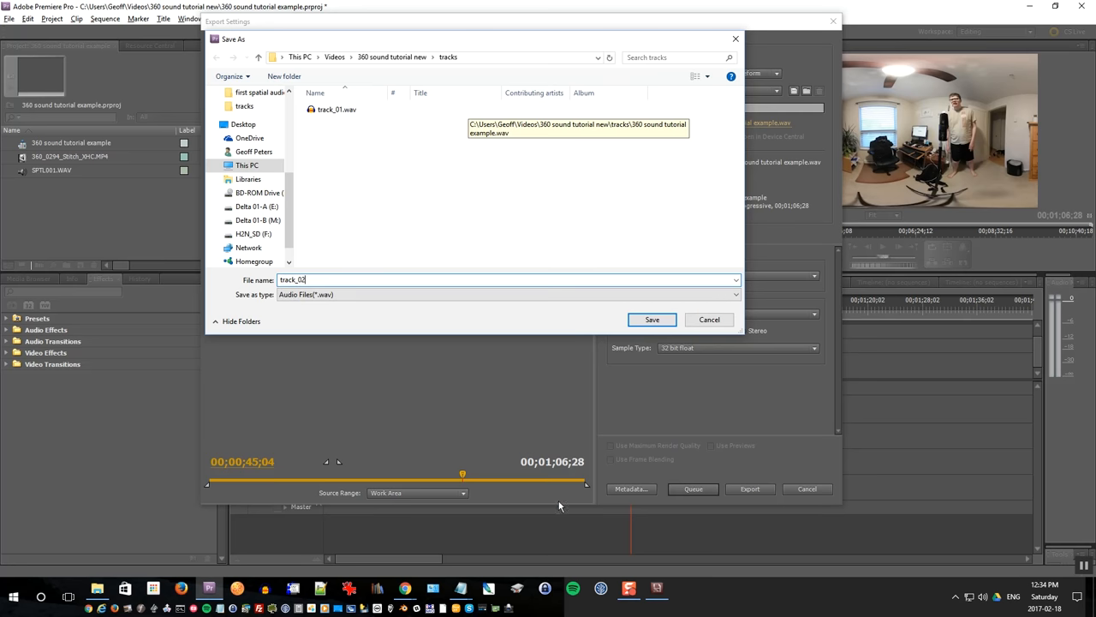
{"action": "left_click", "coordinate": [652, 318]}
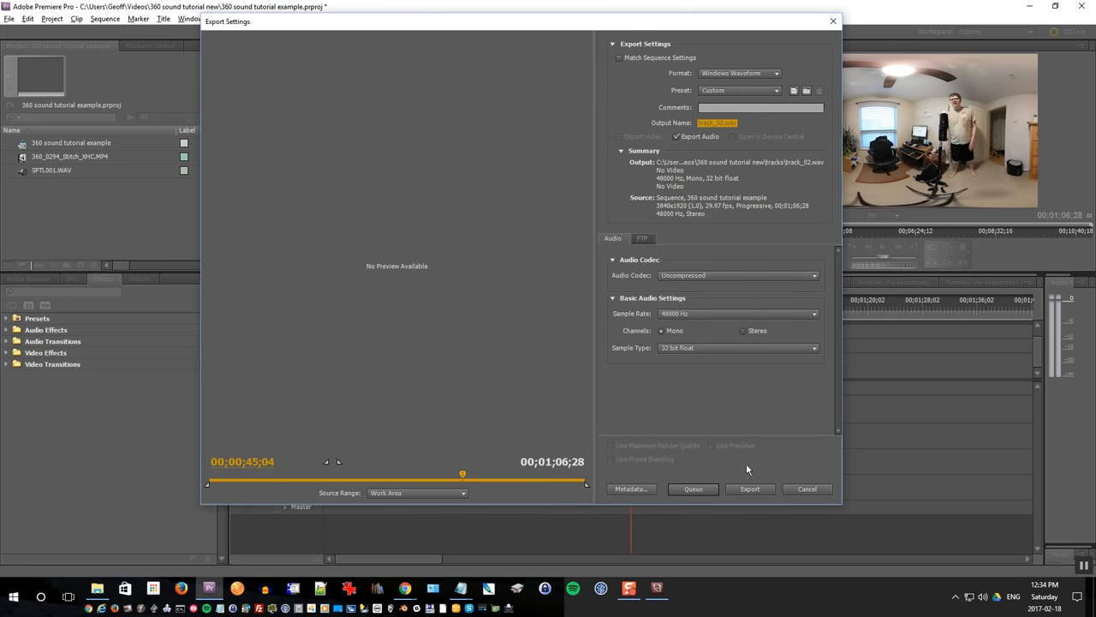
{"action": "left_click", "coordinate": [750, 488]}
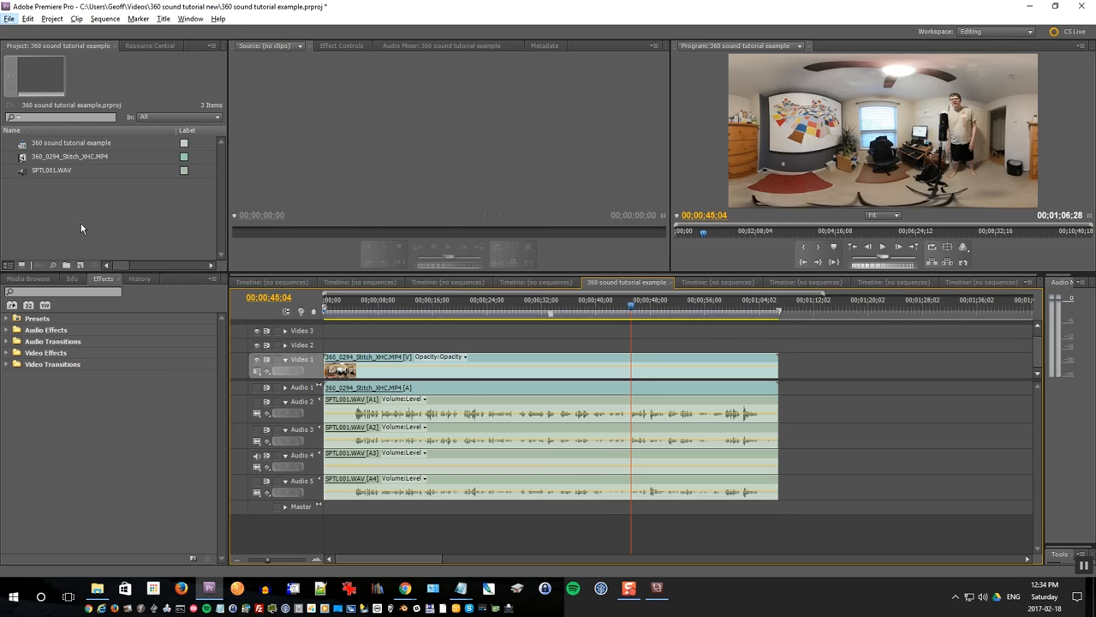
- Export the sequence audio as track_03.wav into the tracks folder
{"action": "left_click", "coordinate": [9, 19]}
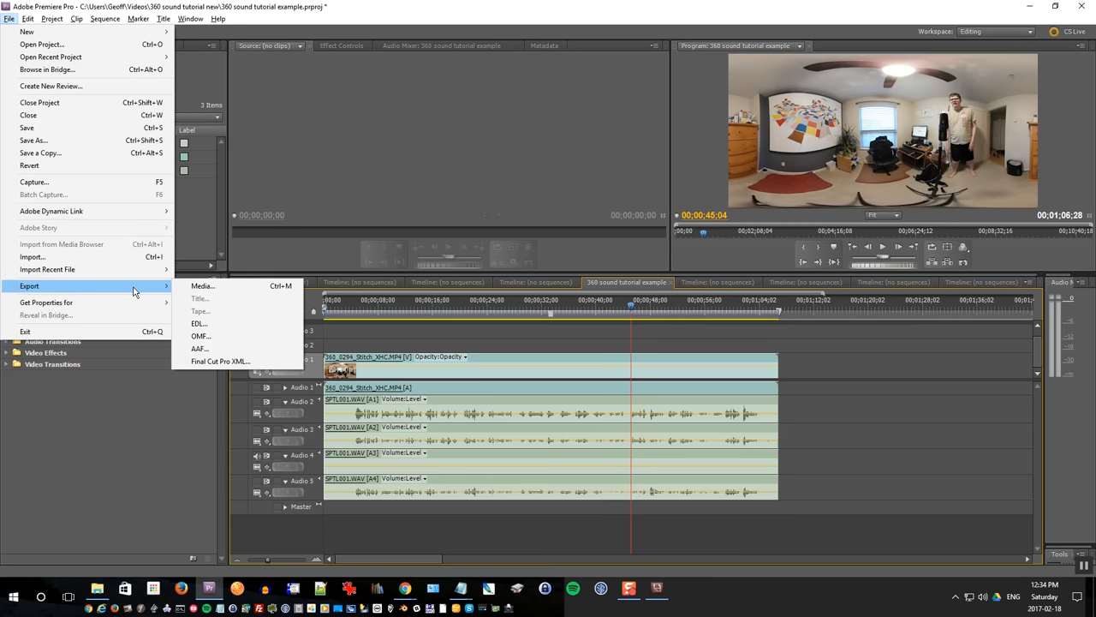
{"action": "left_click", "coordinate": [202, 285]}
{"action": "type", "text": "track_03"}
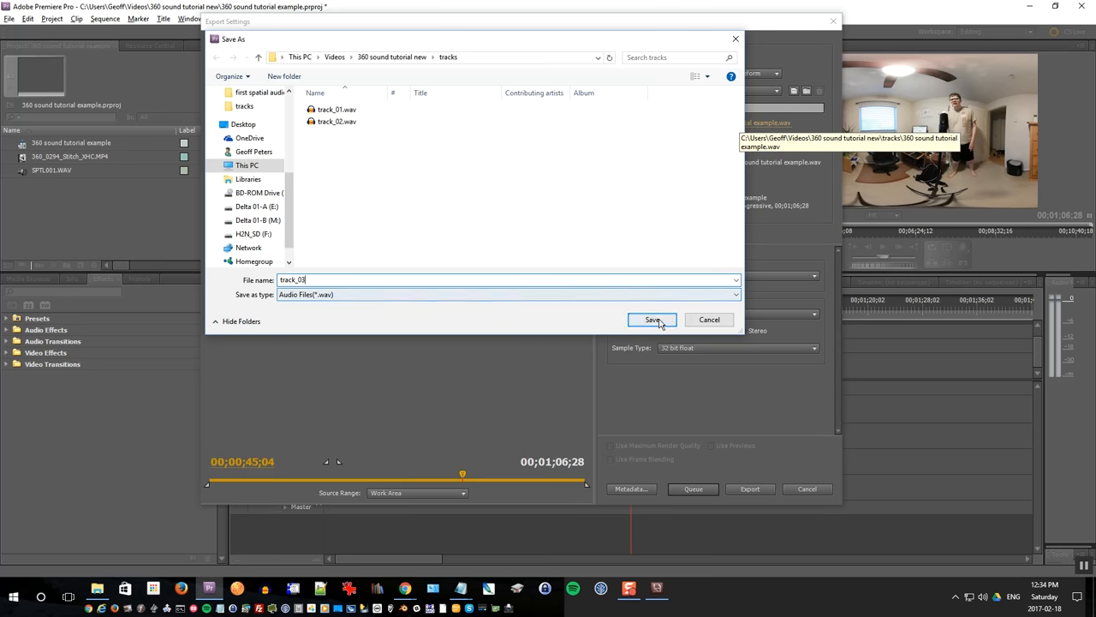
{"action": "left_click", "coordinate": [651, 319]}
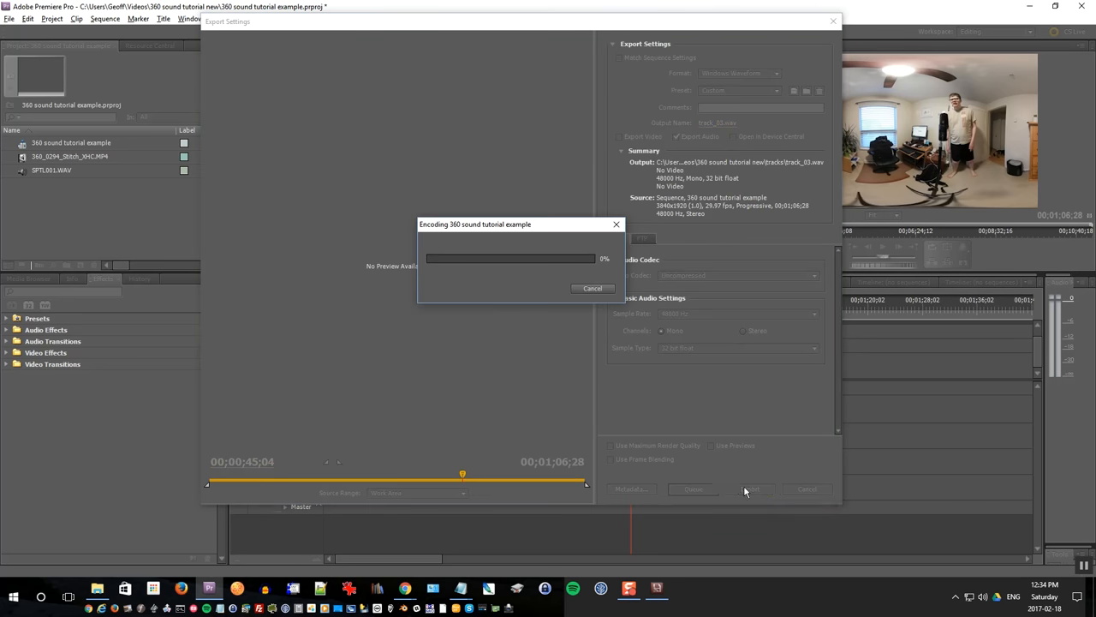
{"action": "left_click", "coordinate": [593, 288]}
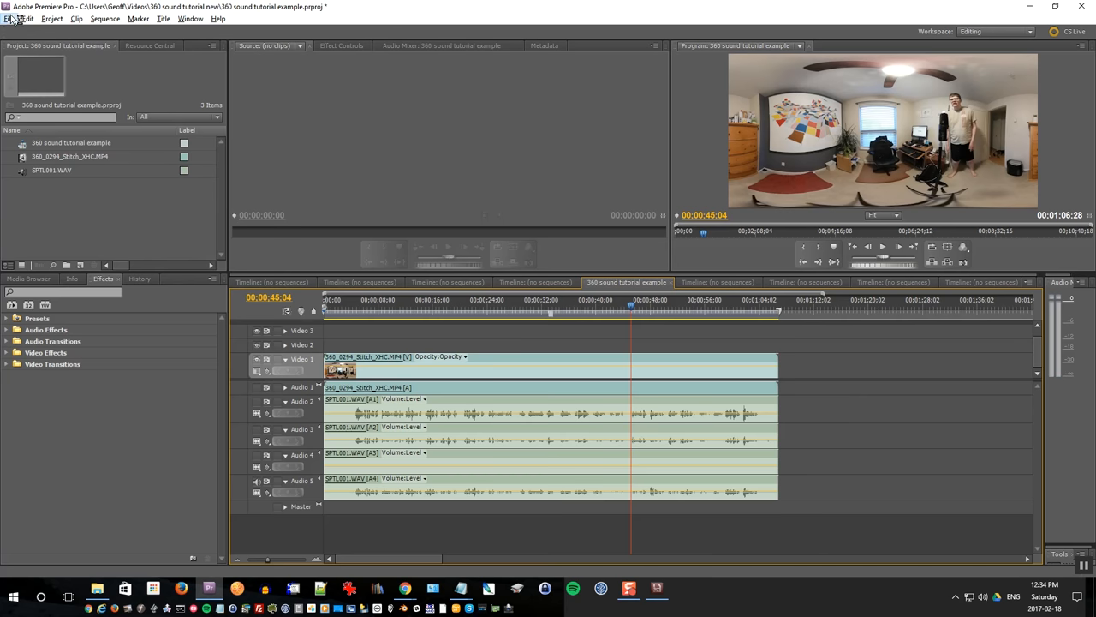
- Export the sequence audio as track_04.wav into the tracks folder
{"action": "left_click", "coordinate": [8, 19]}
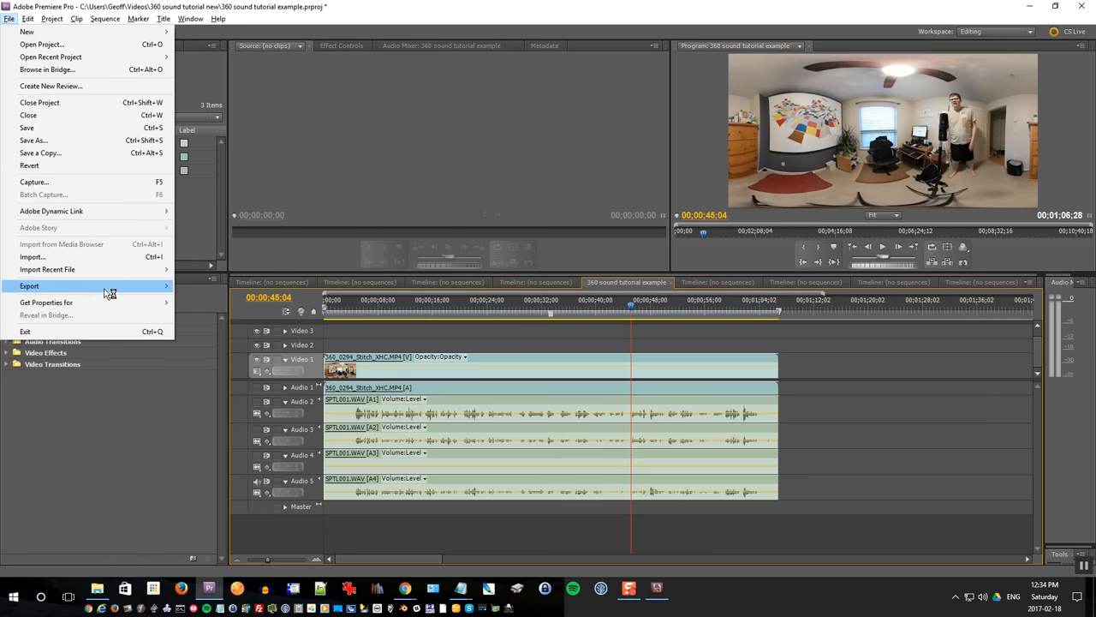
{"action": "left_click", "coordinate": [29, 285]}
{"action": "type", "text": "track_04"}
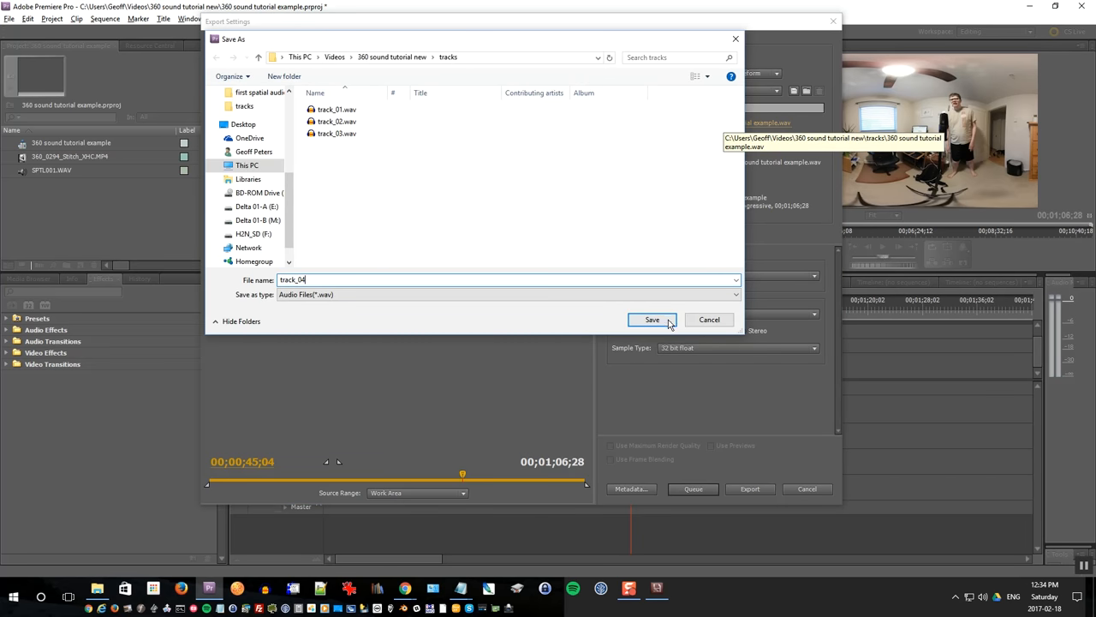
{"action": "left_click", "coordinate": [652, 319]}
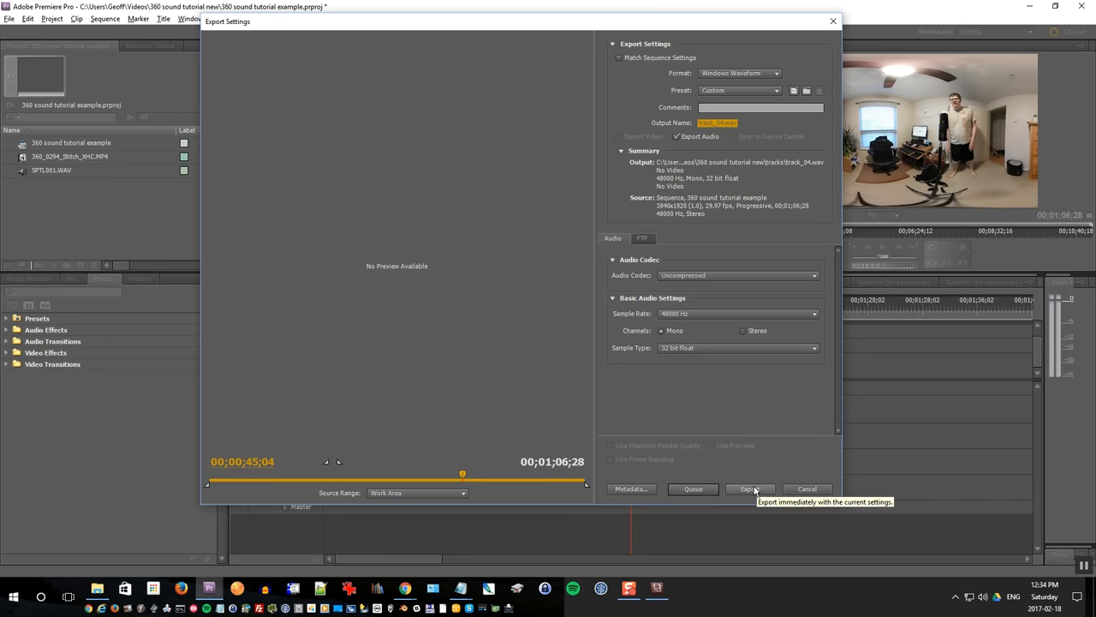
{"action": "left_click", "coordinate": [748, 488]}
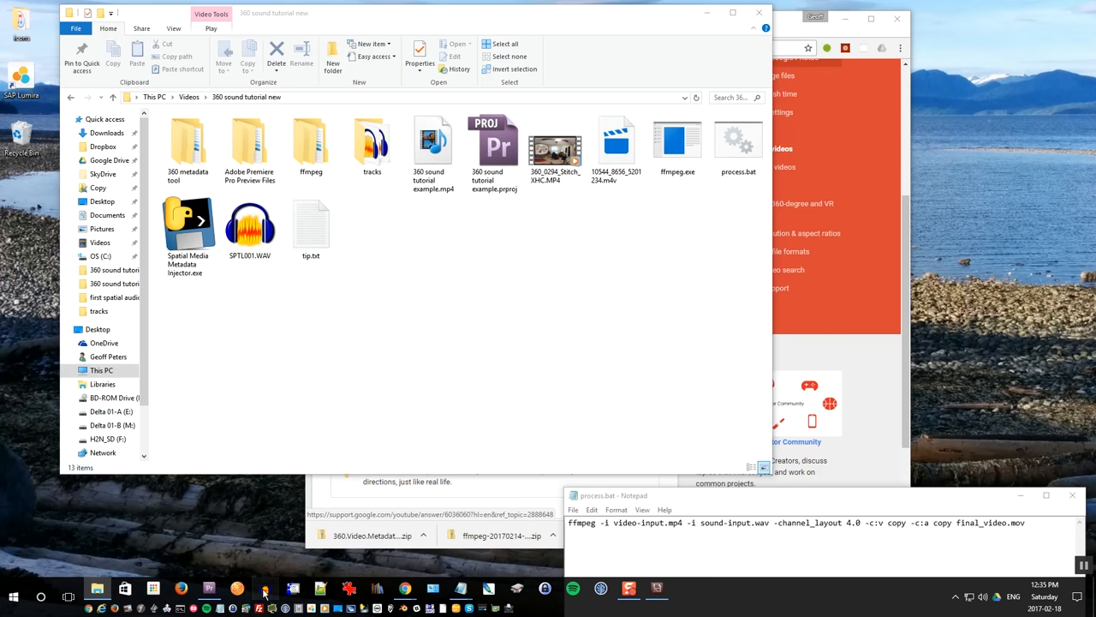
- Switch to Audacity from the taskbar
{"action": "left_click", "coordinate": [264, 589]}
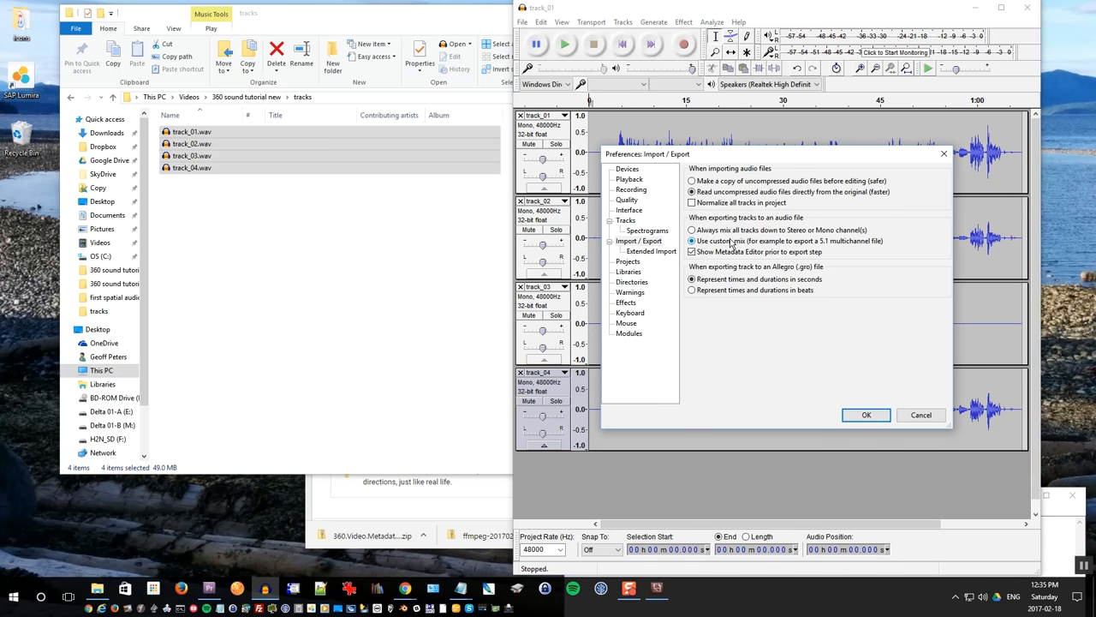
- Save Audacity's 'Use custom mix' export preference and return to the project folder
{"action": "left_click", "coordinate": [866, 414]}
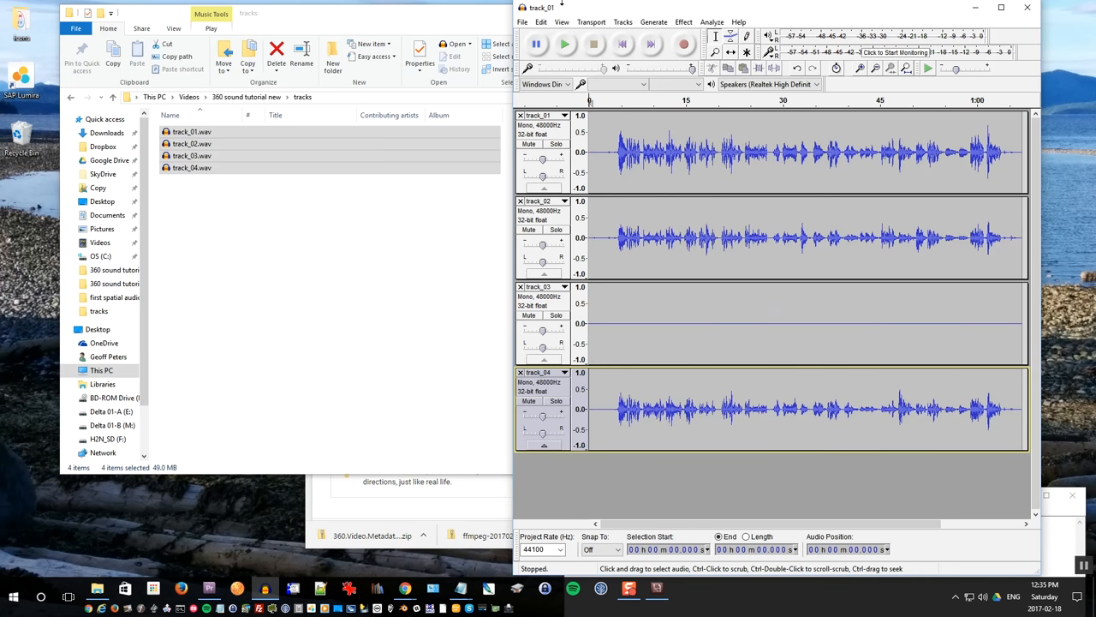
{"action": "left_click", "coordinate": [522, 22]}
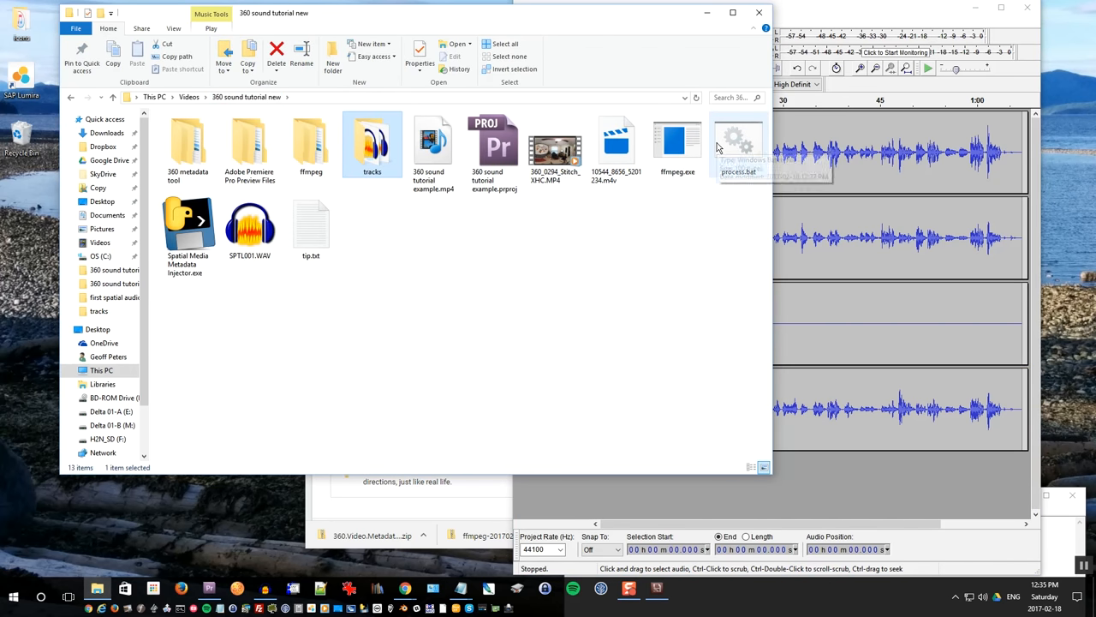
- Open process.bat and pick out the sound-input.wav audio name in its ffmpeg command
{"action": "double_click", "coordinate": [738, 141]}
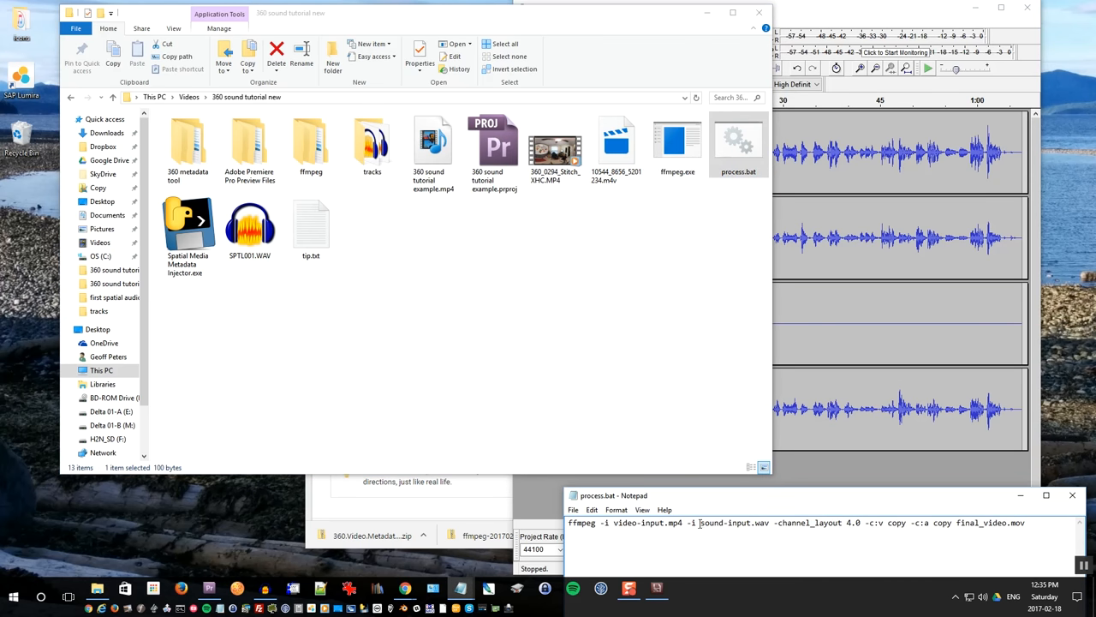
{"action": "double_click", "coordinate": [734, 522]}
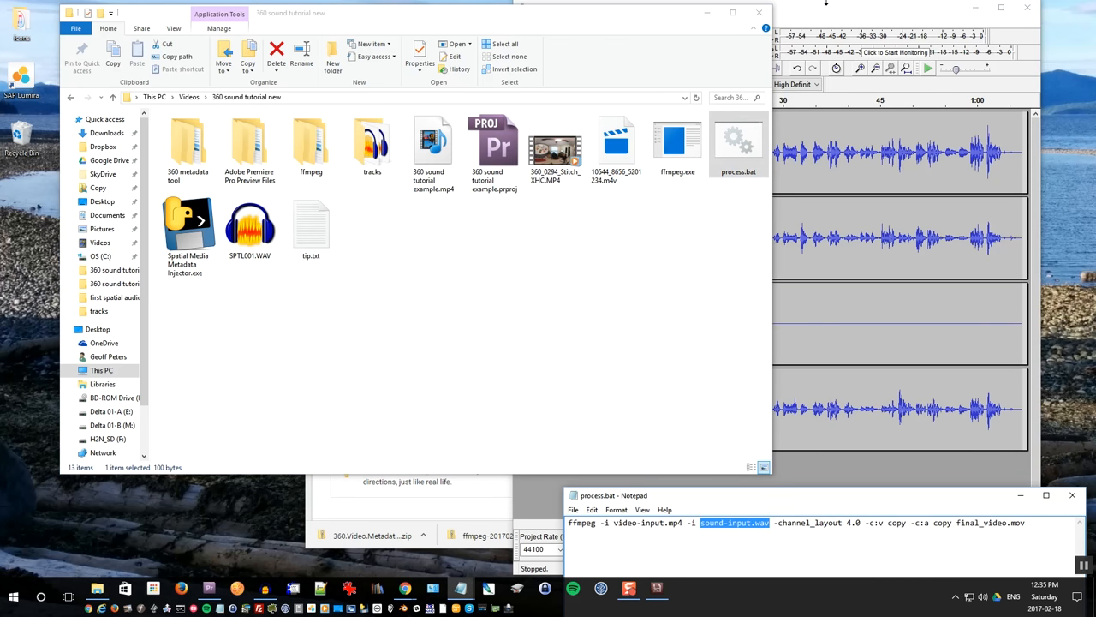
{"action": "left_click", "coordinate": [522, 21]}
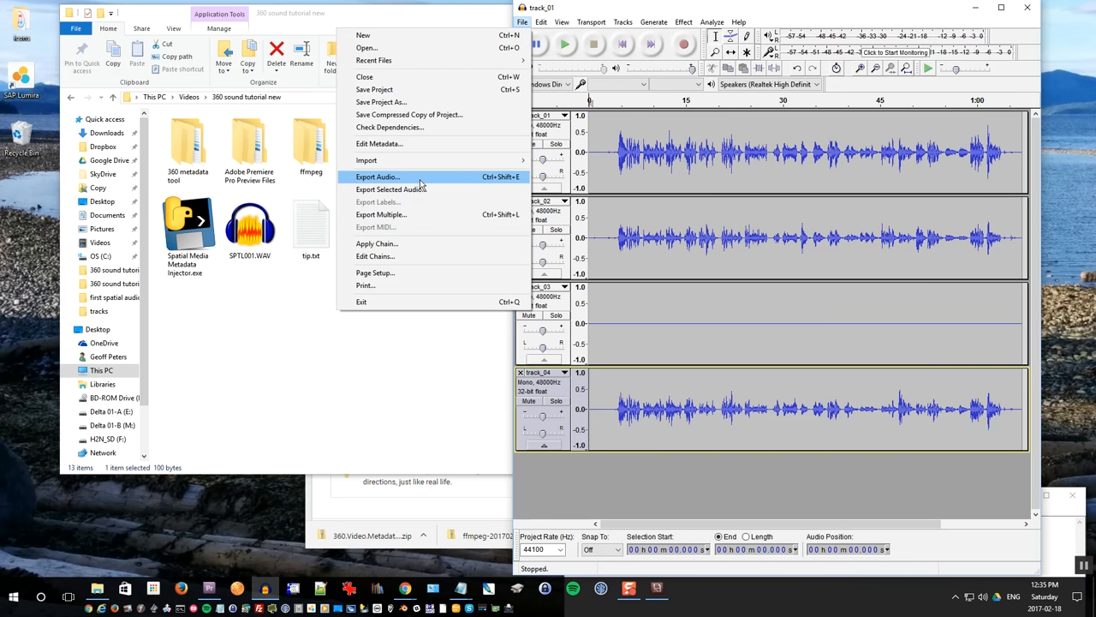
- Export the four tracks as a 4-channel sound-input.wav, one track per channel, with default metadata
{"action": "left_click", "coordinate": [377, 176]}
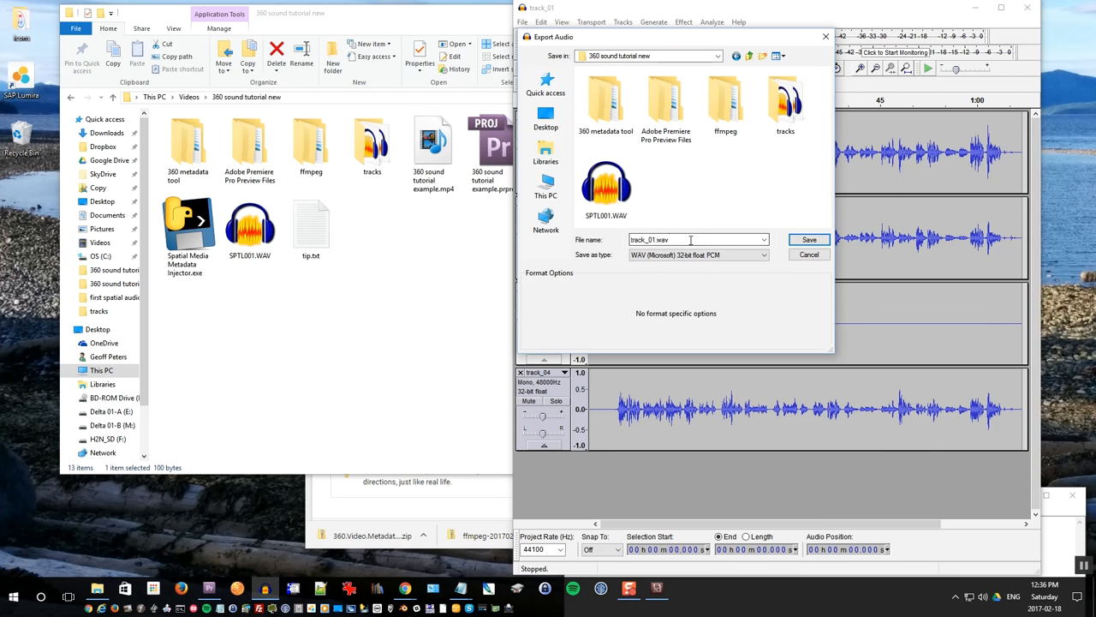
{"action": "type", "text": "sound-input.wav"}
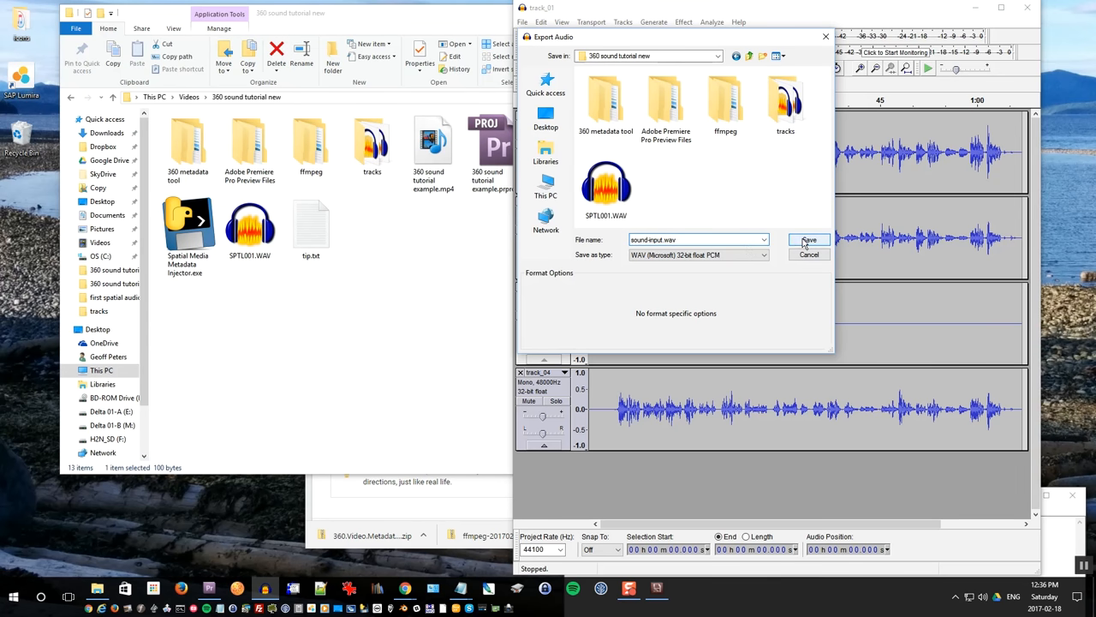
{"action": "left_click", "coordinate": [809, 240]}
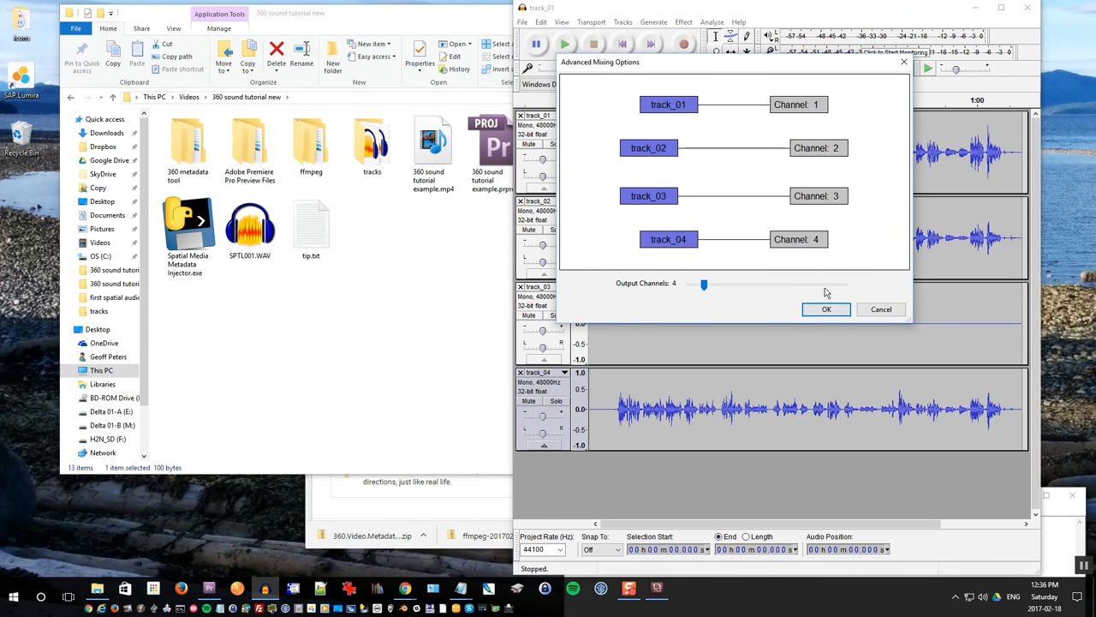
{"action": "left_click", "coordinate": [826, 310]}
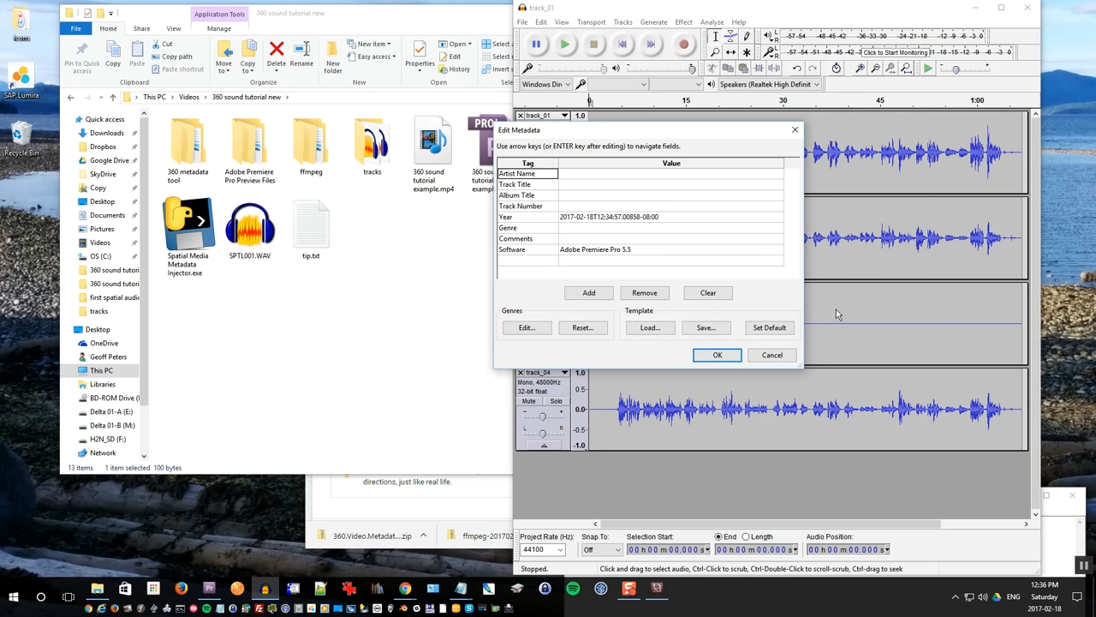
{"action": "left_click", "coordinate": [718, 354]}
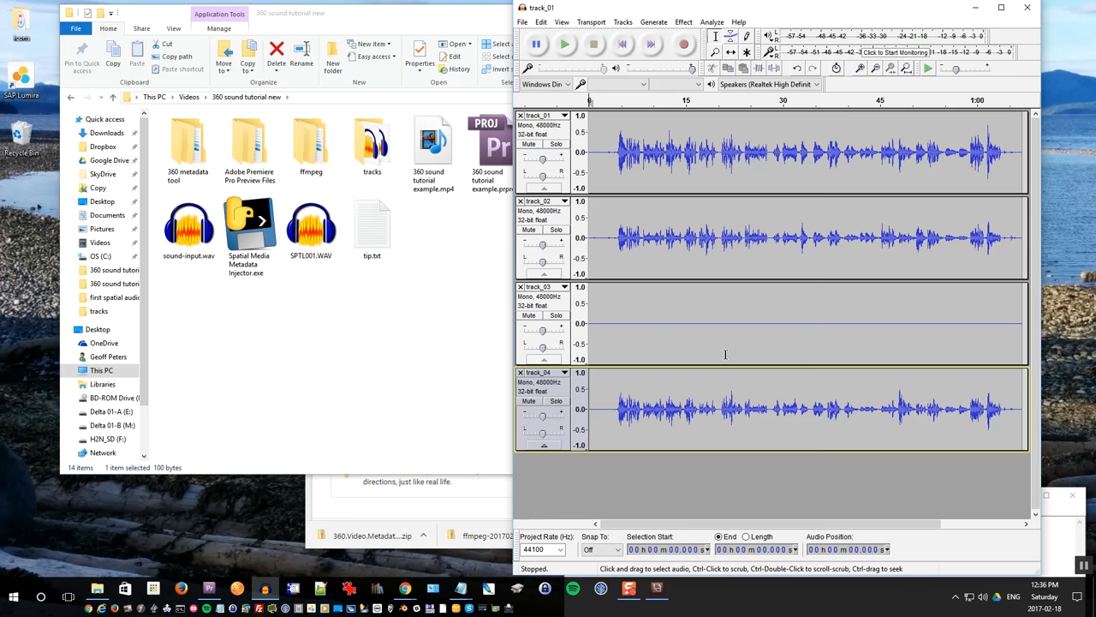
{"action": "mouse_move", "coordinate": [486, 319]}
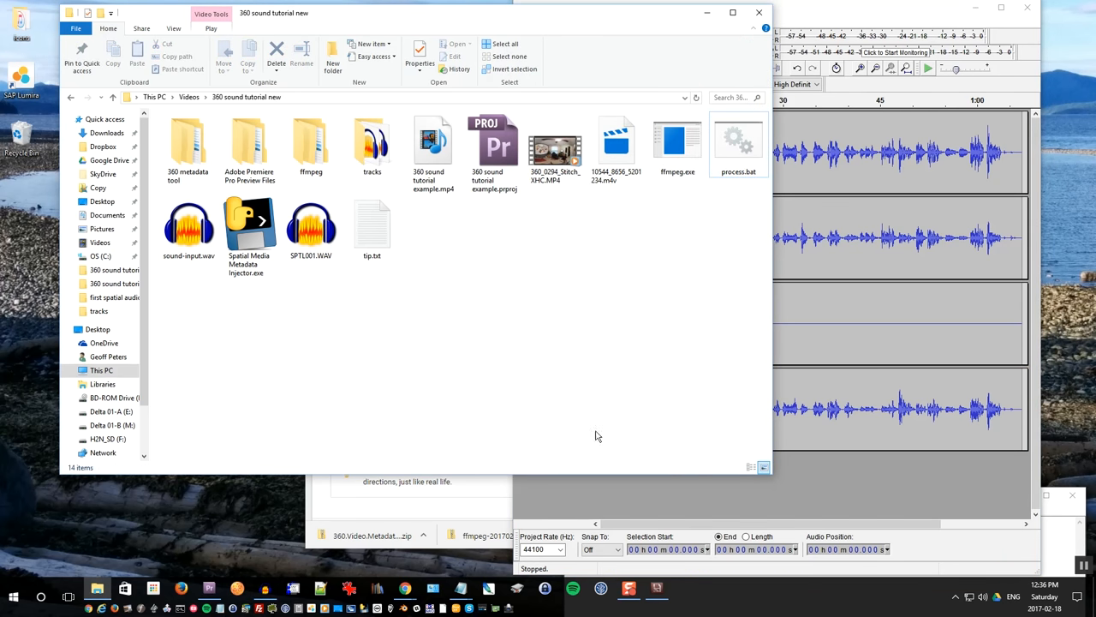
- Close Media Encoder, rename the exported video to video-input.mp4, and select sound-input.wav
{"action": "left_click", "coordinate": [655, 588]}
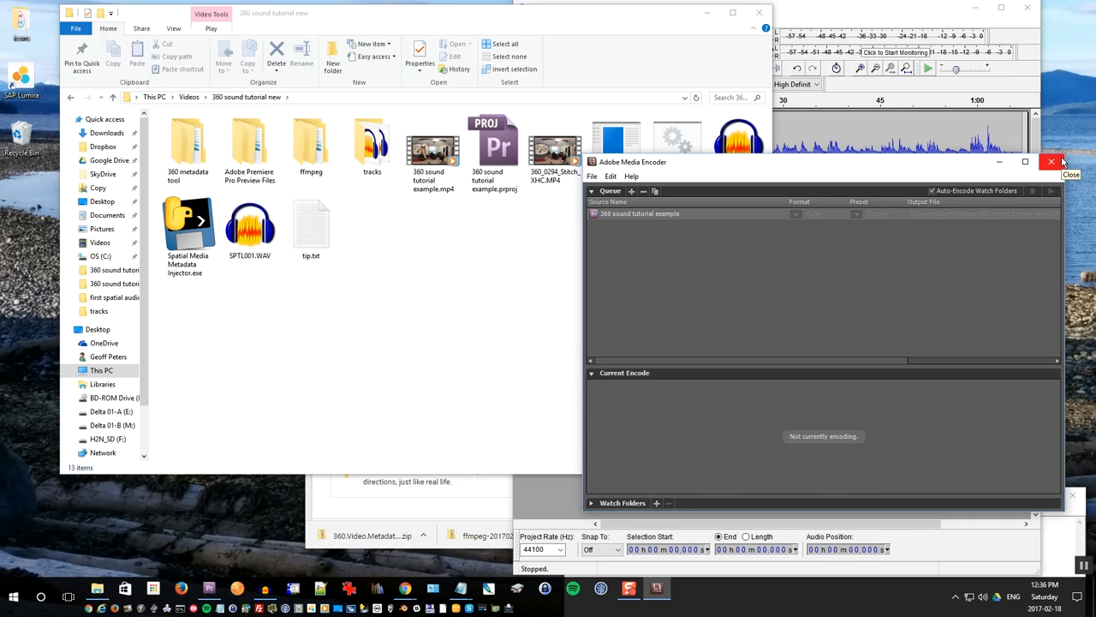
{"action": "left_click", "coordinate": [1052, 161]}
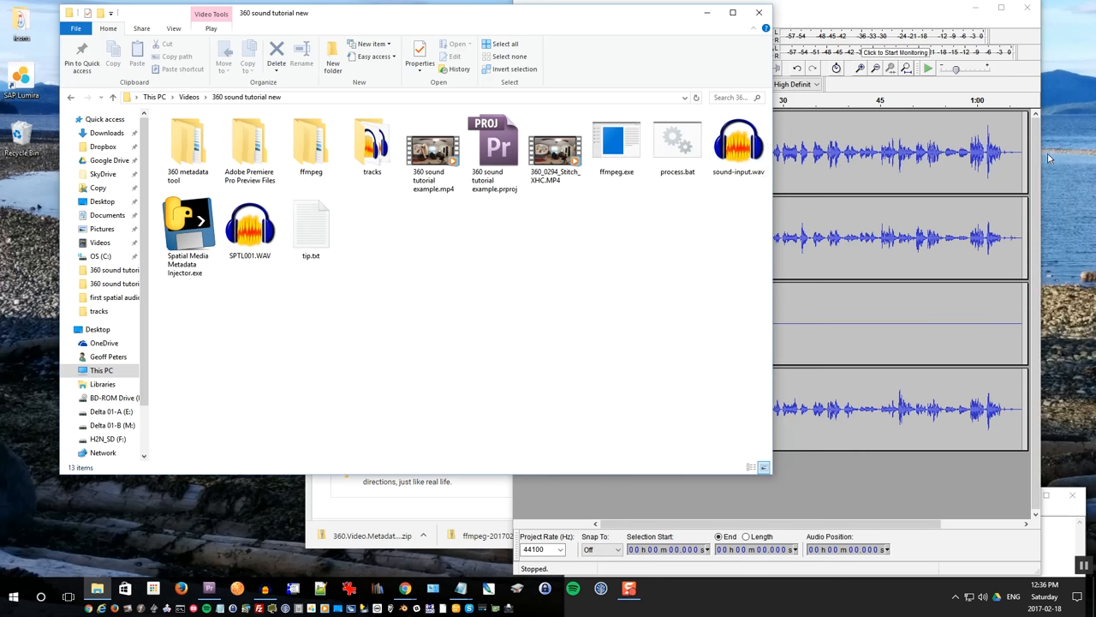
{"action": "right_click", "coordinate": [676, 141]}
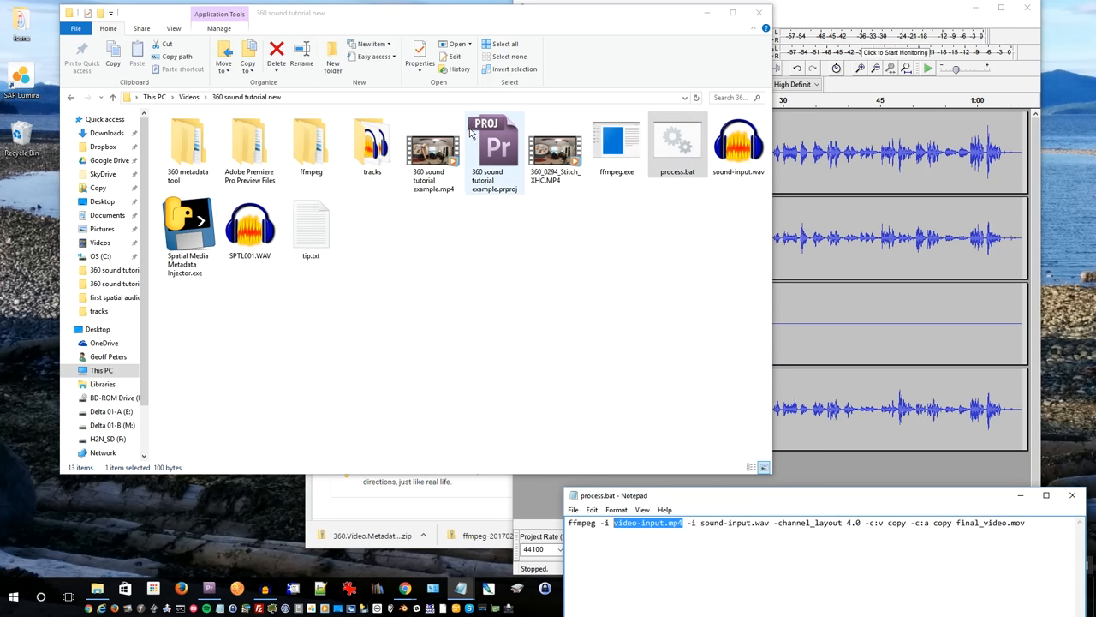
{"action": "left_click", "coordinate": [432, 150]}
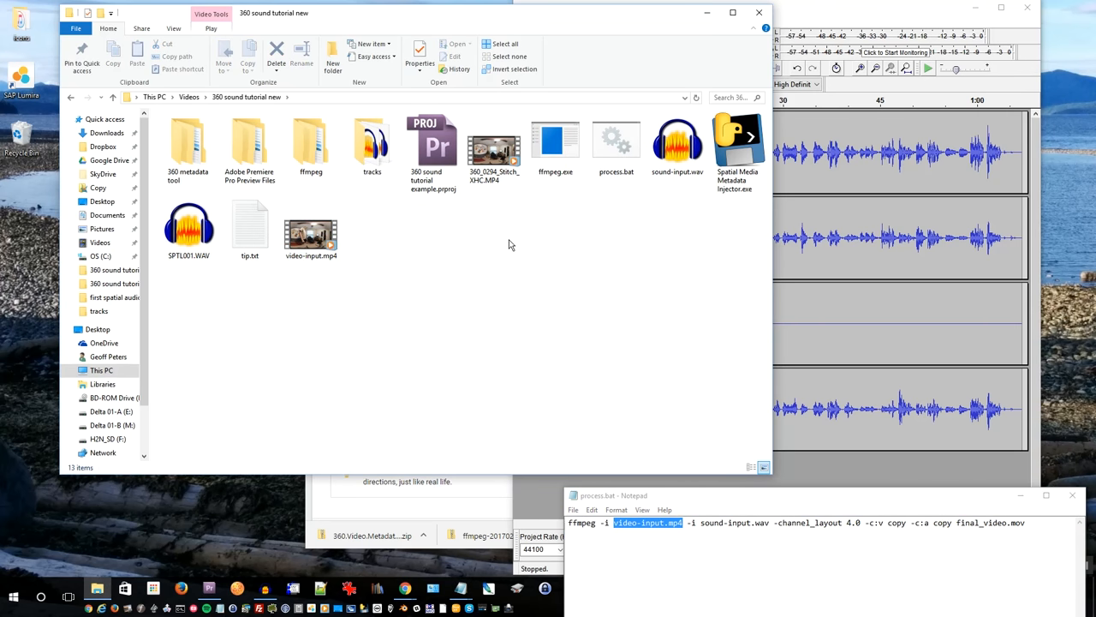
{"action": "mouse_move", "coordinate": [511, 229]}
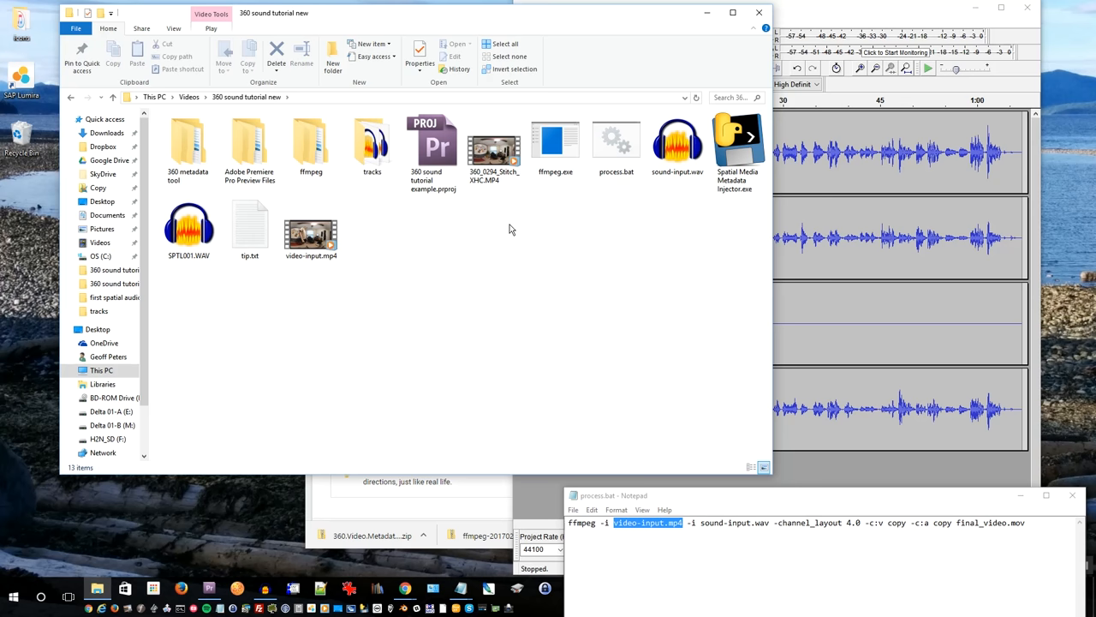
{"action": "left_click", "coordinate": [311, 231]}
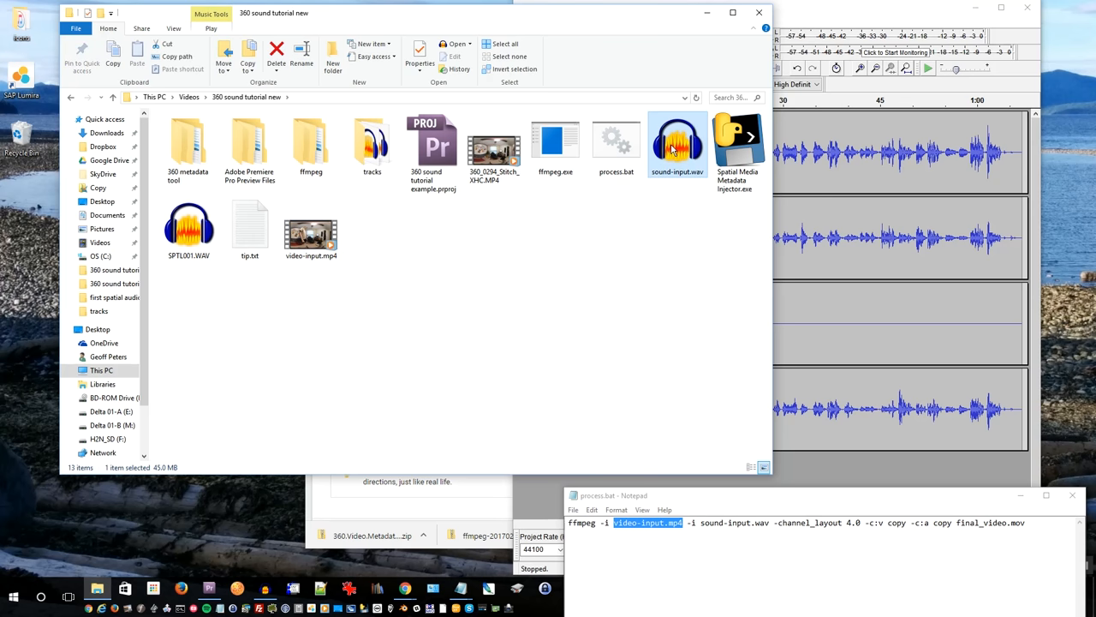
- Open sound-input.wav in Audacity, check its four channel waveforms, then close it
{"action": "right_click", "coordinate": [677, 141]}
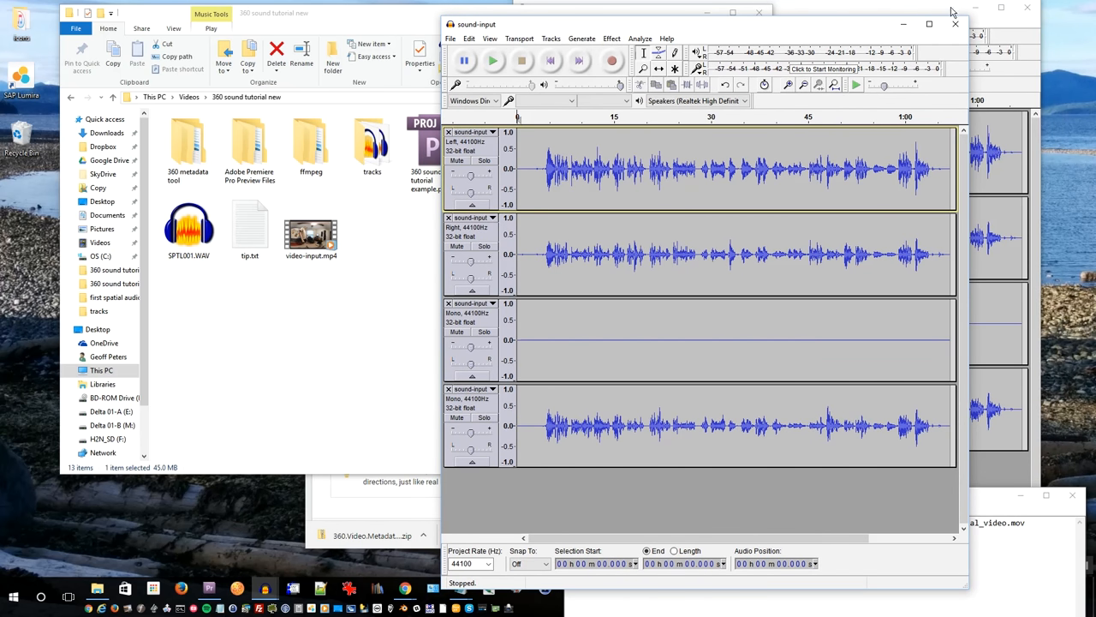
{"action": "left_click", "coordinate": [955, 24]}
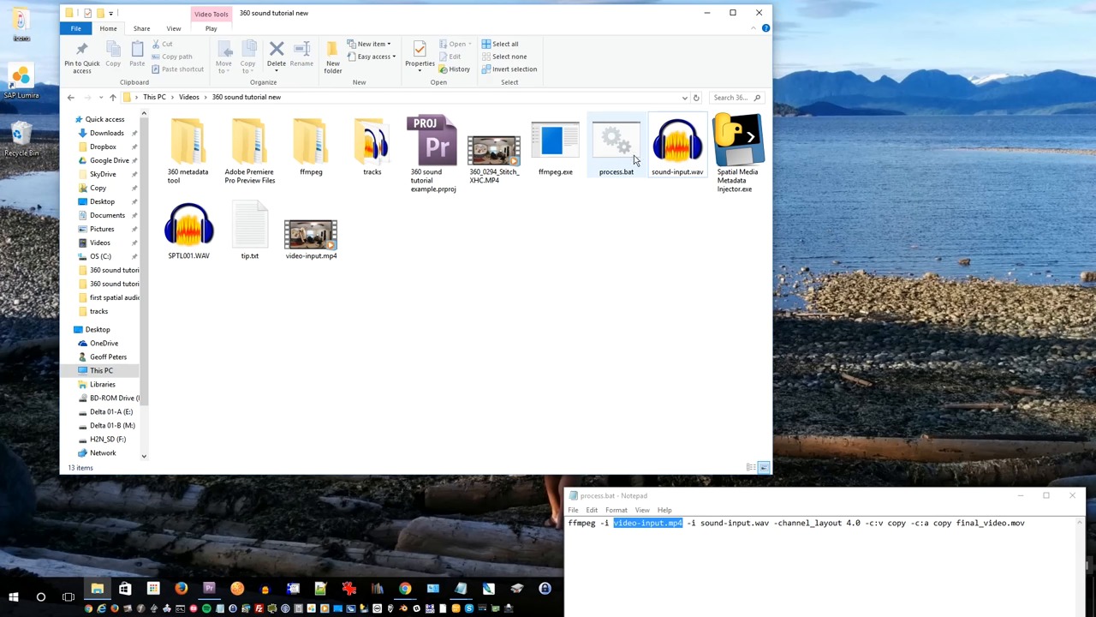
- Run process.bat to mux video and four-channel audio into final_video.mov, then select it
{"action": "left_click", "coordinate": [616, 141]}
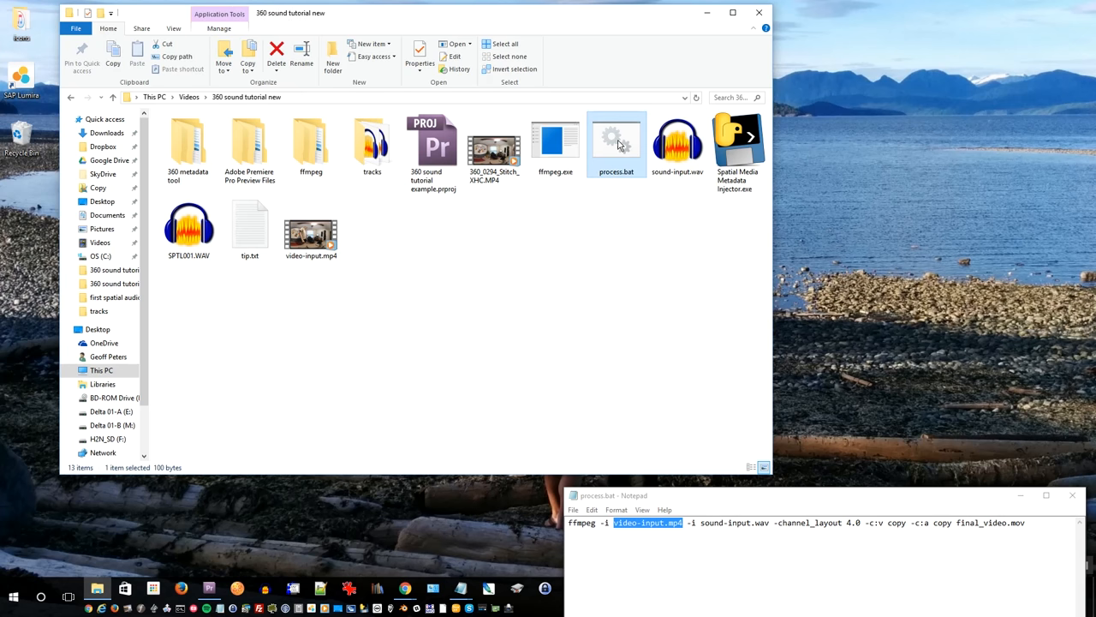
{"action": "double_click", "coordinate": [616, 137]}
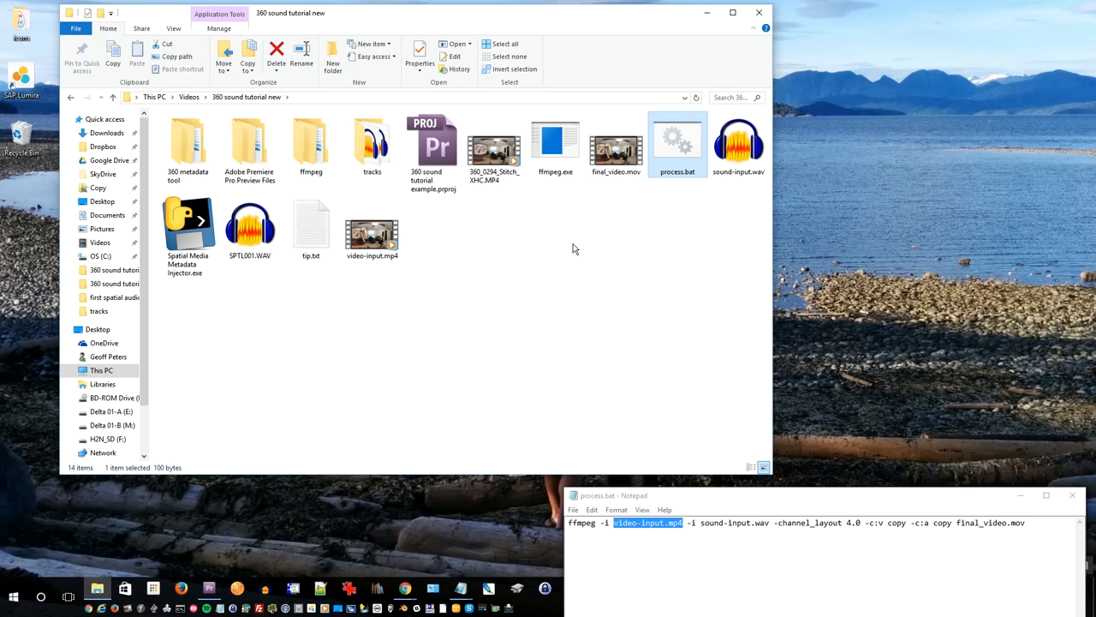
{"action": "left_click", "coordinate": [614, 146]}
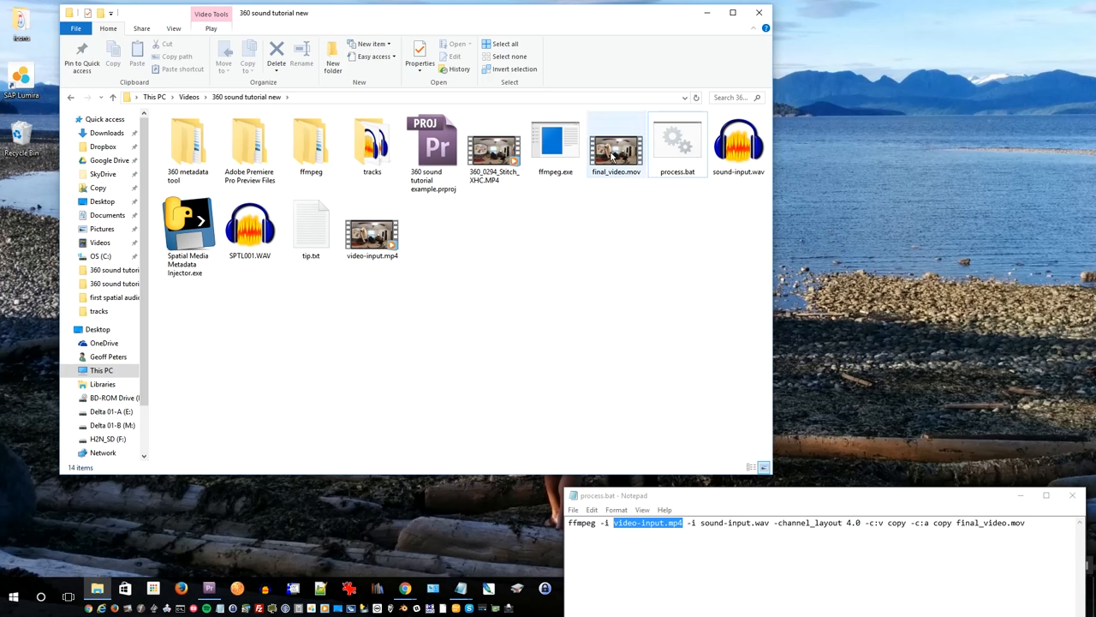
{"action": "left_click", "coordinate": [616, 145]}
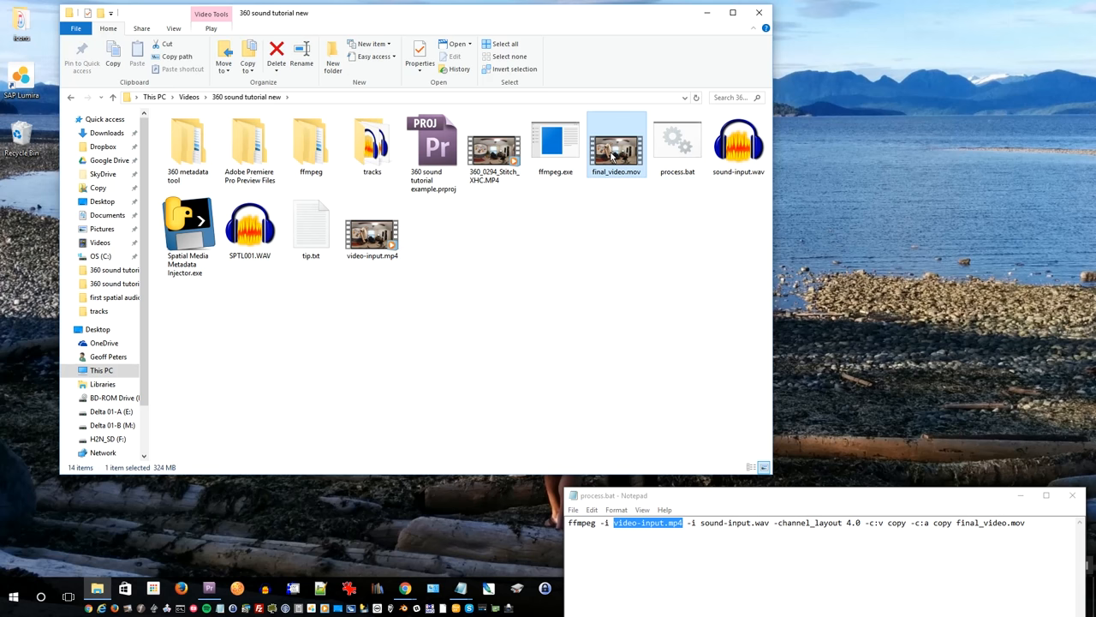
{"action": "left_click", "coordinate": [188, 227]}
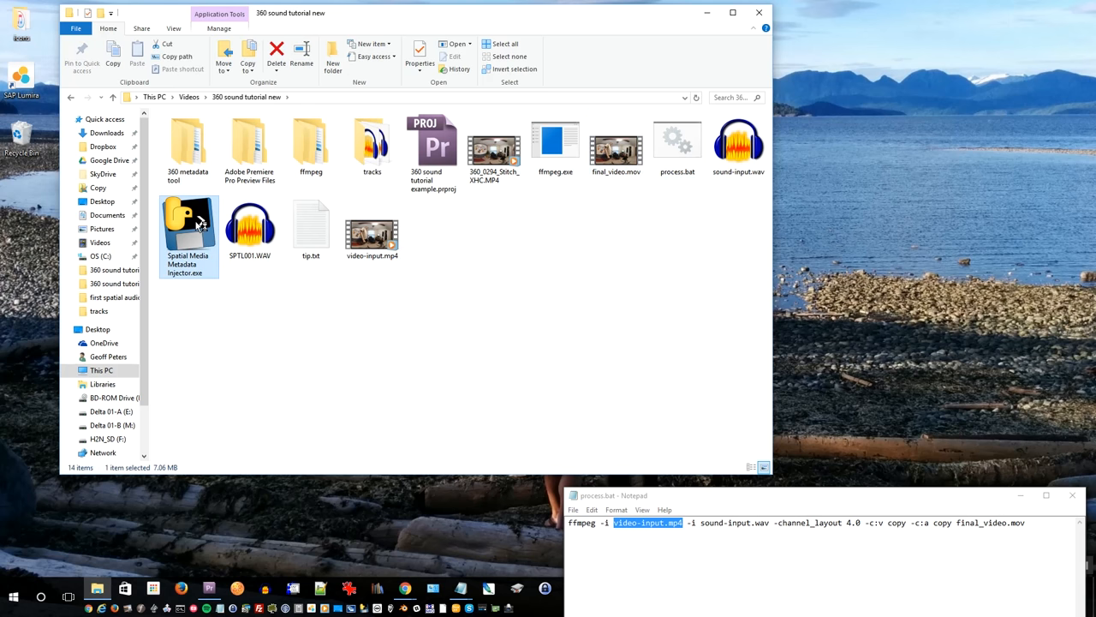
- Tag final_video.mov as spherical with spatial audio and save final_video_injected.mov
{"action": "double_click", "coordinate": [187, 223]}
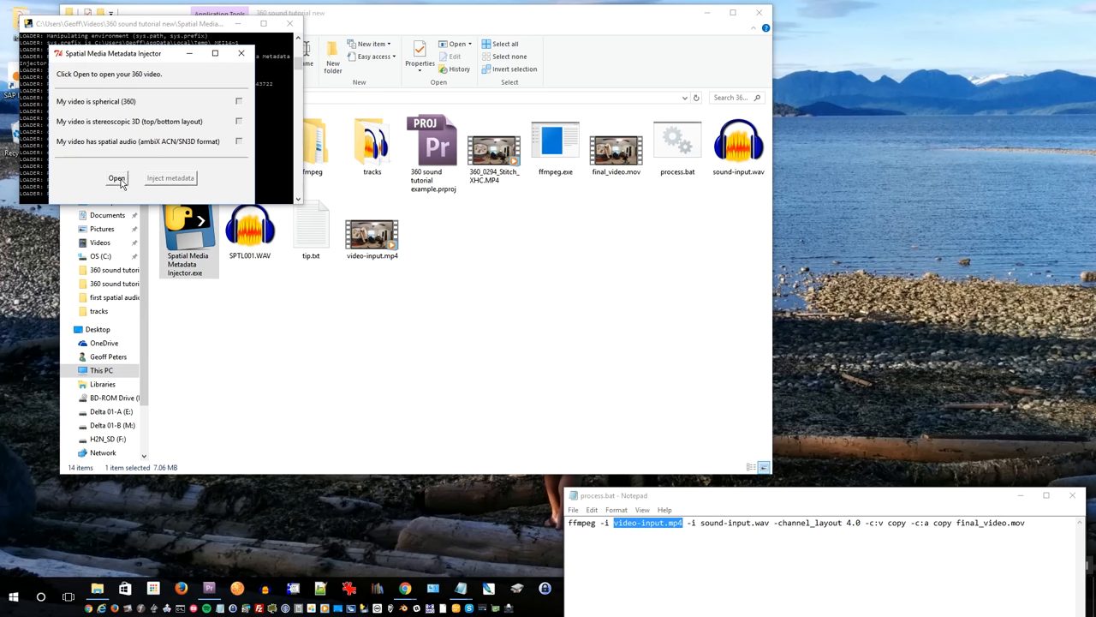
{"action": "left_click", "coordinate": [115, 179]}
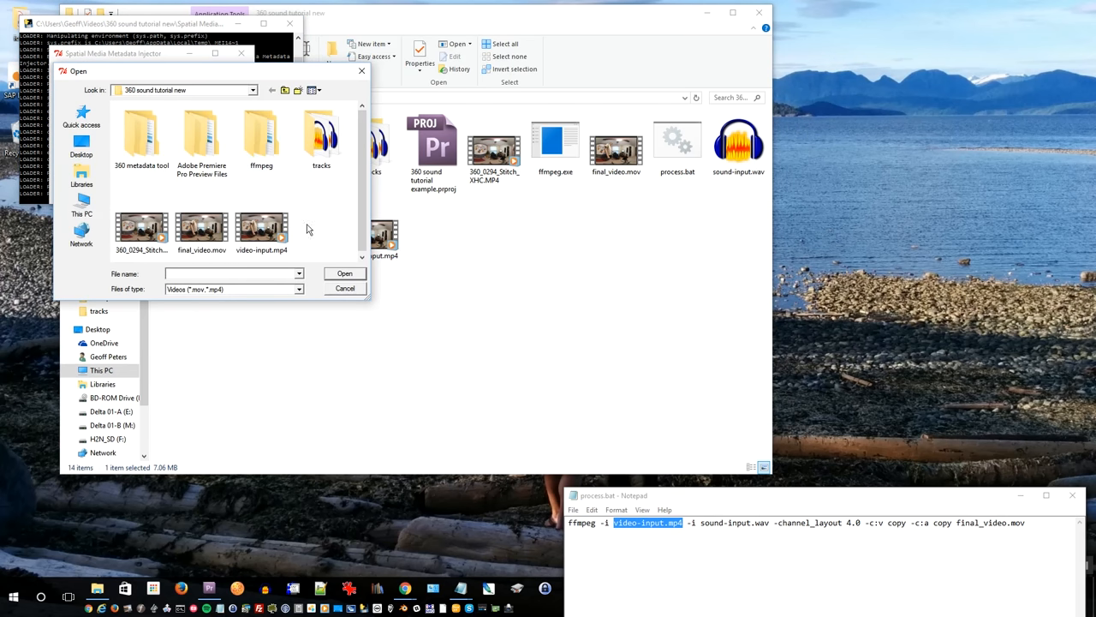
{"action": "left_click", "coordinate": [201, 227]}
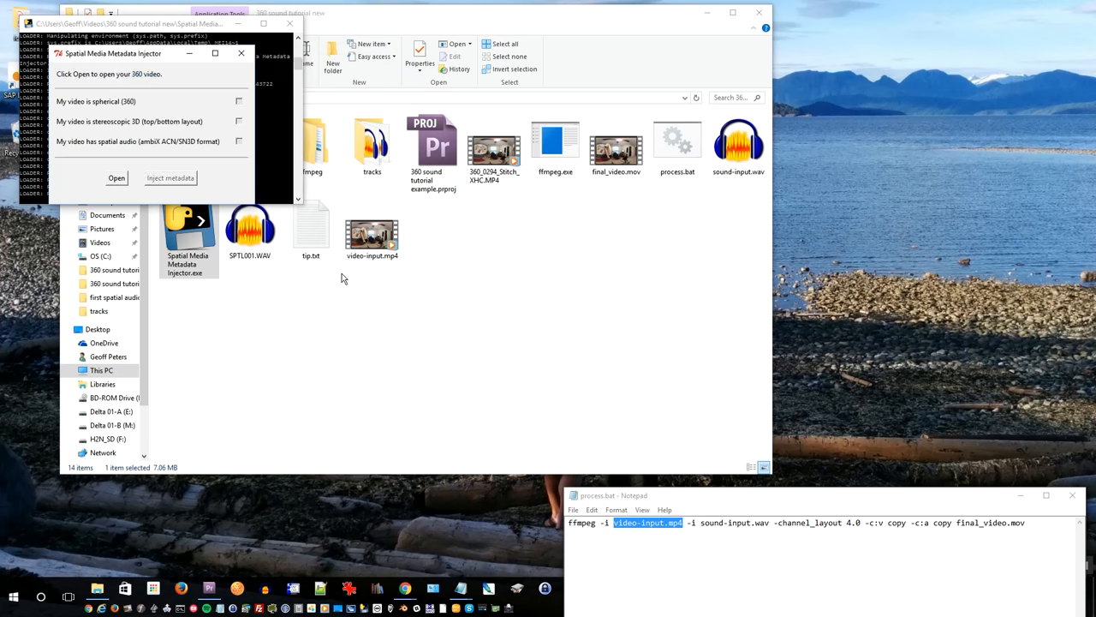
{"action": "left_click", "coordinate": [117, 178]}
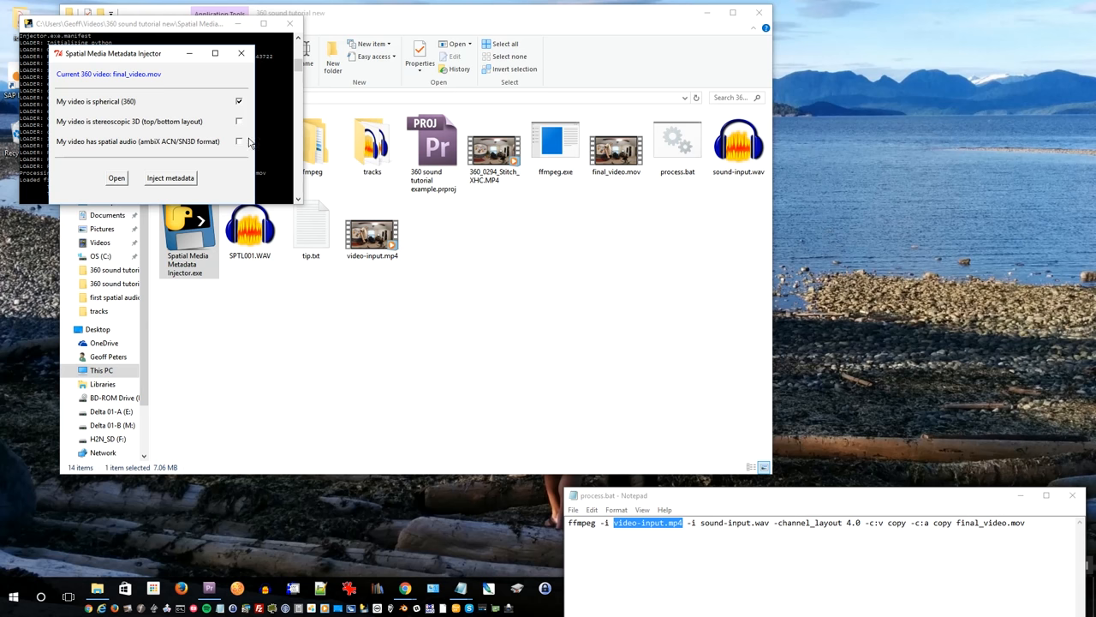
{"action": "left_click", "coordinate": [239, 141]}
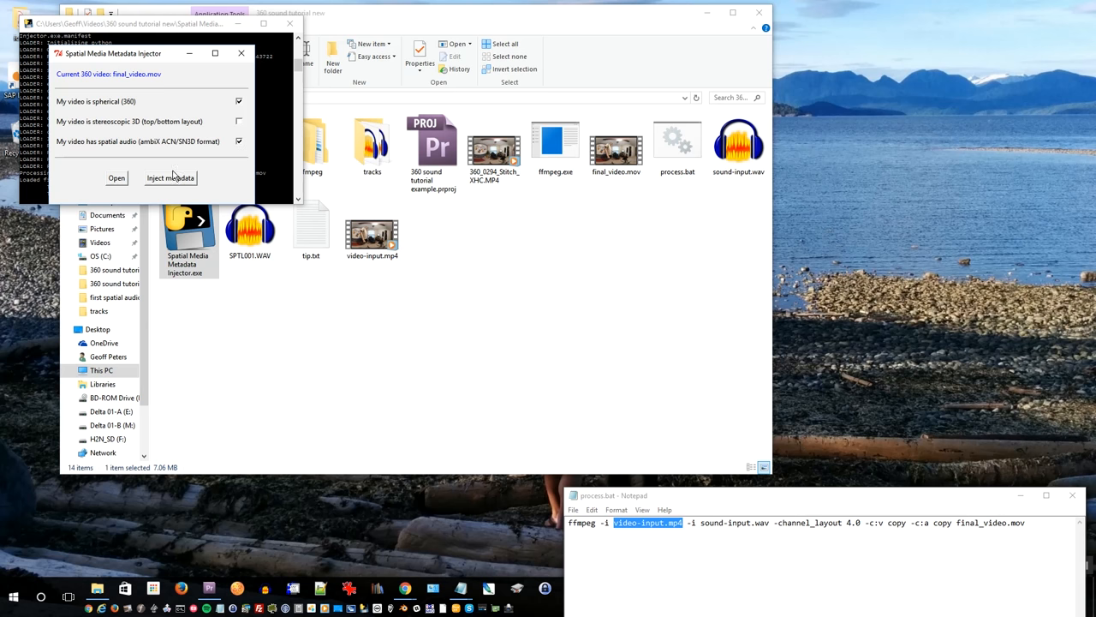
{"action": "left_click", "coordinate": [170, 177]}
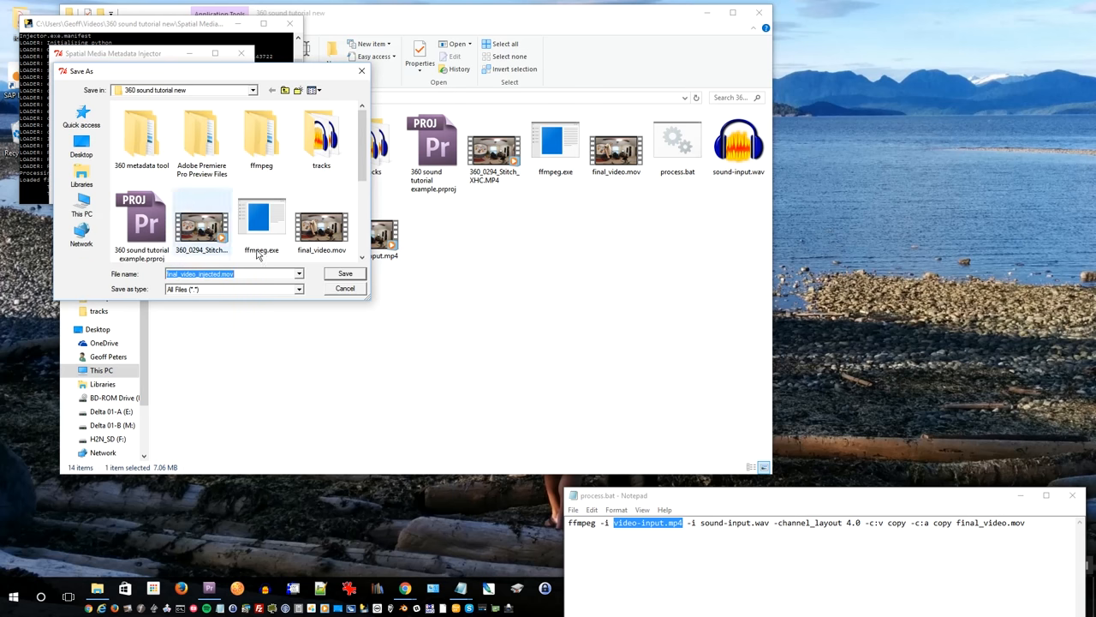
{"action": "left_click", "coordinate": [345, 273]}
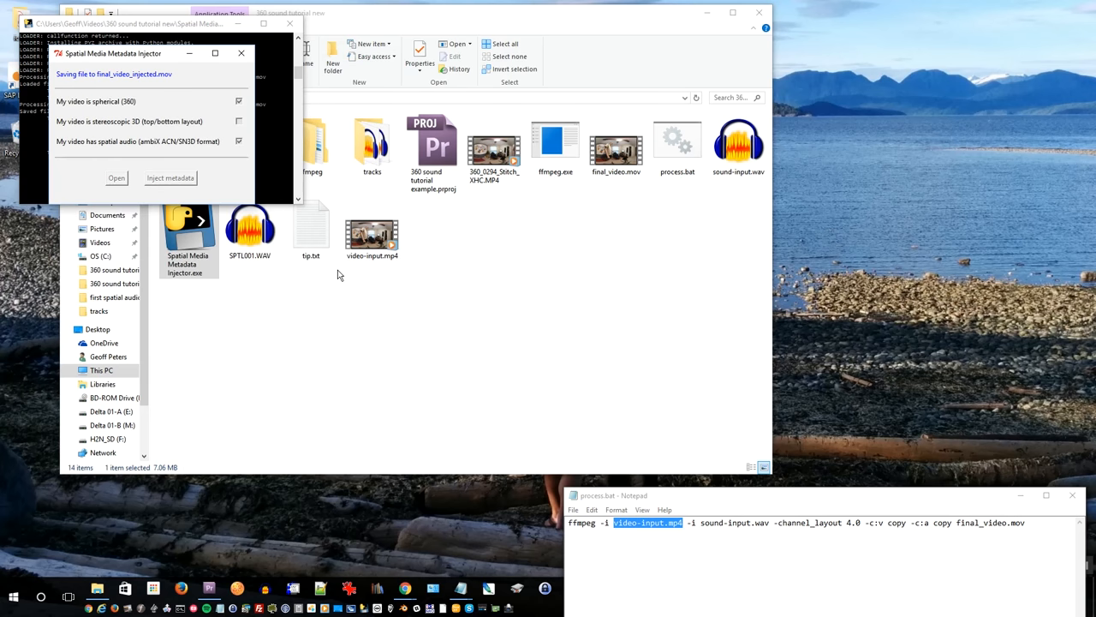
- Close the metadata injector and select final_video_injected.mov in the folder
{"action": "left_click", "coordinate": [170, 180]}
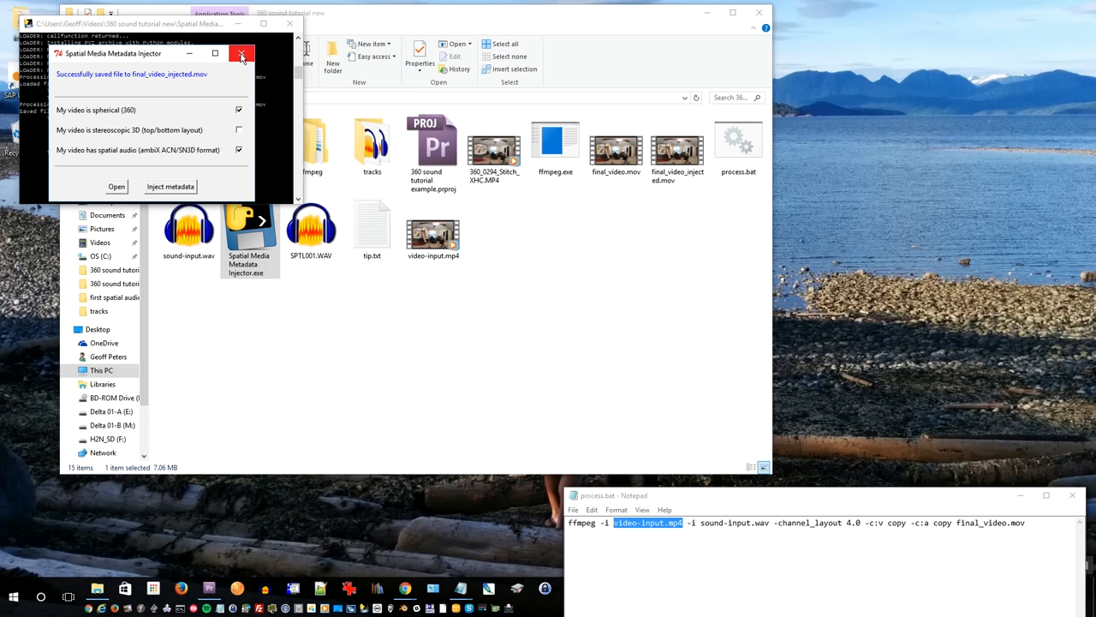
{"action": "mouse_move", "coordinate": [242, 53]}
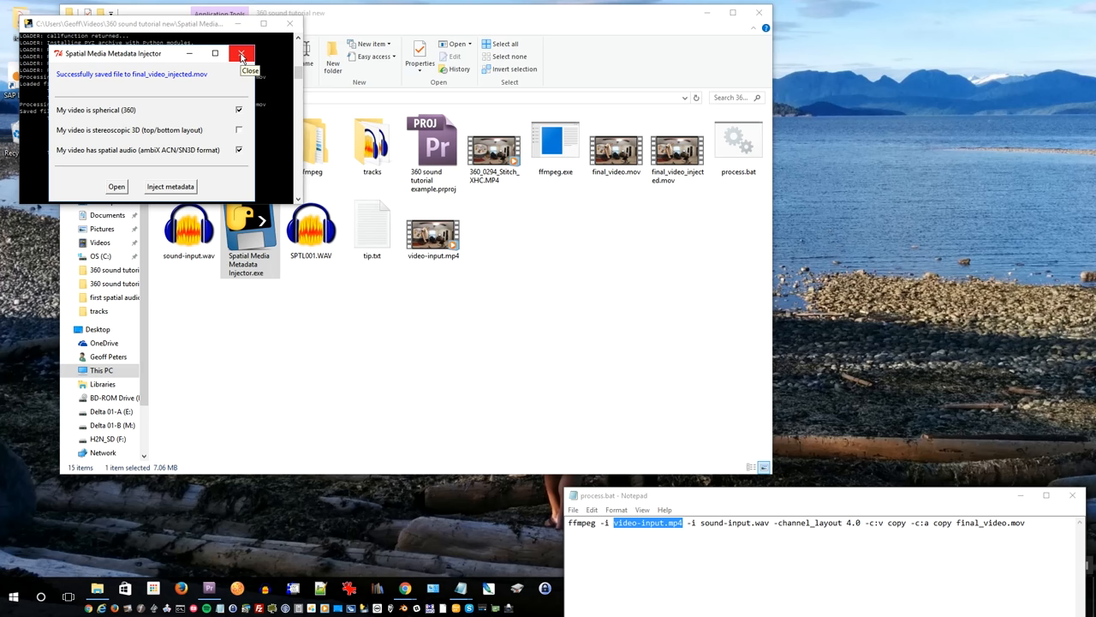
{"action": "left_click", "coordinate": [242, 53]}
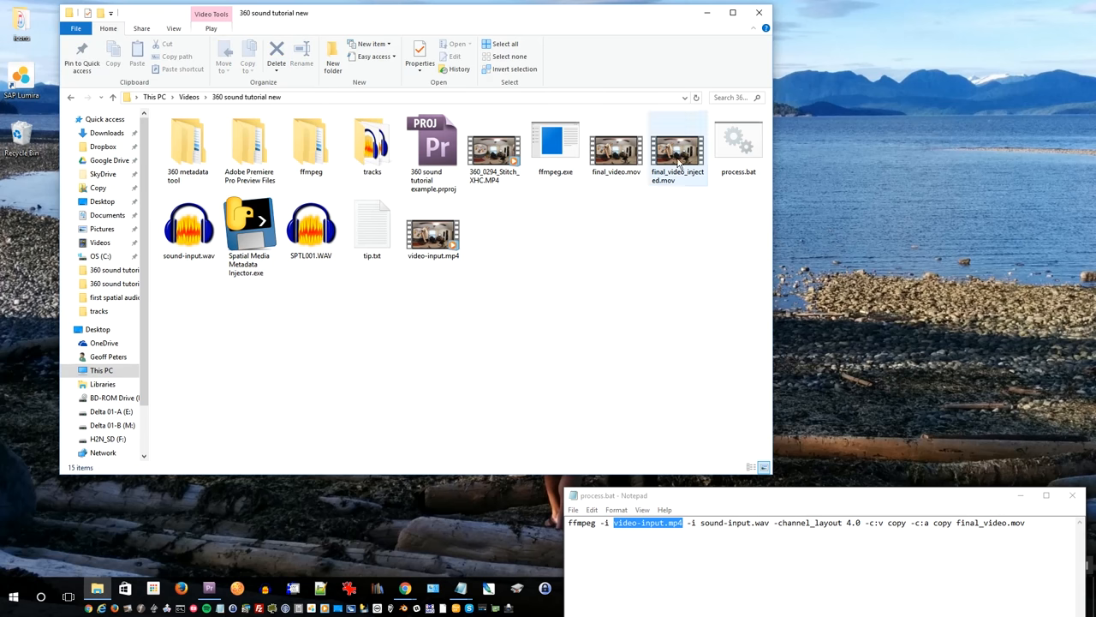
{"action": "left_click", "coordinate": [677, 150]}
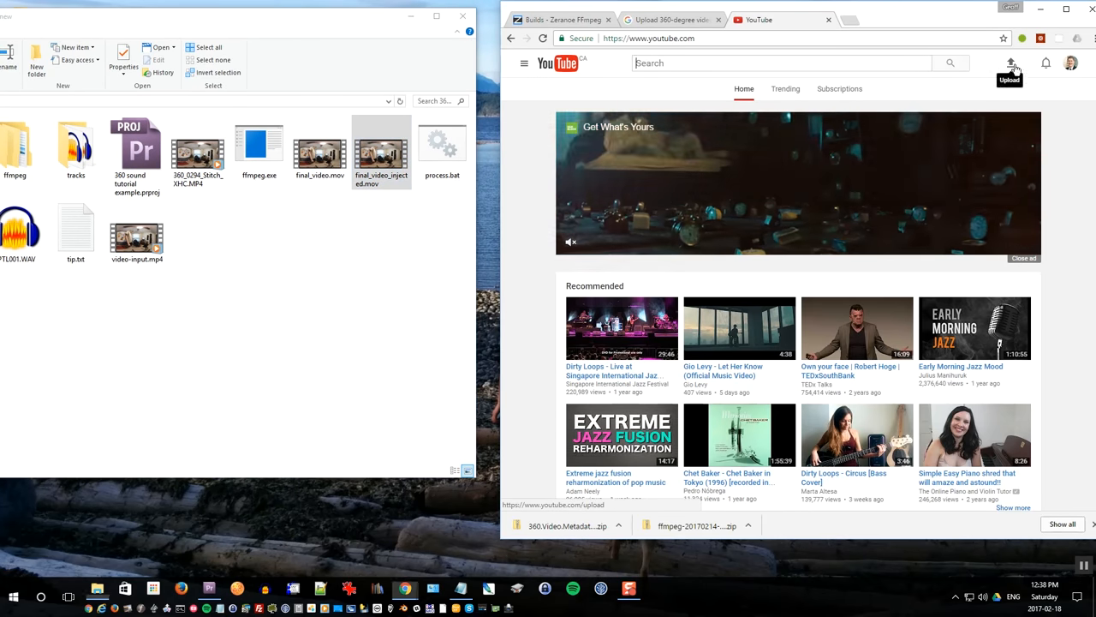
- Upload final_video_injected.mov to YouTube as a private video and save the details
{"action": "left_click", "coordinate": [1012, 63]}
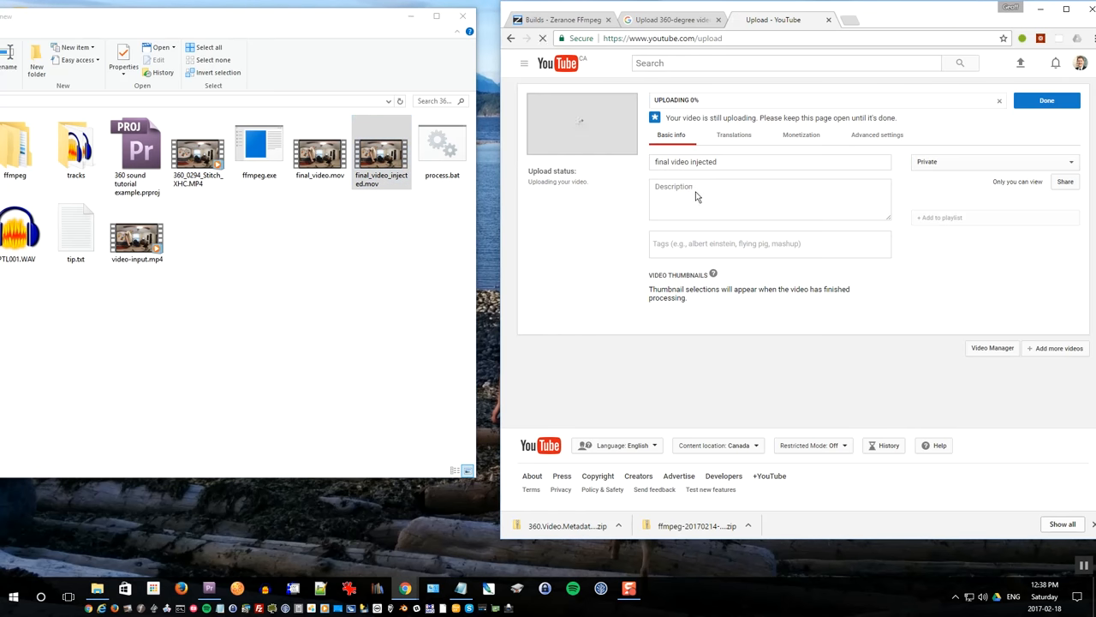
{"action": "left_click", "coordinate": [769, 198]}
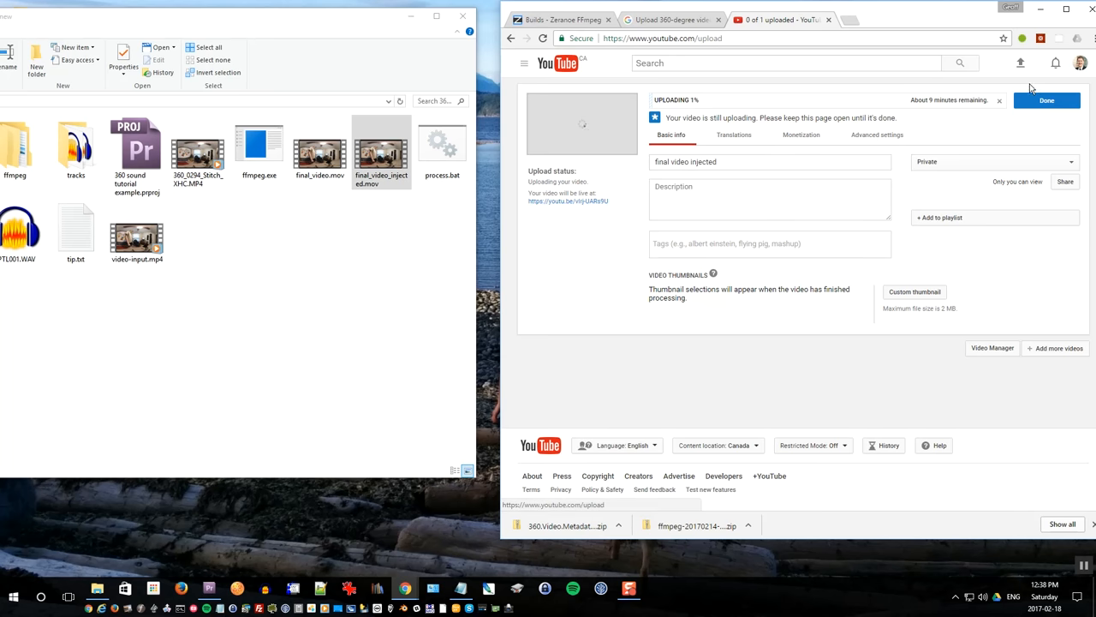
{"action": "left_click", "coordinate": [1045, 101]}
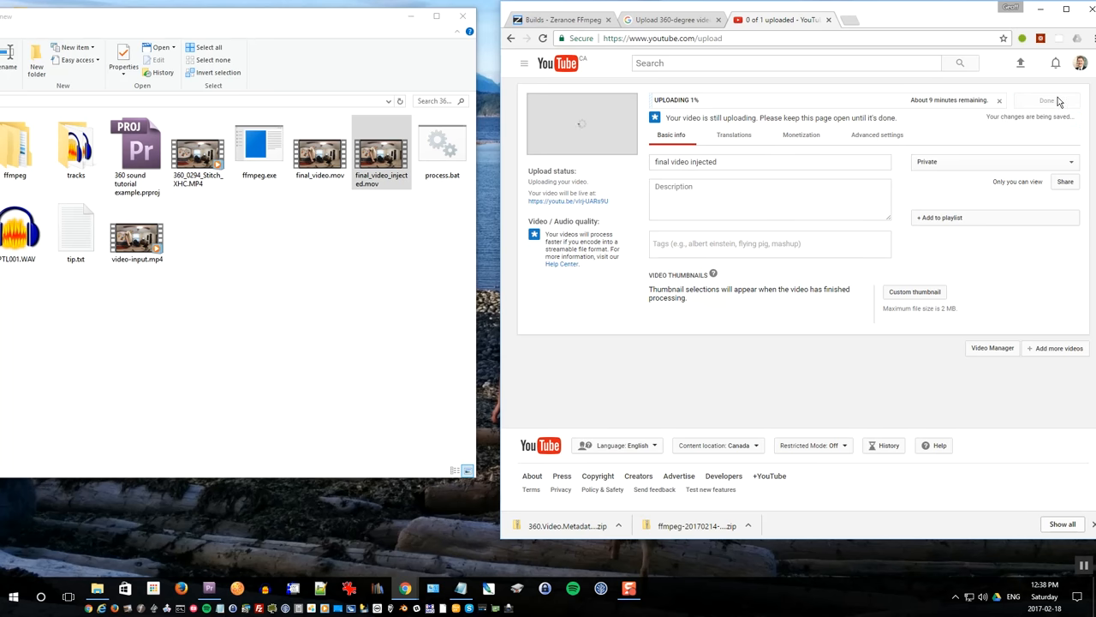
{"action": "mouse_move", "coordinate": [1027, 127]}
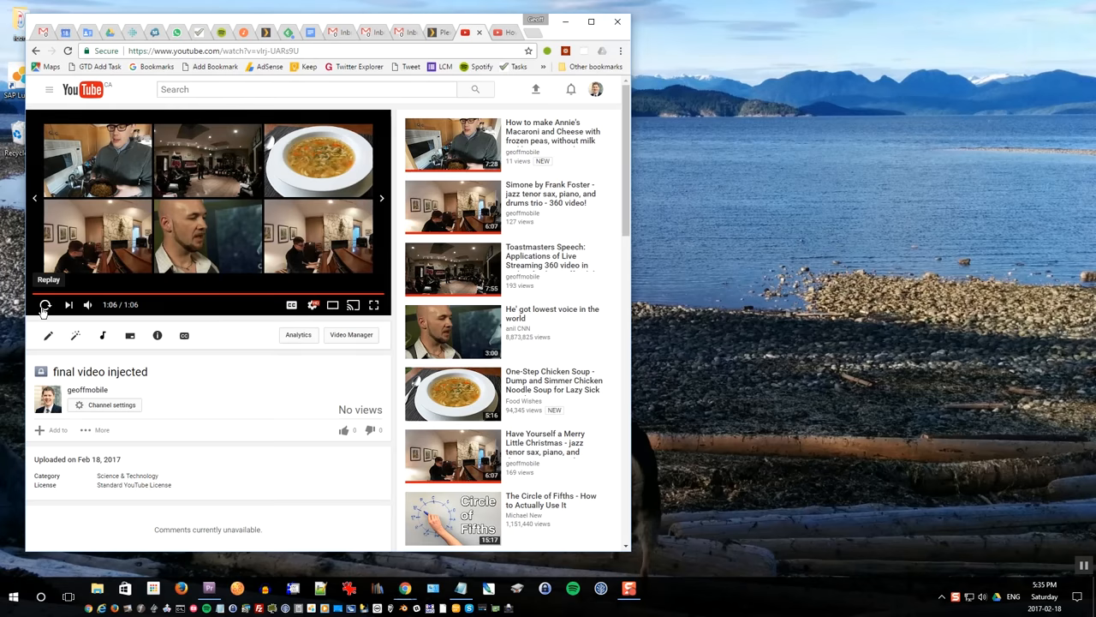
- Replay the uploaded video and interact with its 360 view in the player
{"action": "left_click", "coordinate": [45, 304]}
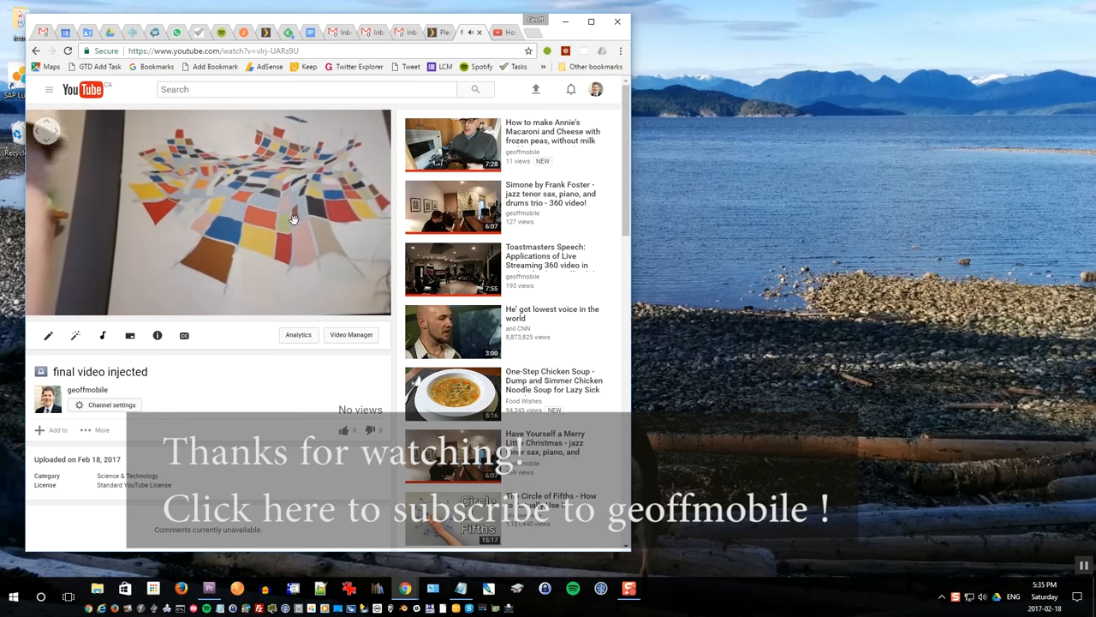
{"action": "left_click", "coordinate": [208, 212]}
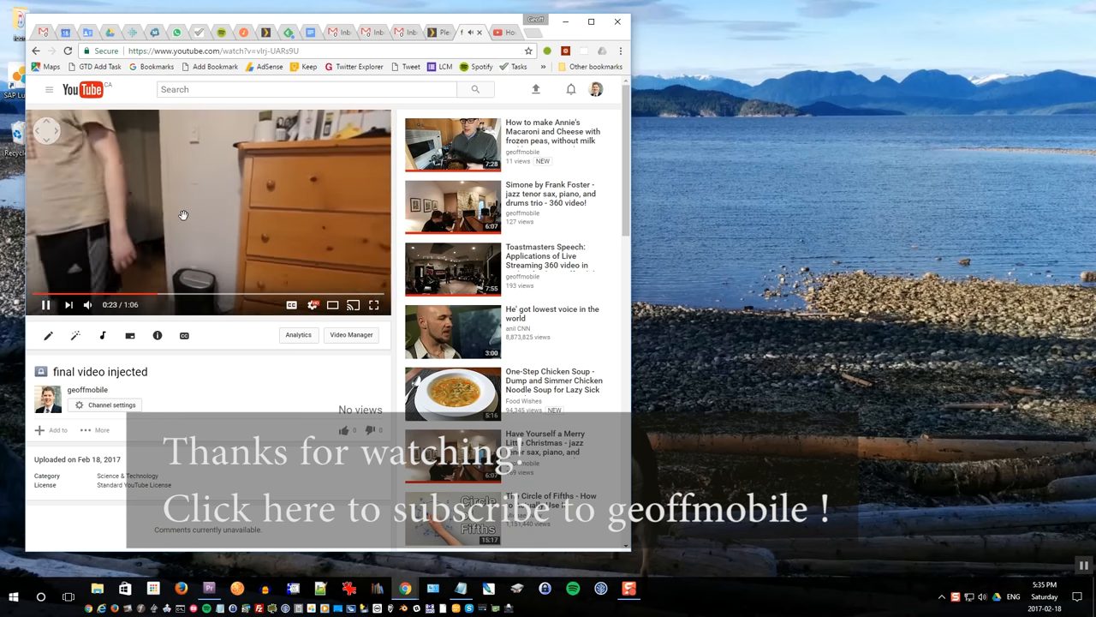